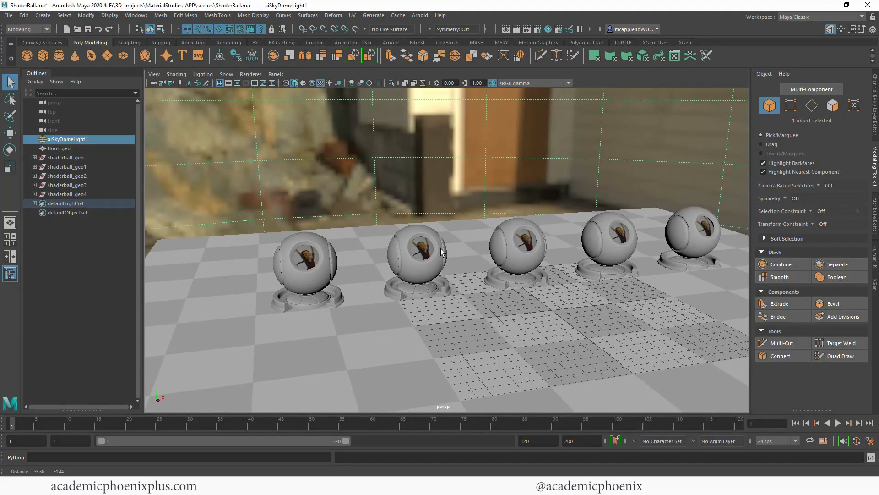
# Step: Orbit the viewport to look along the row of shader balls
pyautogui.moveTo(443, 252); pyautogui.dragTo(526, 282)
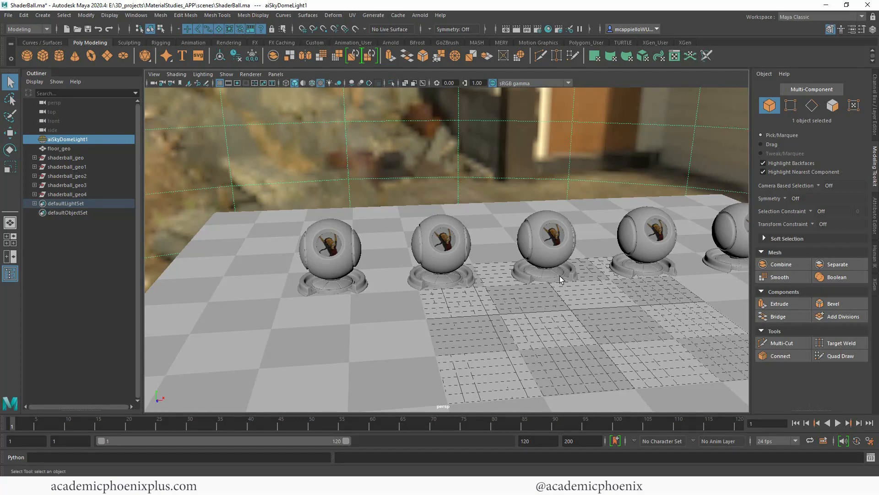
pyautogui.moveTo(552, 266)
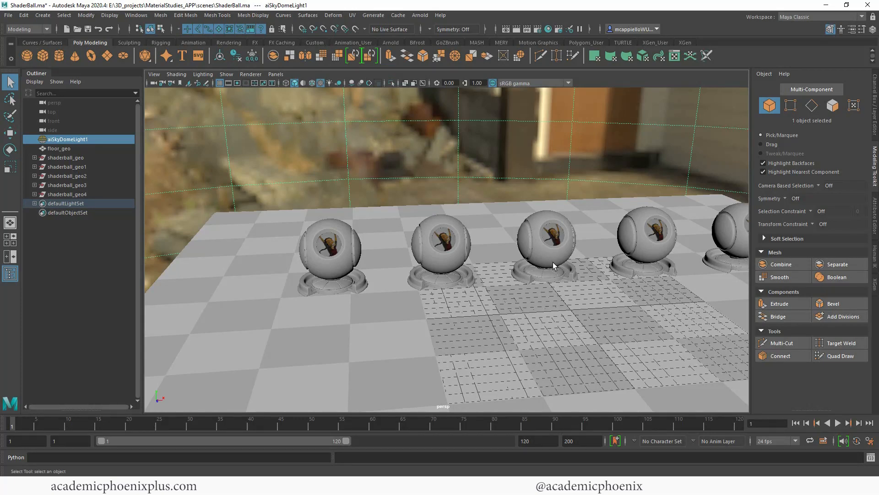
pyautogui.moveTo(552, 267); pyautogui.dragTo(414, 247)
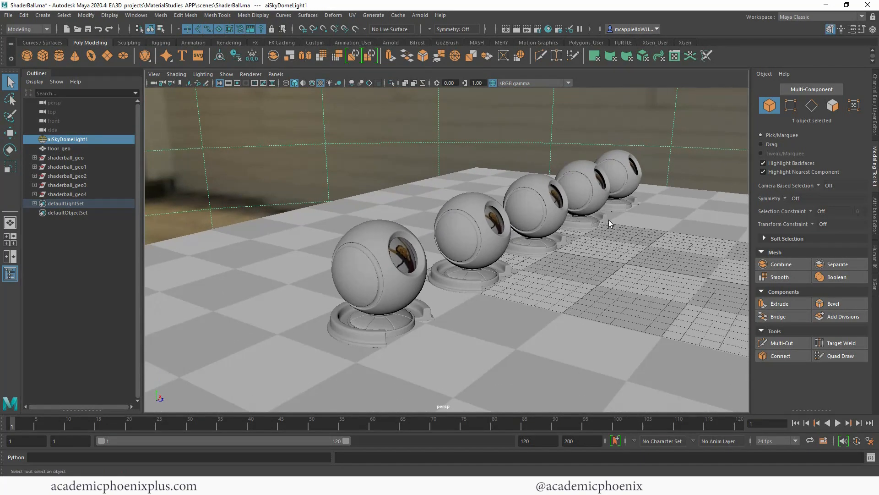
pyautogui.moveTo(608, 223); pyautogui.dragTo(572, 217)
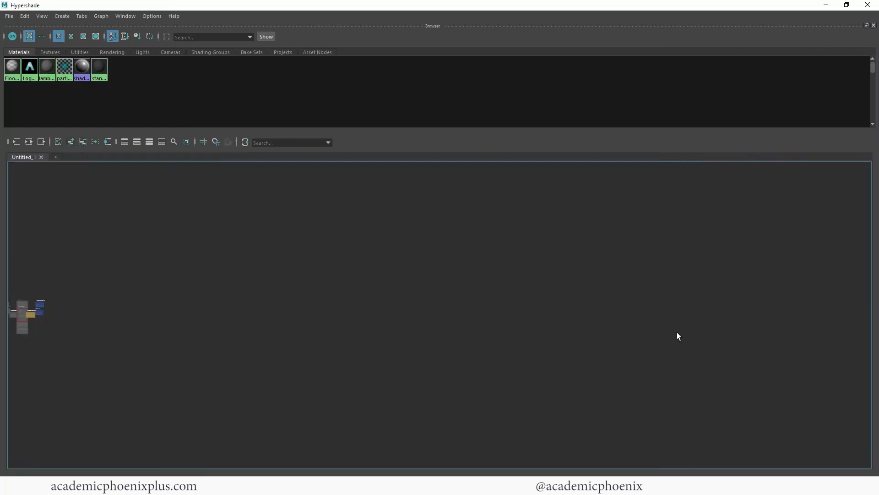
pyautogui.moveTo(537, 127)
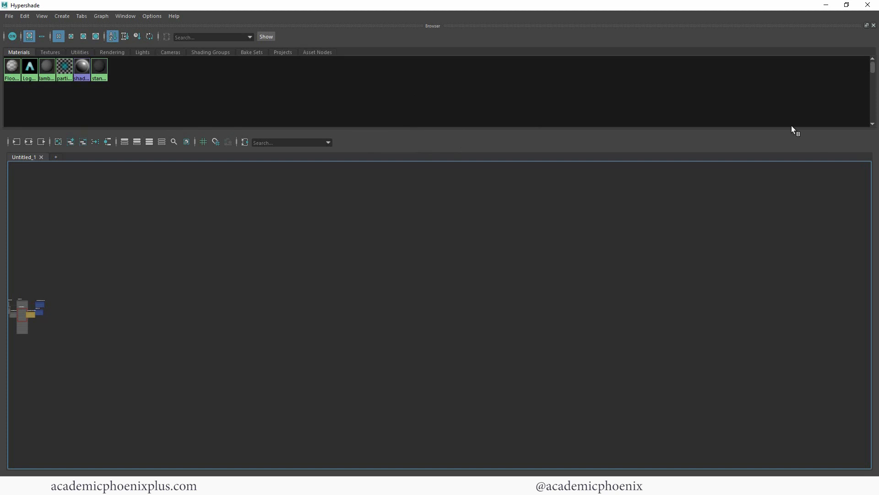
# Step: Dock the Material Viewer and Property Editor in Hypershade, opening and closing the Create panel
pyautogui.click(125, 16)
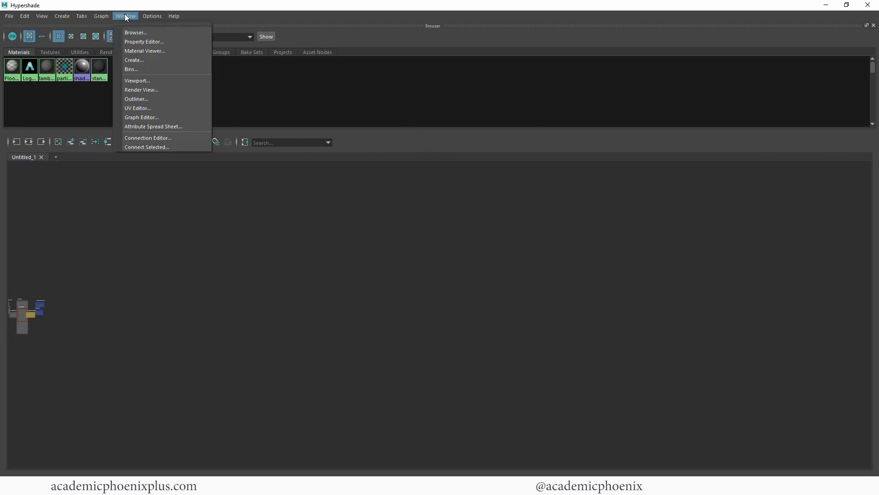
pyautogui.moveTo(158, 54)
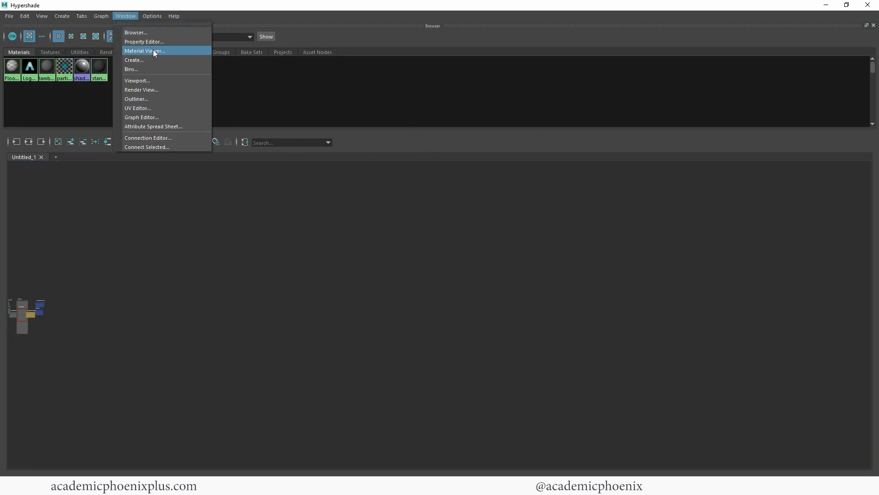
pyautogui.moveTo(125, 16)
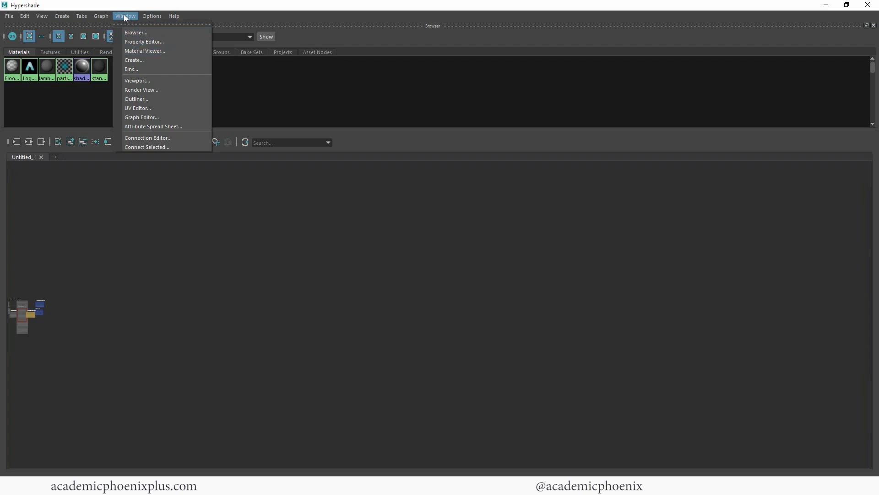
pyautogui.click(145, 51)
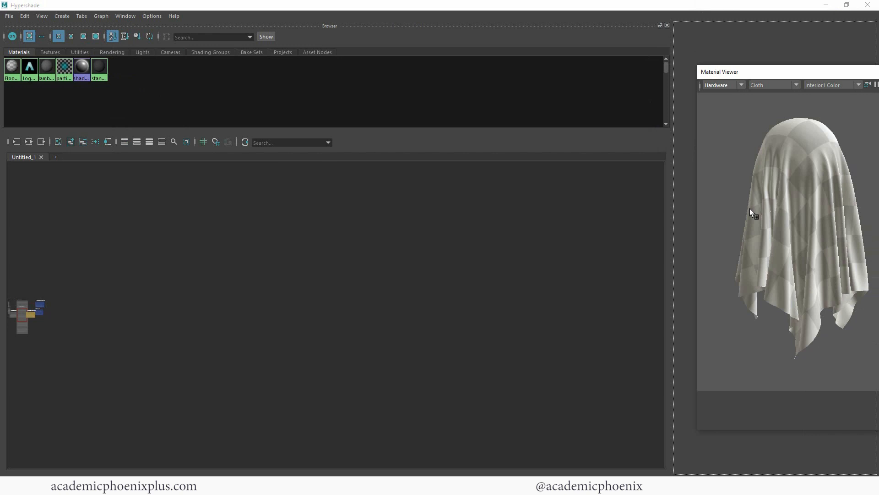
pyautogui.click(125, 16)
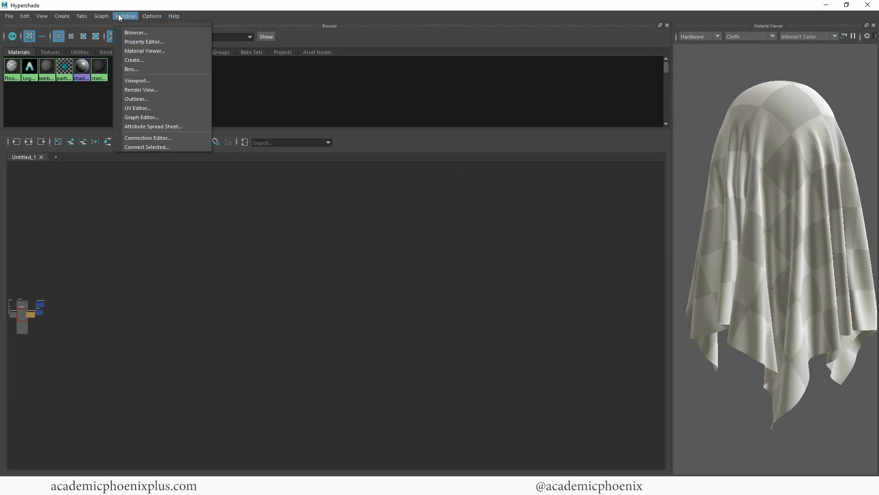
pyautogui.moveTo(146, 33)
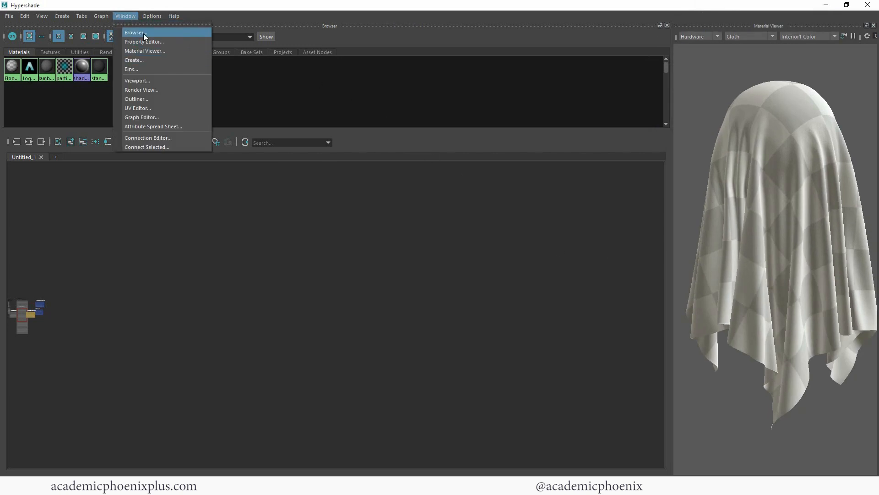
pyautogui.click(144, 42)
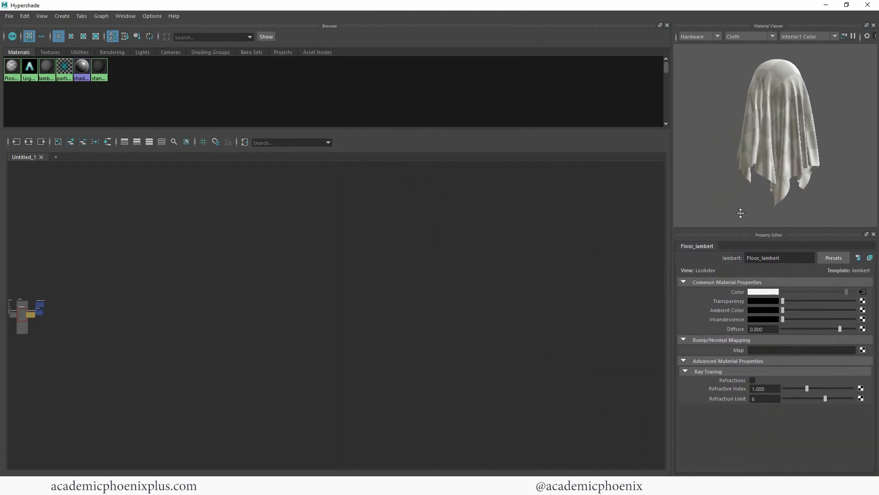
pyautogui.click(125, 16)
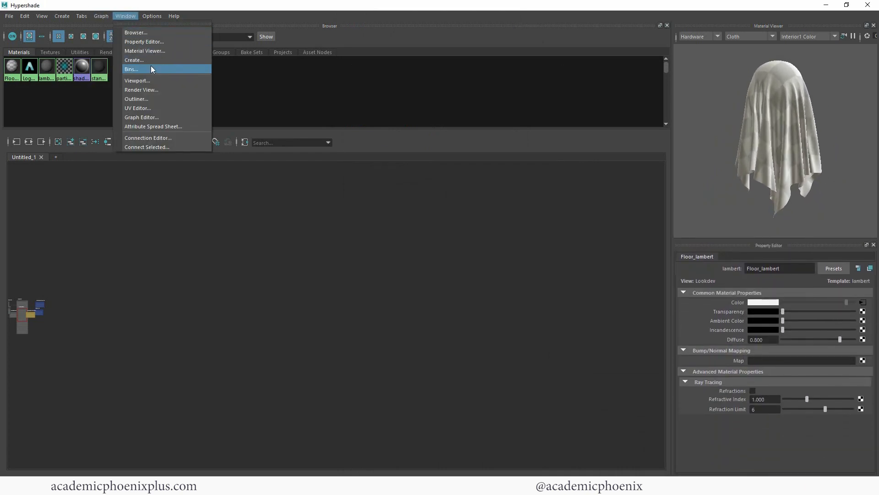
pyautogui.click(134, 60)
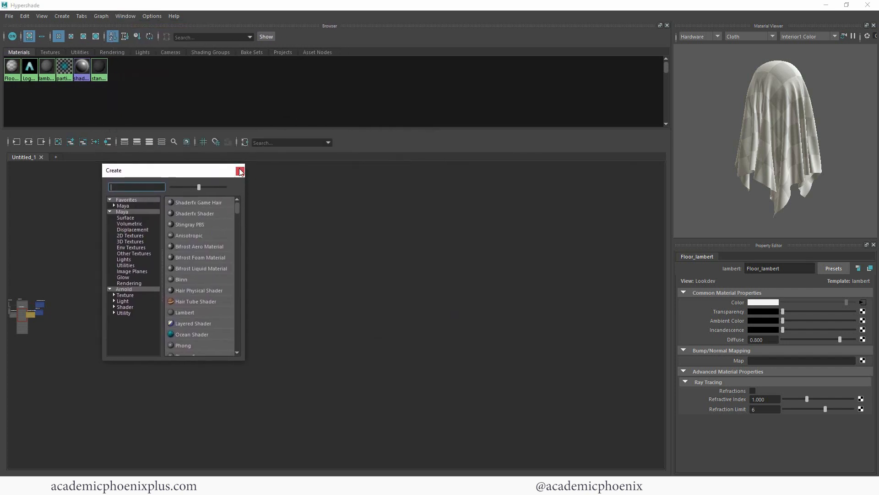
pyautogui.click(239, 171)
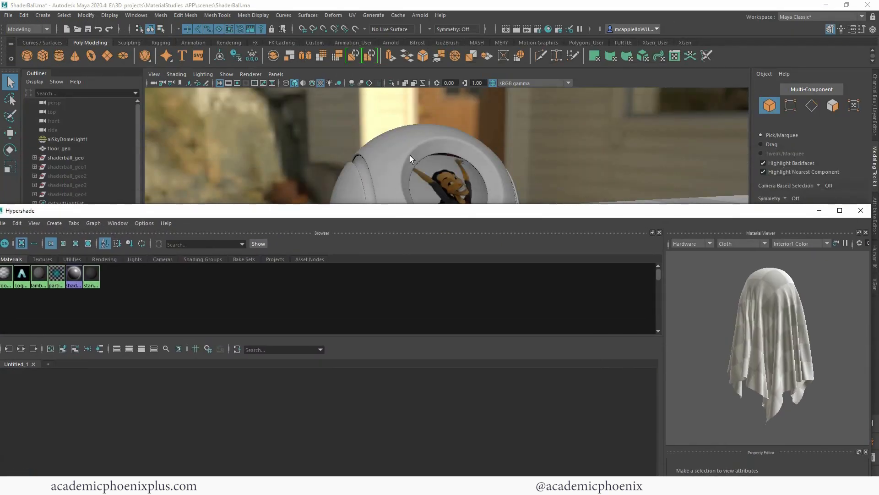
# Step: Deselect all scene objects, leaving the Property Editor awaiting a selection
pyautogui.click(21, 273)
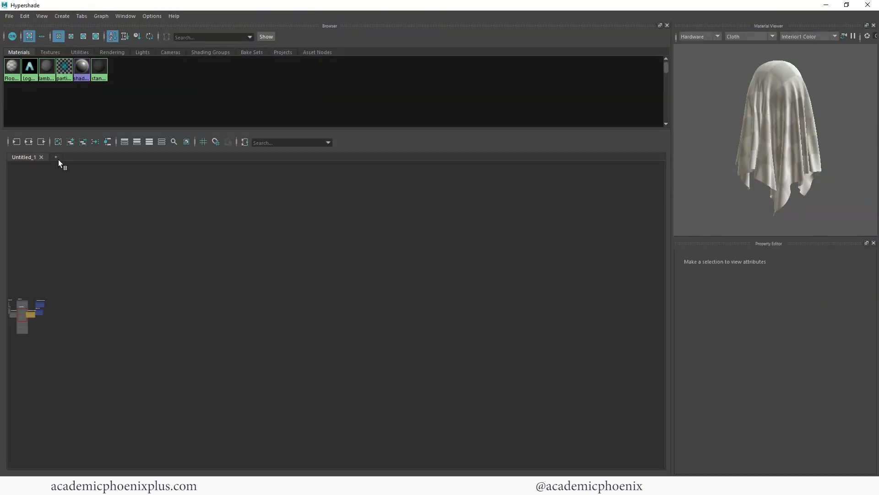
# Step: Add graph tab Untitled_2 and create an aiStandardSurface2 node, showing its attributes
pyautogui.click(55, 156)
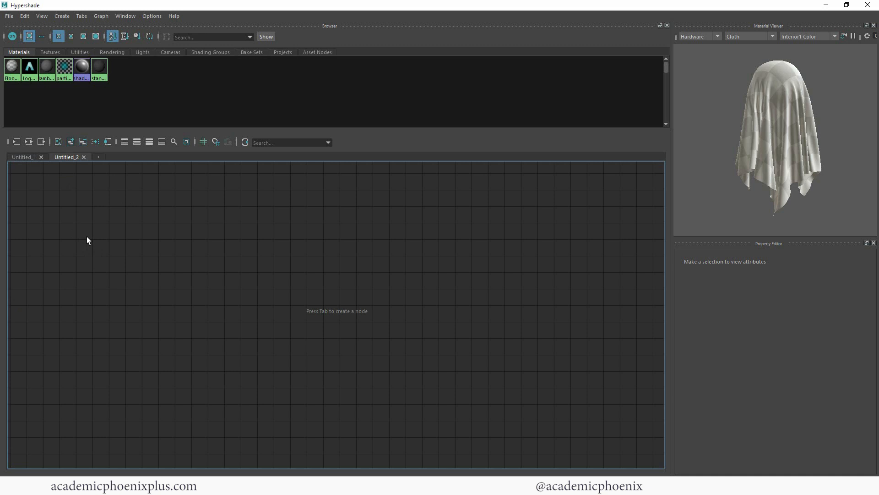
pyautogui.moveTo(386, 261)
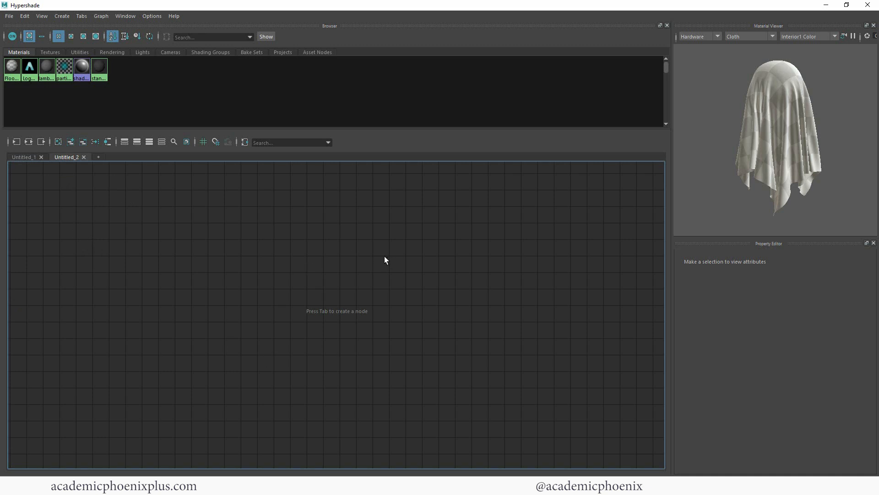
pyautogui.moveTo(393, 246)
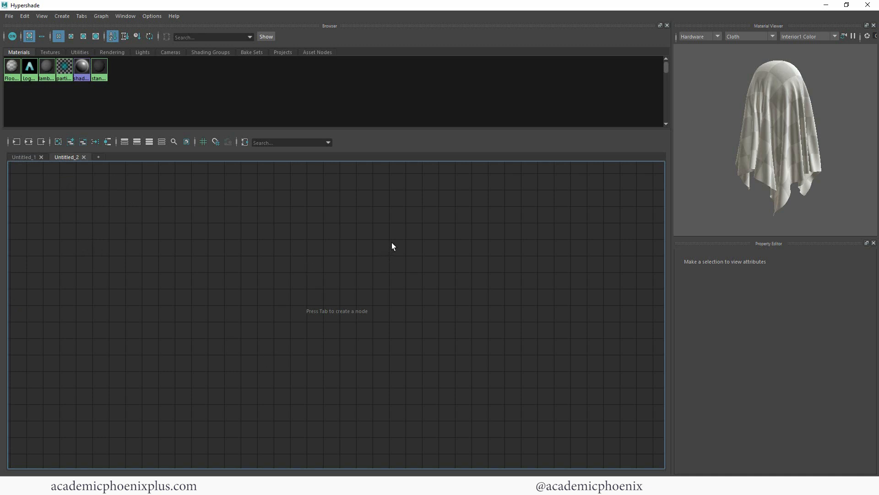
pyautogui.write('aista')
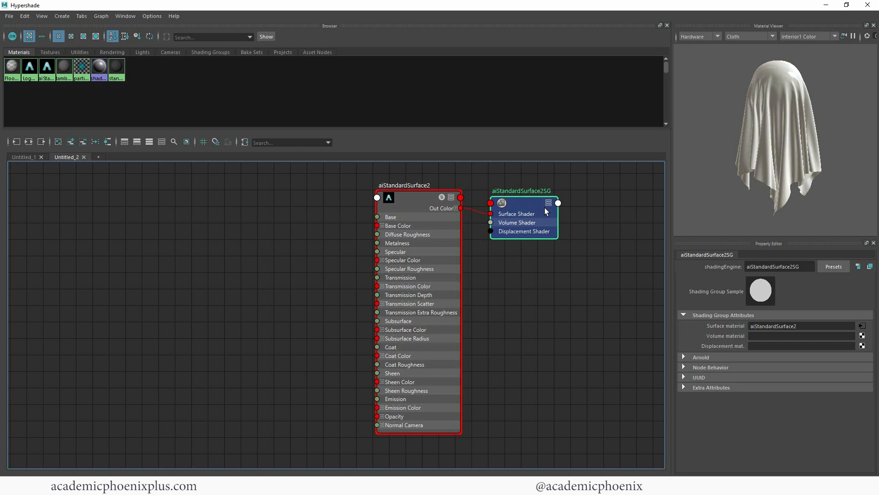
pyautogui.click(417, 197)
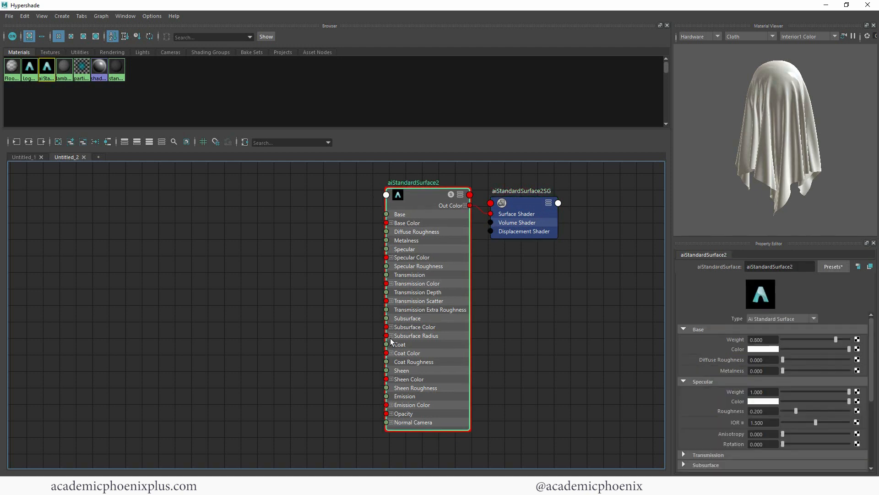
pyautogui.moveTo(438, 361)
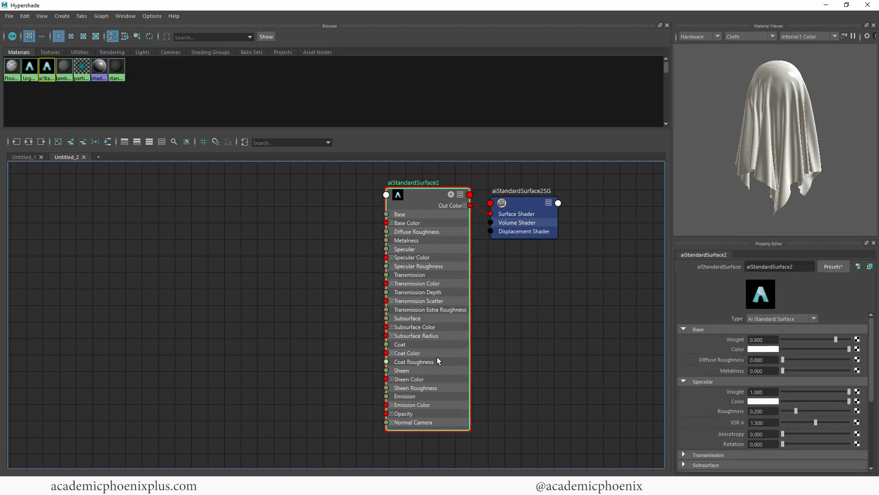
pyautogui.scroll(-3)
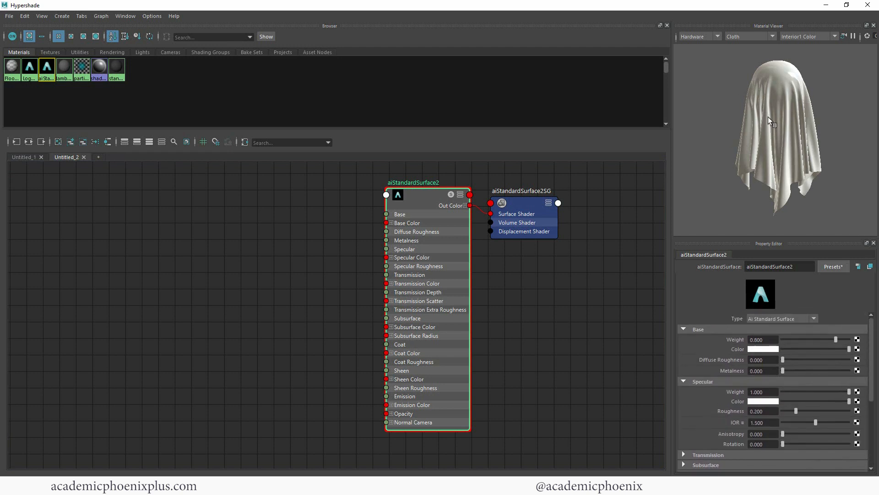
pyautogui.click(699, 36)
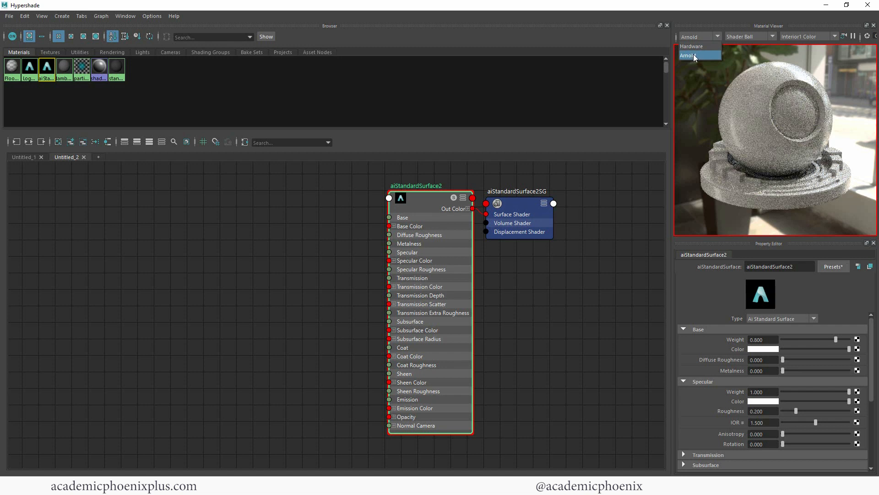
# Step: Preview with Arnold on a shader ball and make aiStandardSurface2's Base Color blue
pyautogui.click(689, 55)
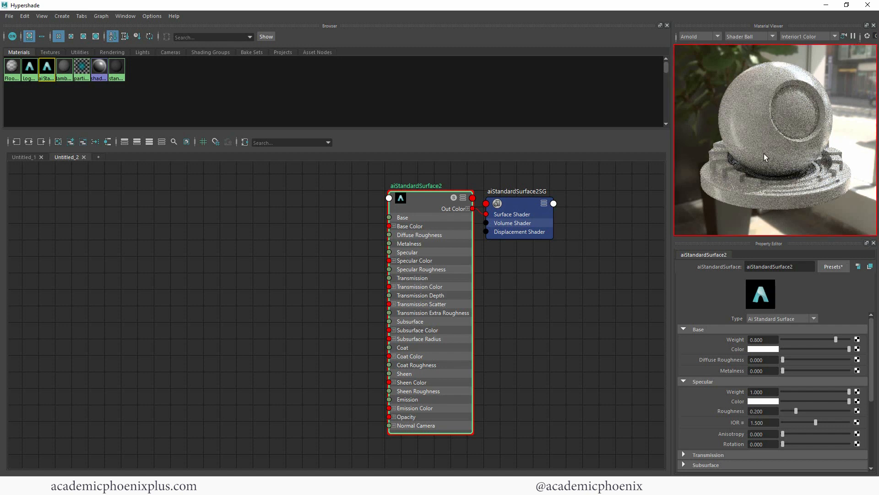
pyautogui.moveTo(678, 219)
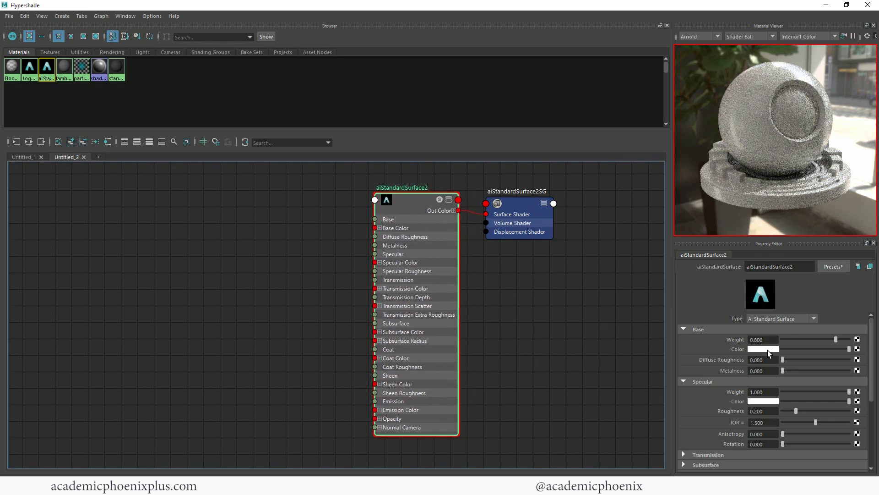
pyautogui.click(762, 348)
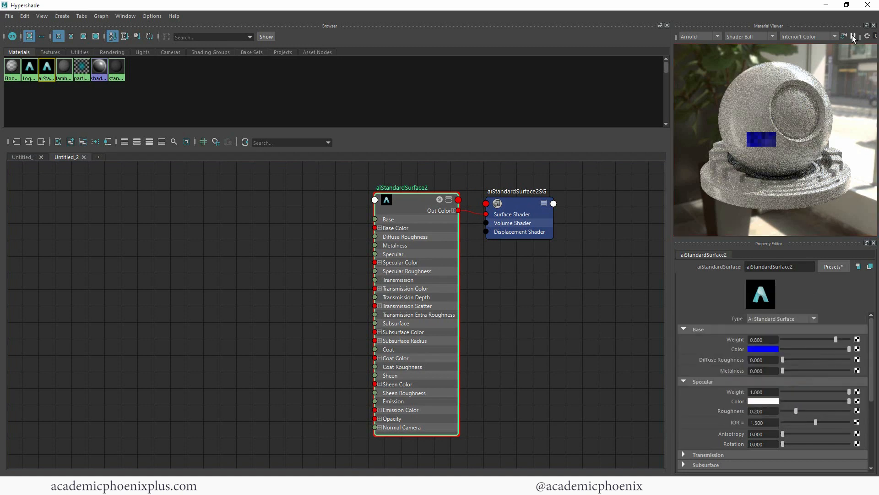
pyautogui.click(773, 36)
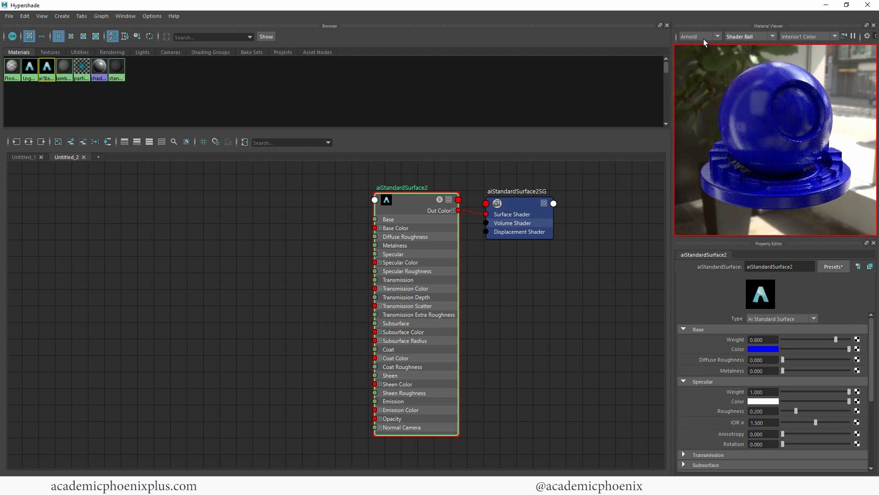
pyautogui.moveTo(757, 87)
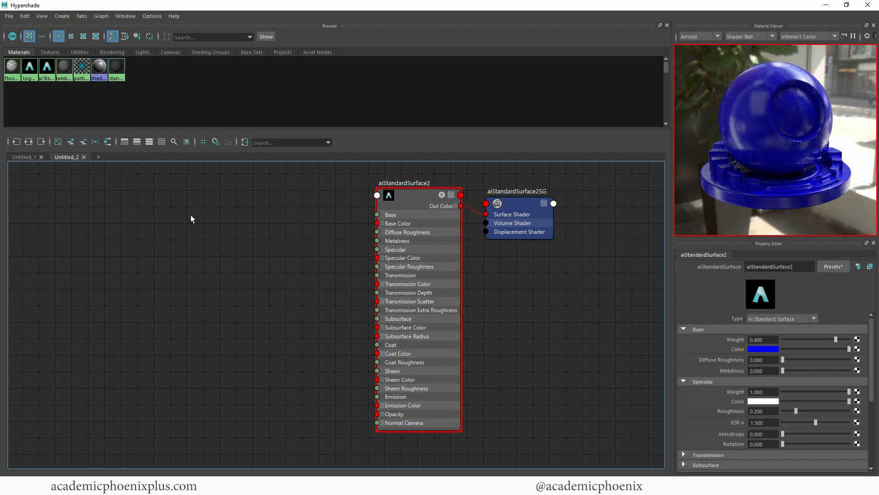
pyautogui.moveTo(214, 229)
pyautogui.write('ain')
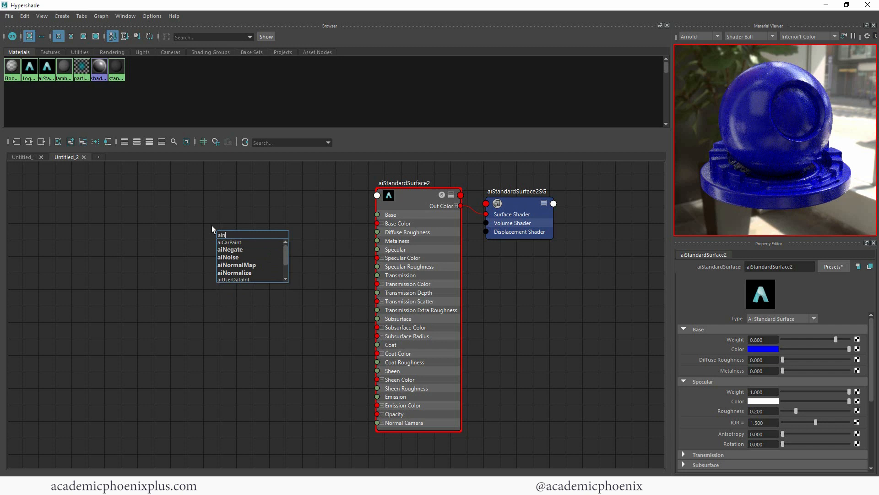
# Step: Create an aiNoise1 texture node beside aiStandardSurface2 in the graph
pyautogui.click(229, 257)
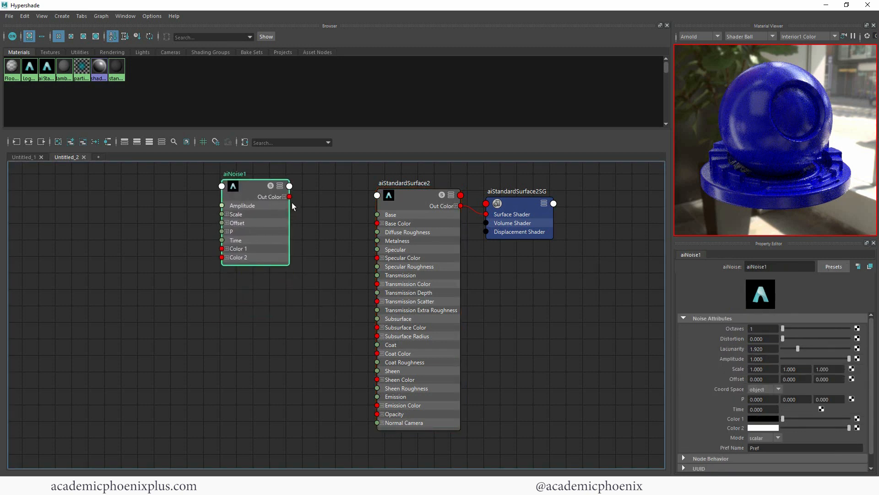
pyautogui.moveTo(297, 201)
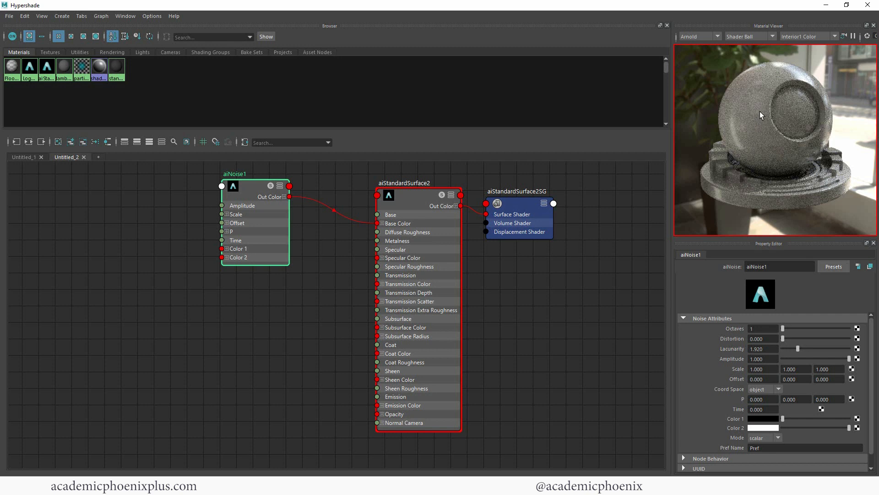
pyautogui.moveTo(751, 260)
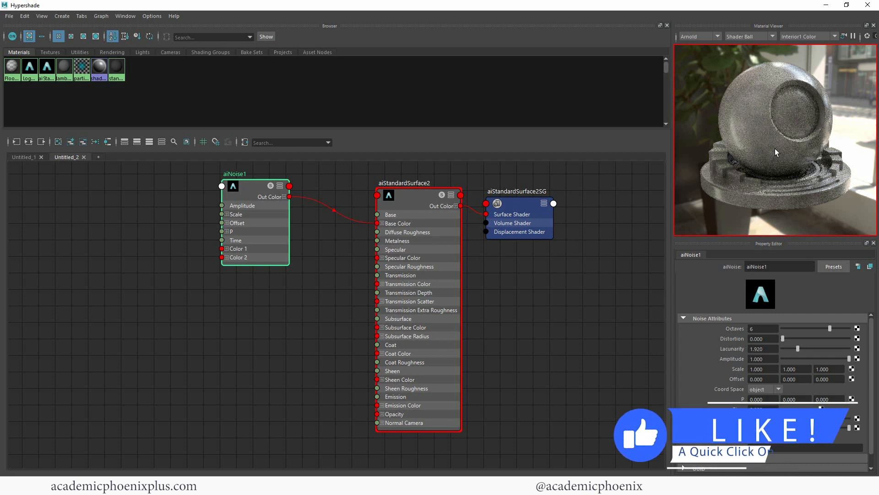
pyautogui.moveTo(753, 139)
pyautogui.write('5.000')
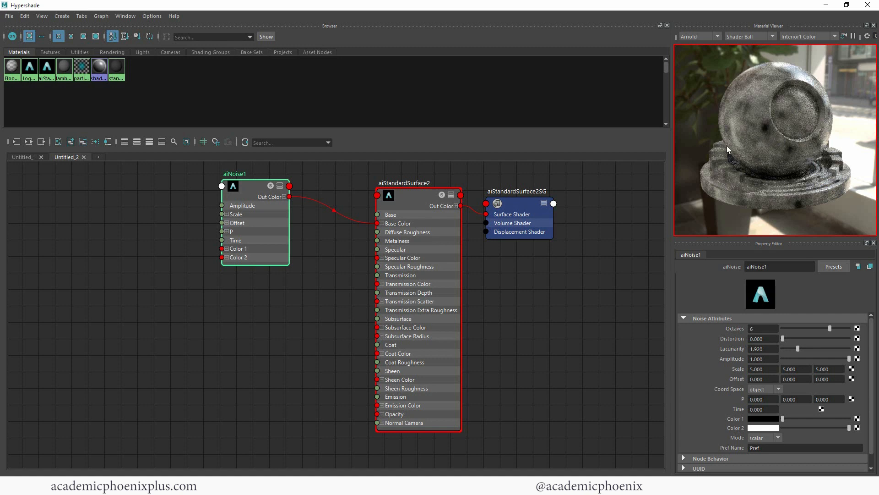
pyautogui.moveTo(769, 156)
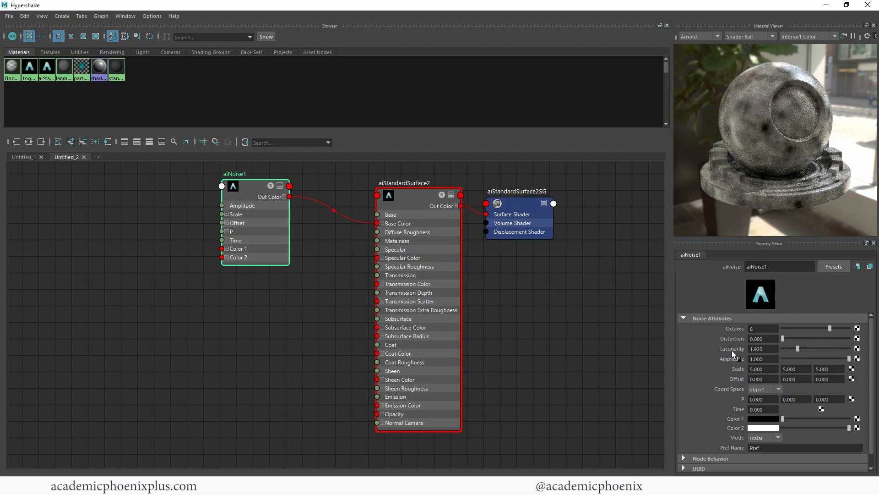
# Step: Lower aiNoise1's lacunarity to about 1.056 and set its scale to 5
pyautogui.moveTo(819, 349); pyautogui.dragTo(790, 349)
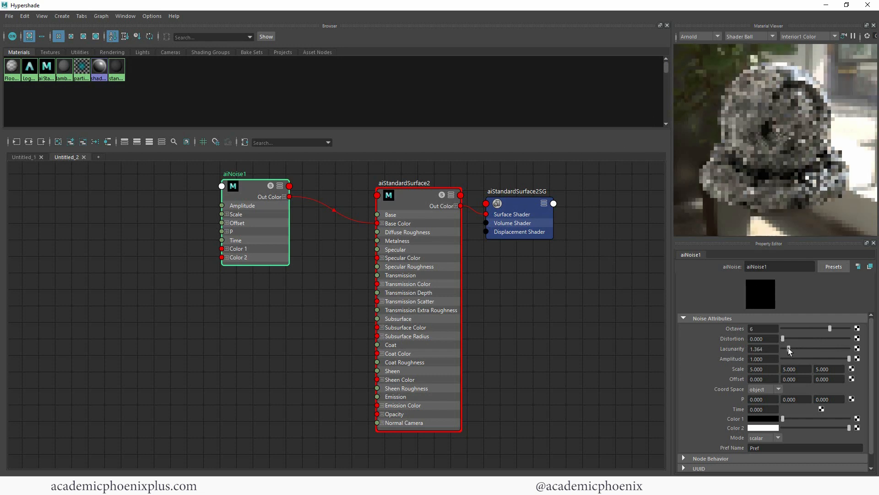
pyautogui.moveTo(791, 348); pyautogui.dragTo(785, 348)
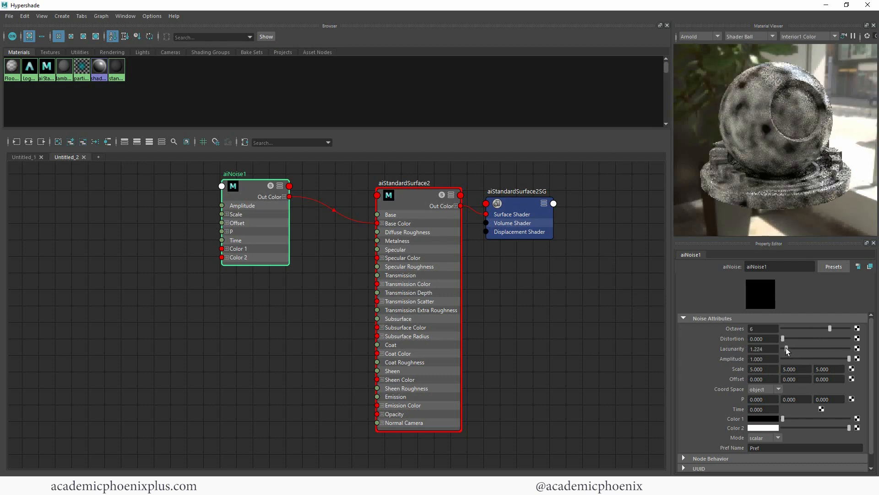
pyautogui.moveTo(787, 348); pyautogui.dragTo(777, 348)
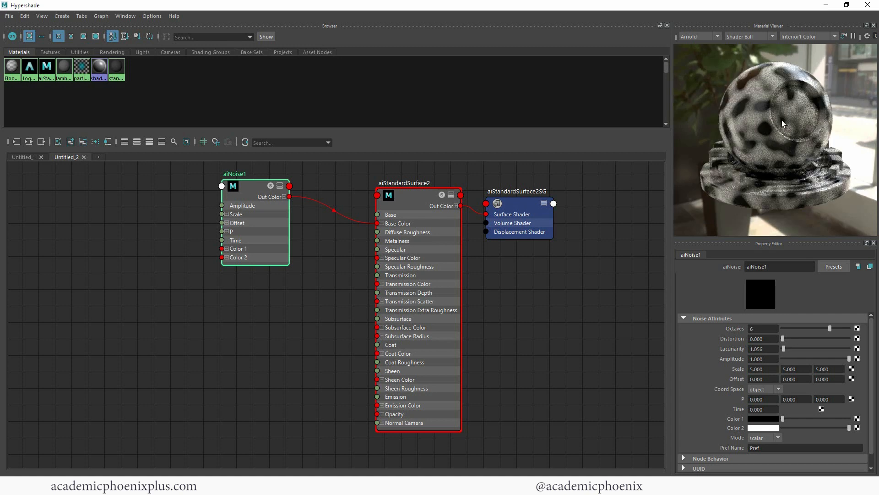
pyautogui.moveTo(757, 222)
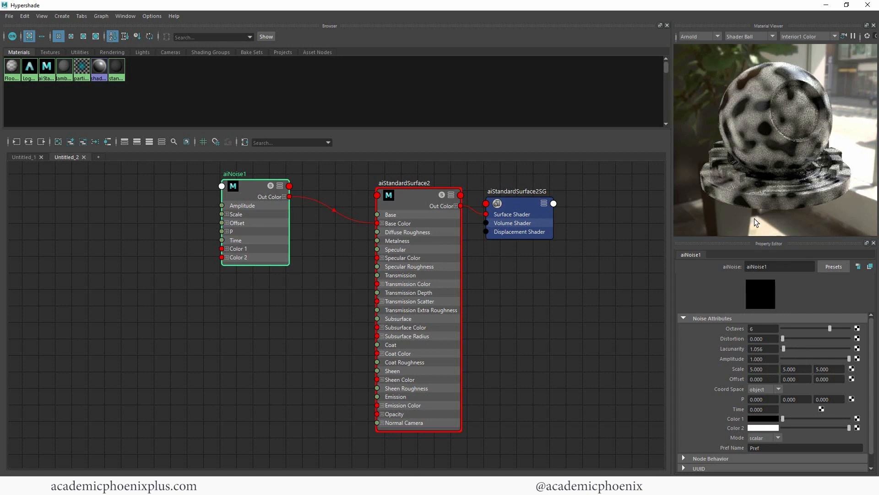
pyautogui.moveTo(811, 161)
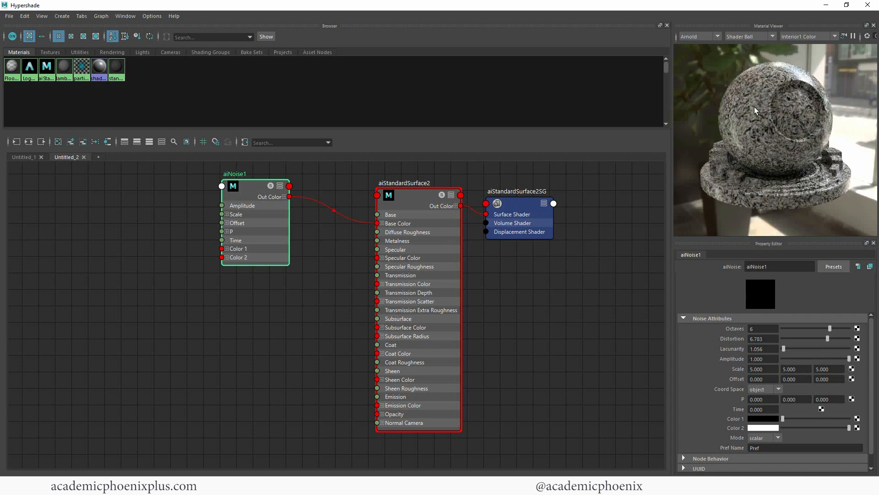
pyautogui.moveTo(772, 259)
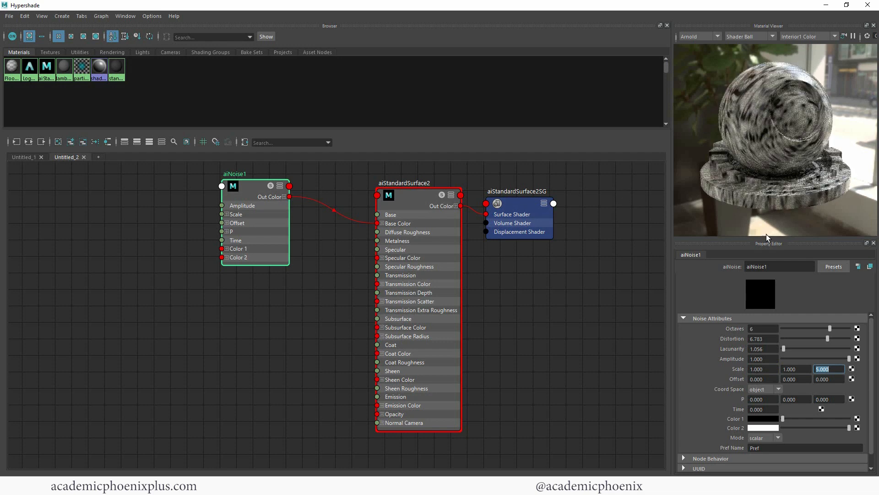
pyautogui.write('5.000')
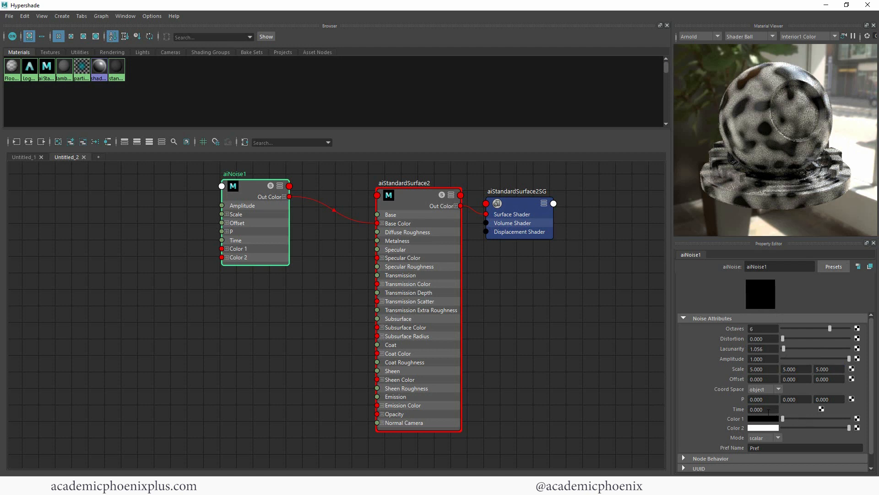
pyautogui.click(762, 409)
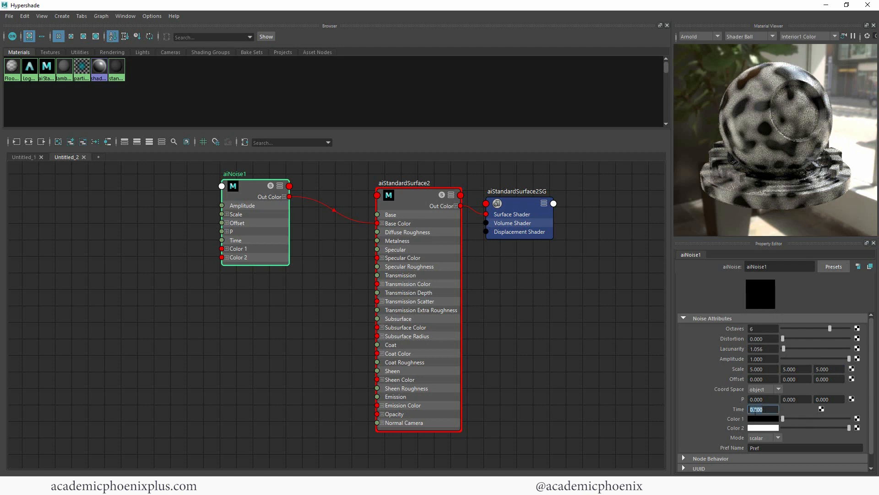
pyautogui.write('0.000')
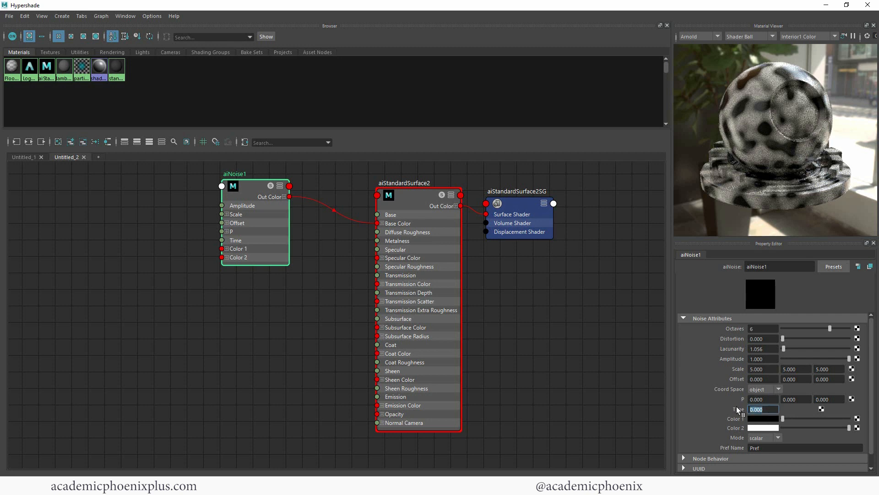
pyautogui.write('1.000')
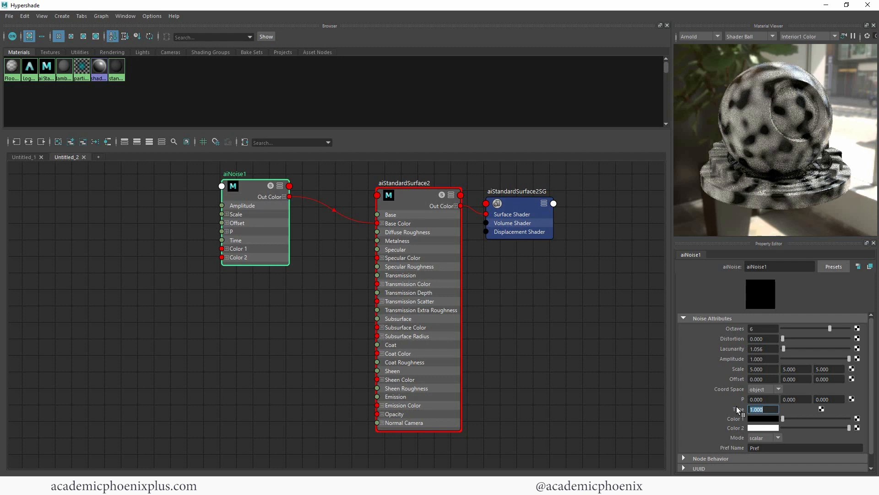
pyautogui.write('2.000')
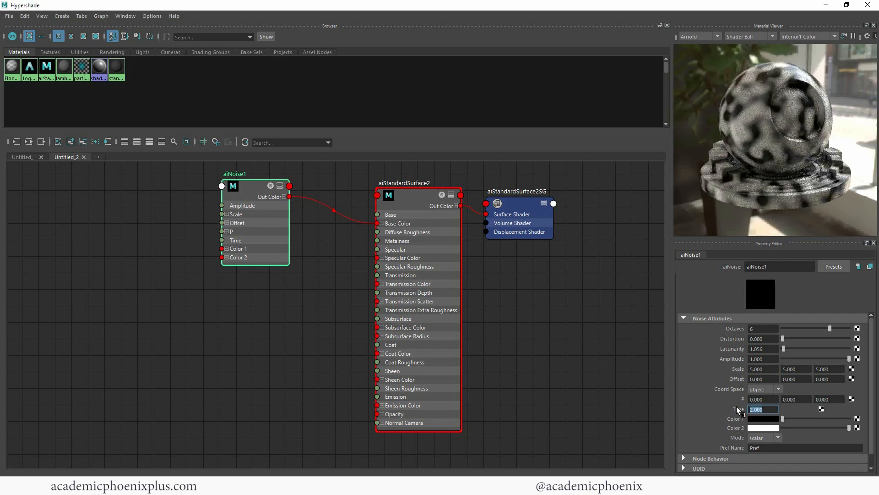
pyautogui.write('3.000')
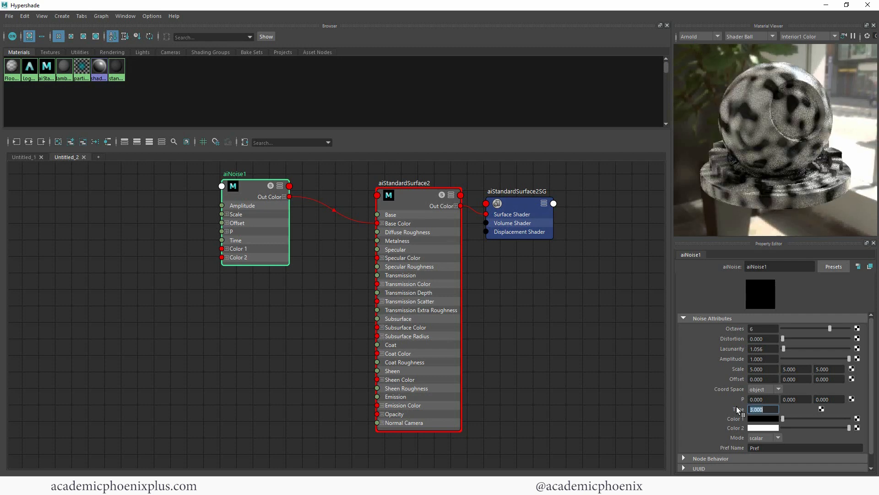
pyautogui.write('1')
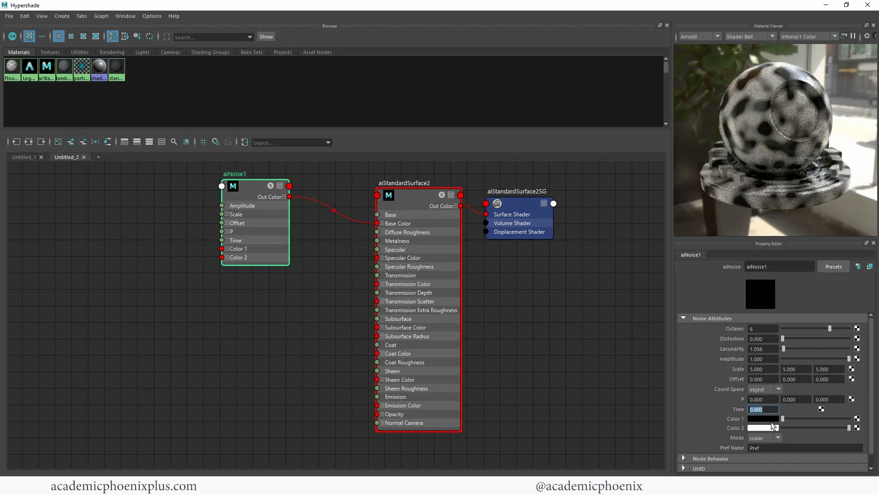
pyautogui.click(762, 418)
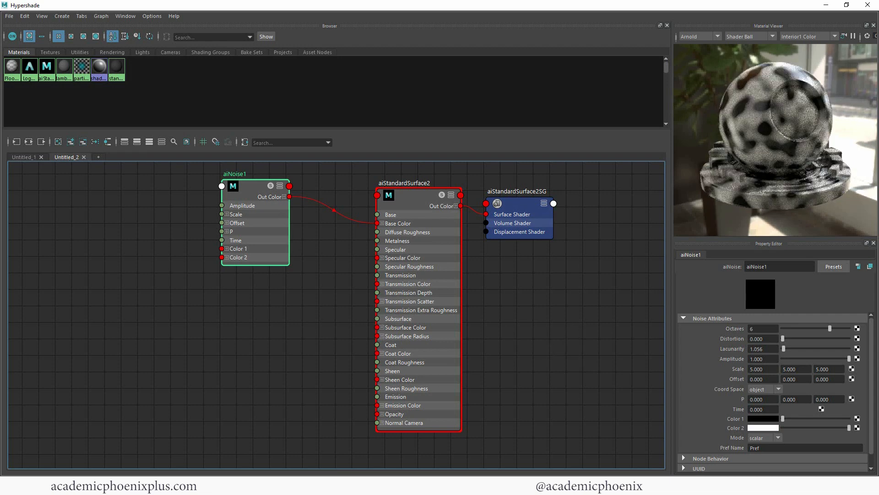
# Step: Add aiMixShader1 with its shading group and show its attributes in the Property Editor
pyautogui.click(404, 183)
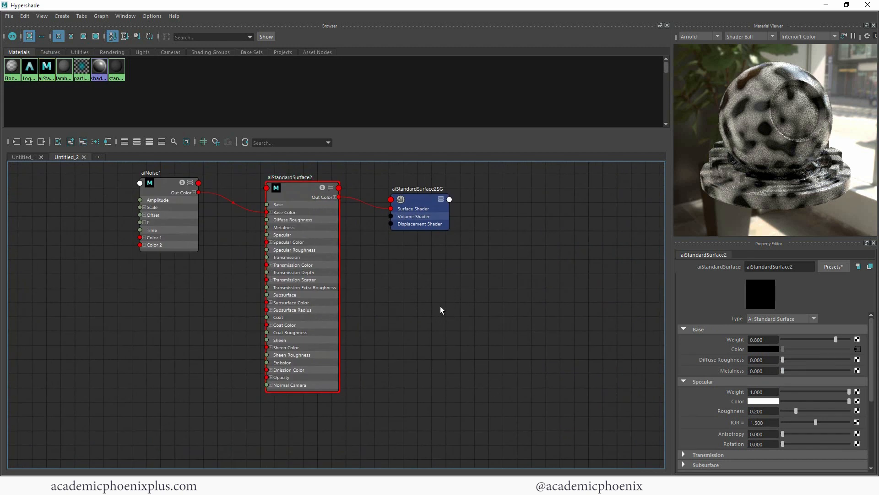
pyautogui.moveTo(570, 255)
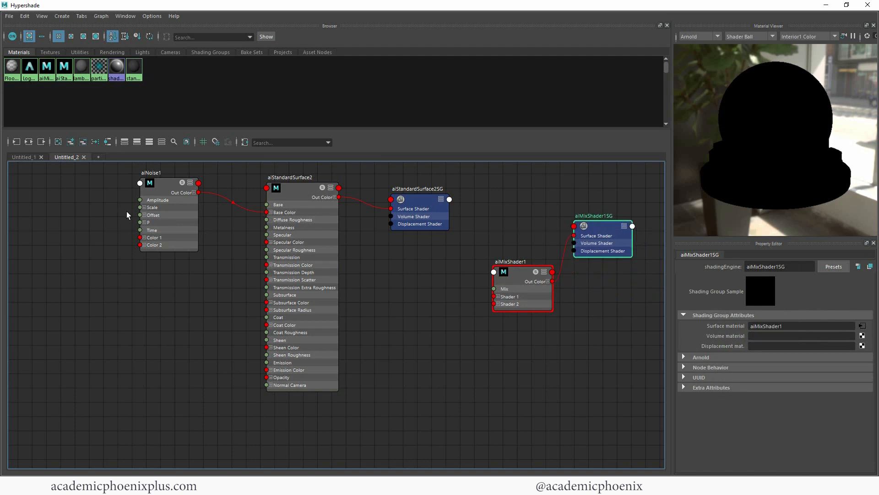
pyautogui.click(163, 180)
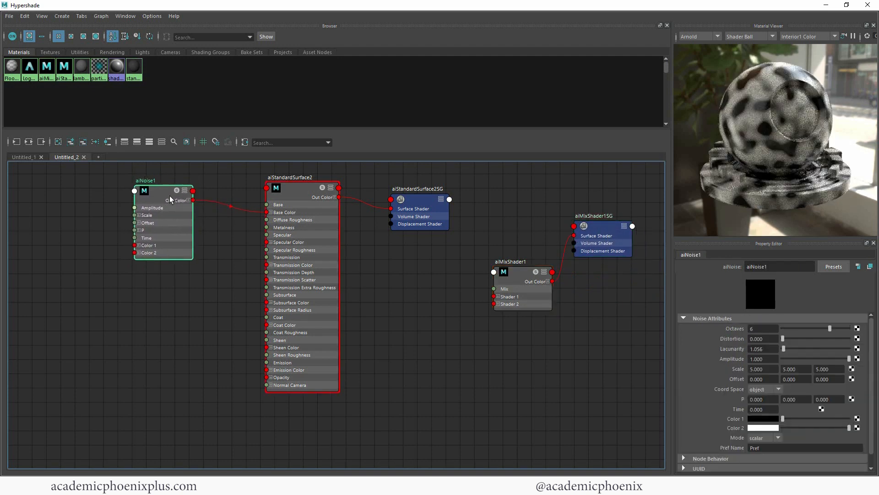
pyautogui.click(595, 218)
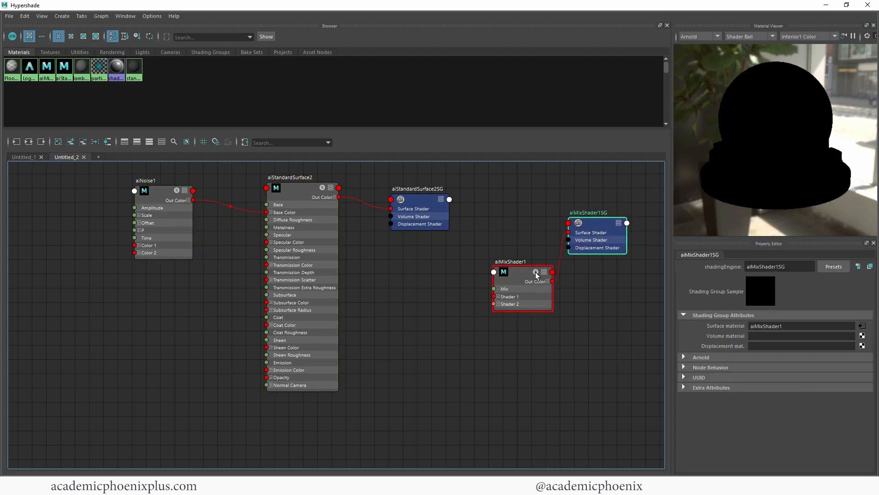
pyautogui.click(510, 262)
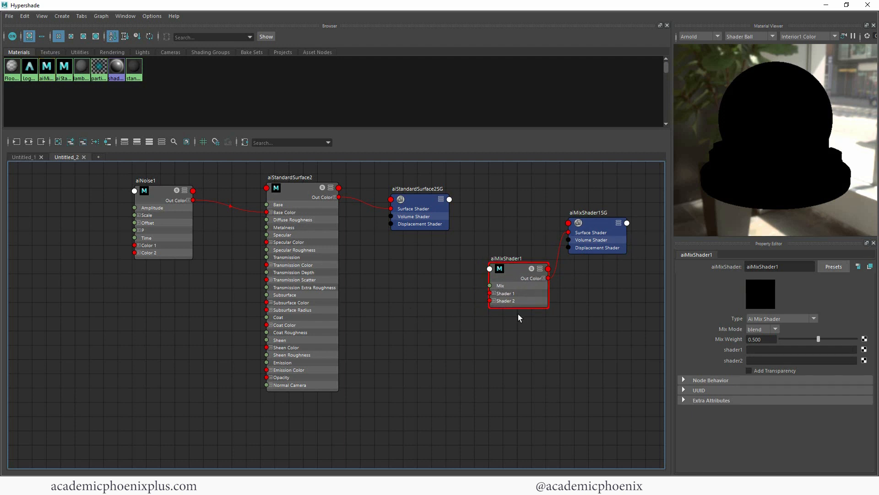
pyautogui.moveTo(741, 350)
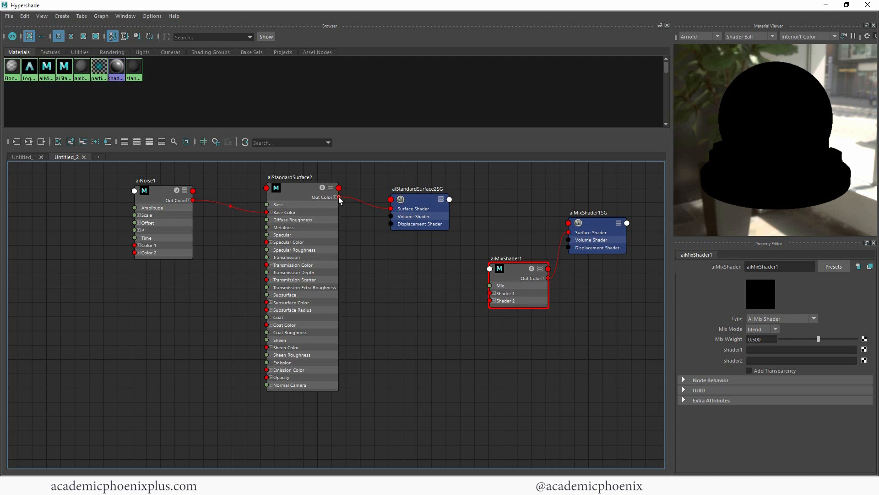
# Step: Connect aiStandardSurface2's Out Color to aiMixShader1's Shader 1 port
pyautogui.moveTo(337, 197); pyautogui.dragTo(490, 285)
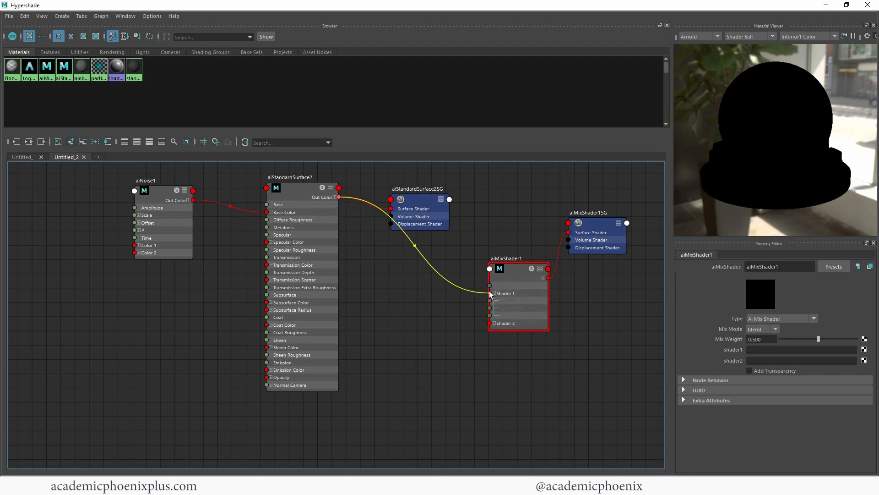
pyautogui.moveTo(339, 196); pyautogui.dragTo(489, 292)
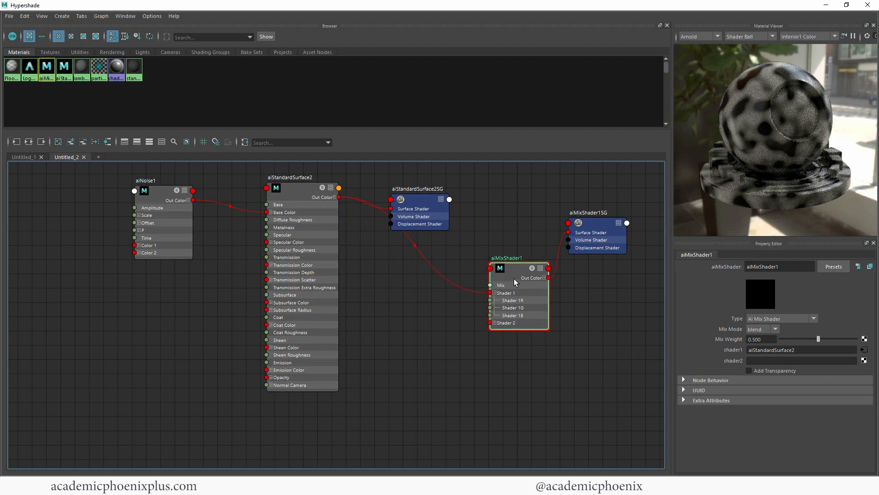
pyautogui.moveTo(781, 146)
pyautogui.write('aista')
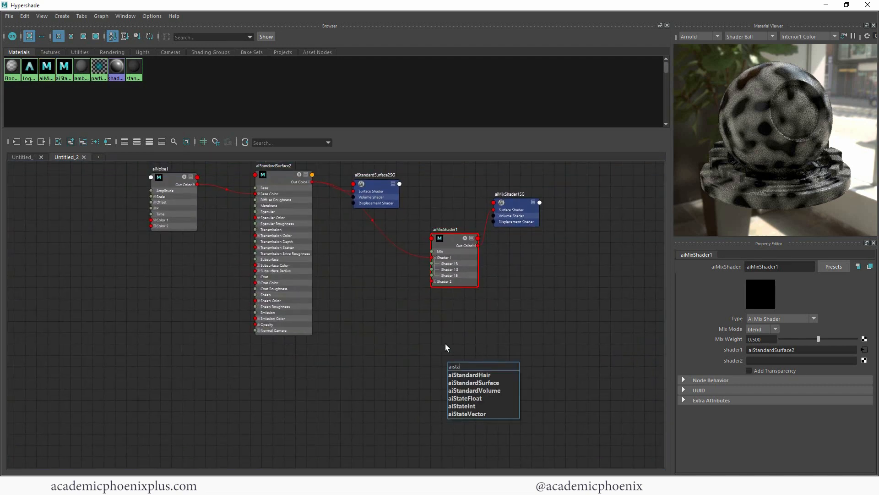
# Step: Create aiStandardSurface3, make its Base Color red, and connect it to Shader 2
pyautogui.click(473, 382)
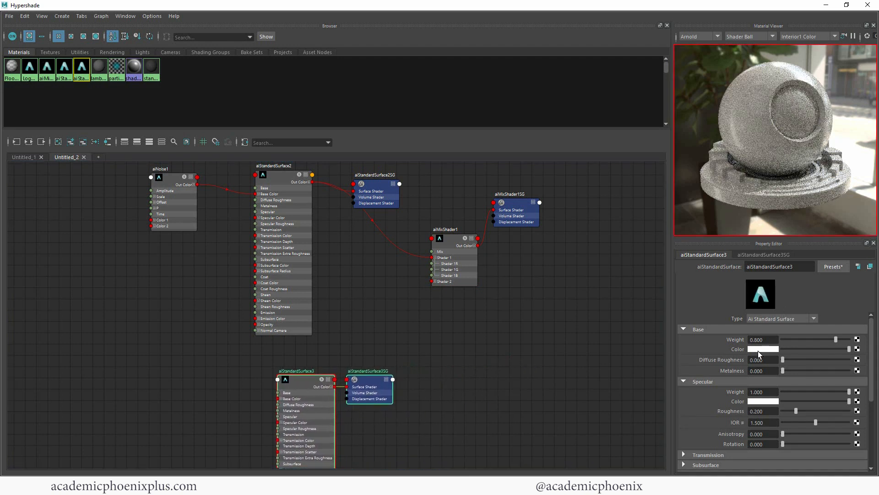
pyautogui.click(763, 348)
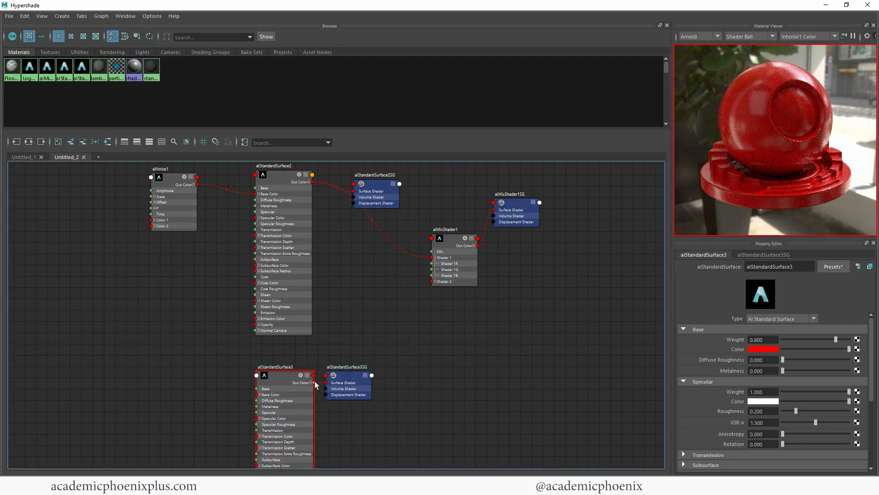
pyautogui.moveTo(314, 382); pyautogui.dragTo(432, 280)
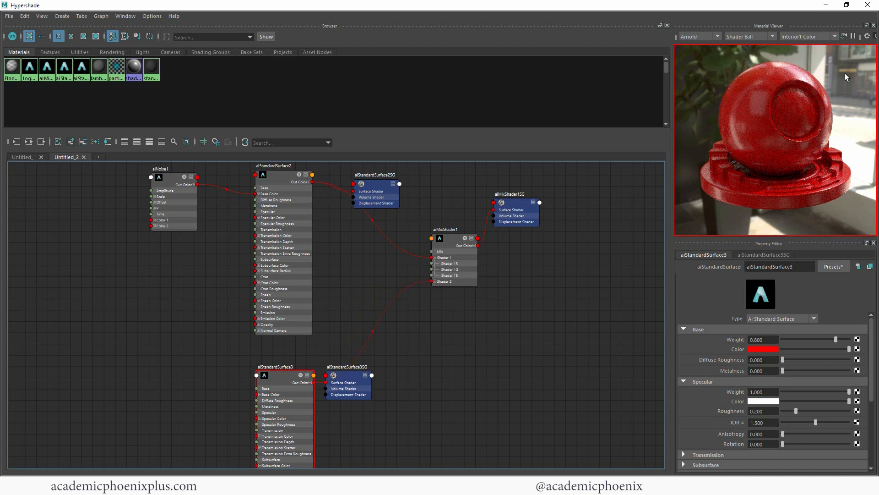
# Step: Preview aiMixShader1's blend and rename the shaders aistandardNoise and red_shader
pyautogui.click(454, 244)
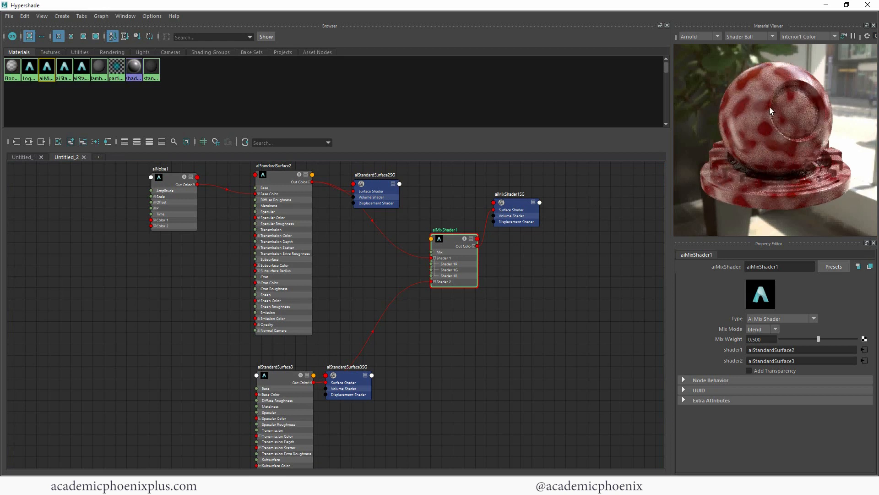
pyautogui.moveTo(763, 143)
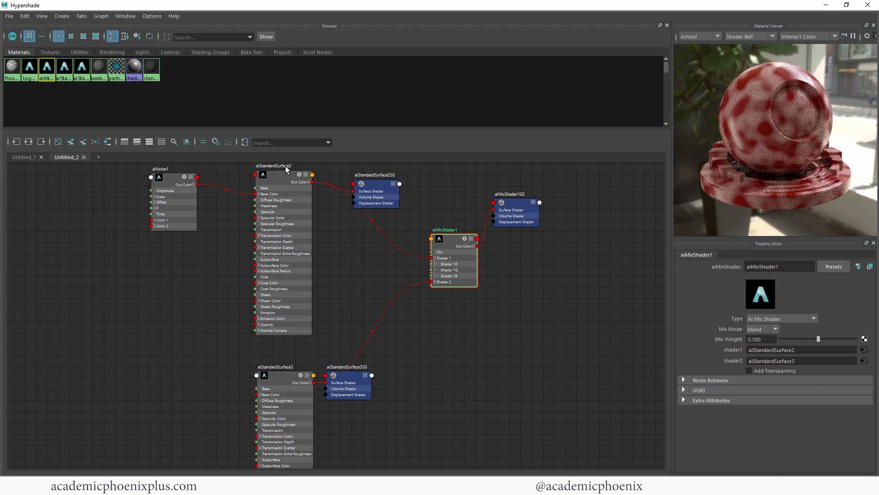
pyautogui.click(279, 165)
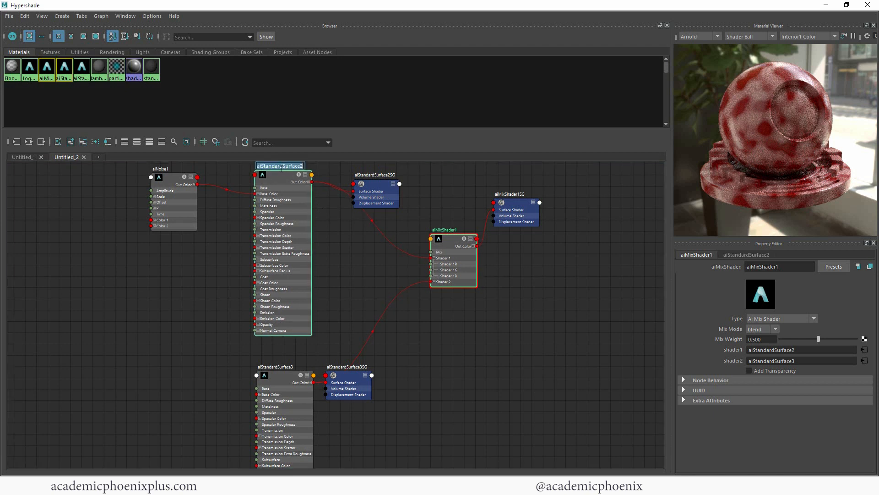
pyautogui.write('aistandard')
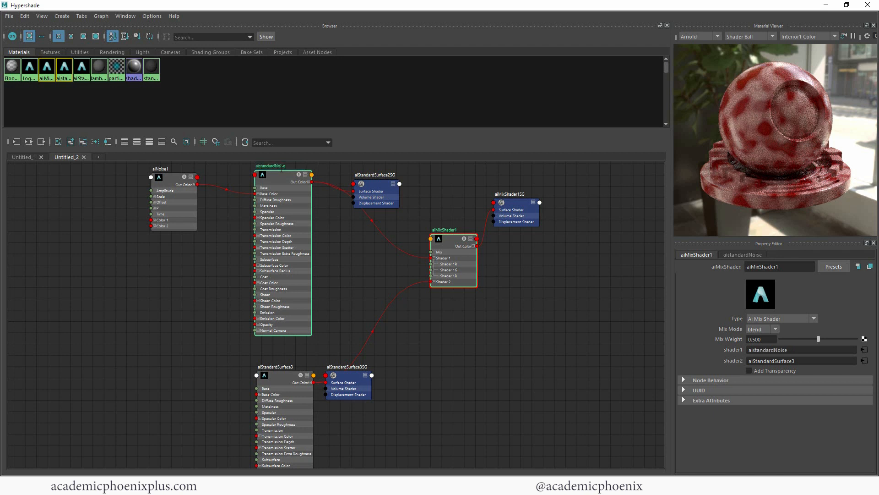
pyautogui.moveTo(281, 371)
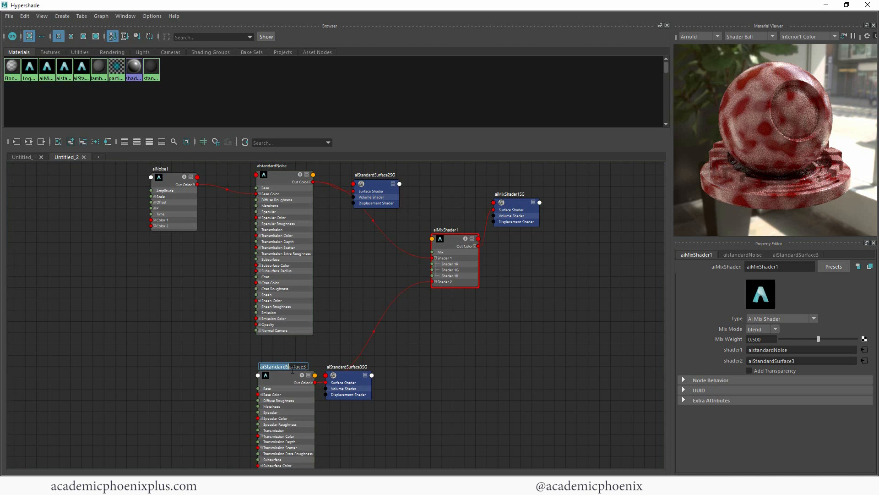
pyautogui.write('red_shader')
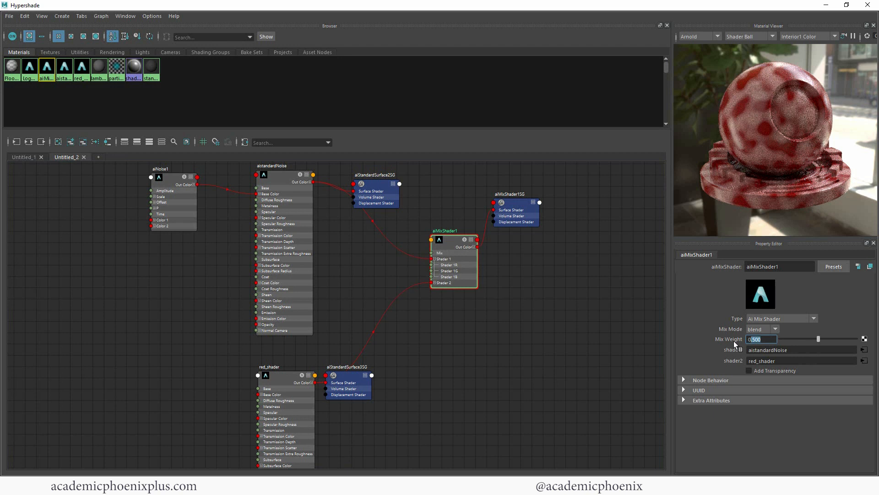
# Step: Scrub aiMixShader1's Mix Weight between 0 and 1, leaving it at 0.460
pyautogui.moveTo(818, 339); pyautogui.dragTo(779, 339)
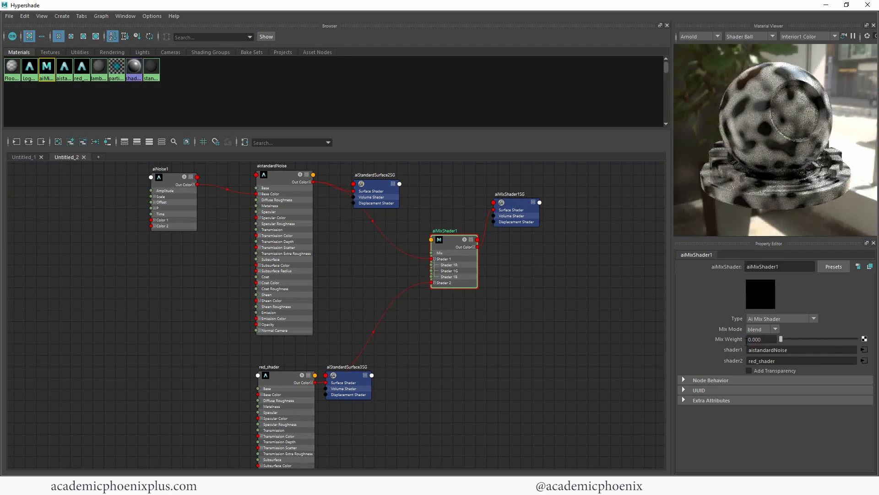
pyautogui.moveTo(781, 339); pyautogui.dragTo(800, 339)
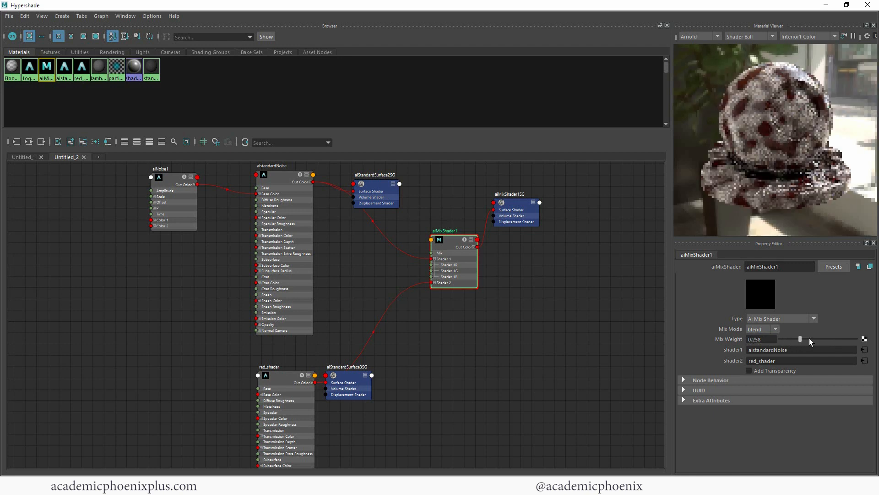
pyautogui.moveTo(800, 339); pyautogui.dragTo(856, 339)
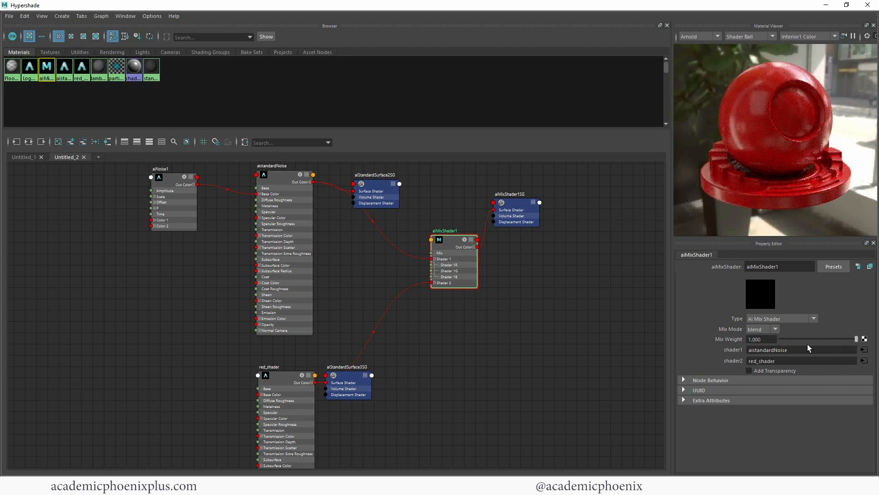
pyautogui.moveTo(856, 339); pyautogui.dragTo(817, 339)
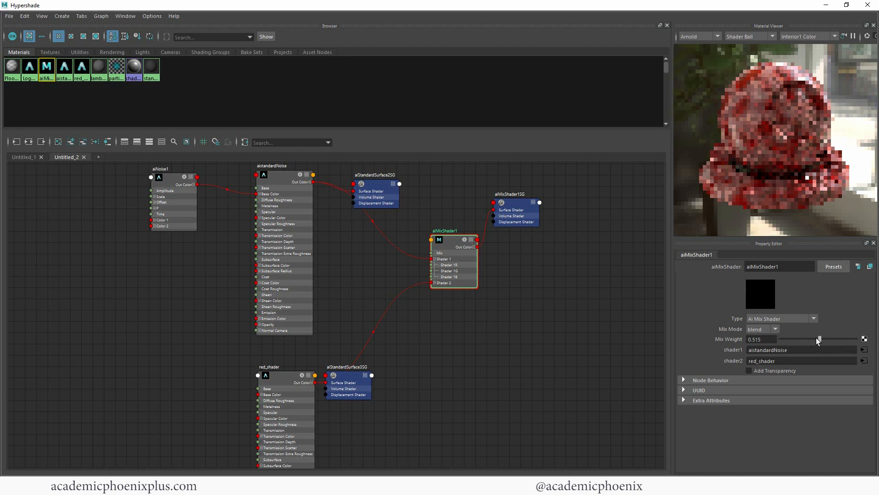
pyautogui.moveTo(818, 340); pyautogui.dragTo(853, 339)
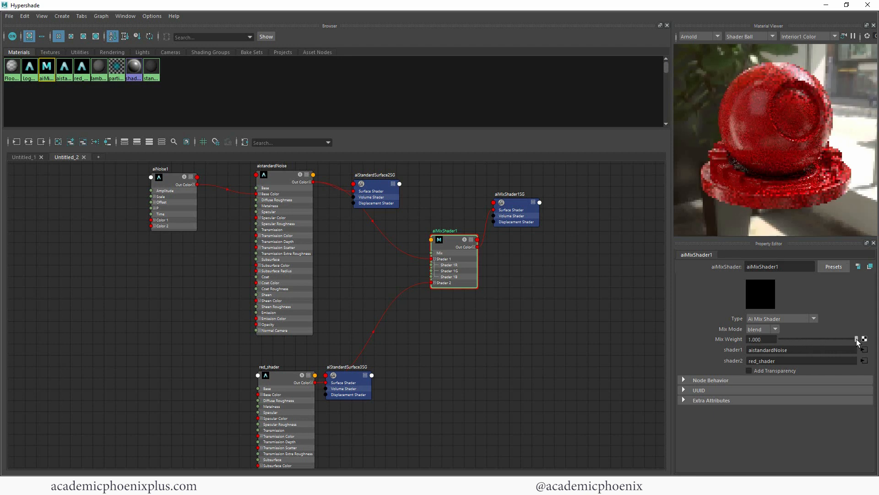
pyautogui.moveTo(852, 339); pyautogui.dragTo(815, 339)
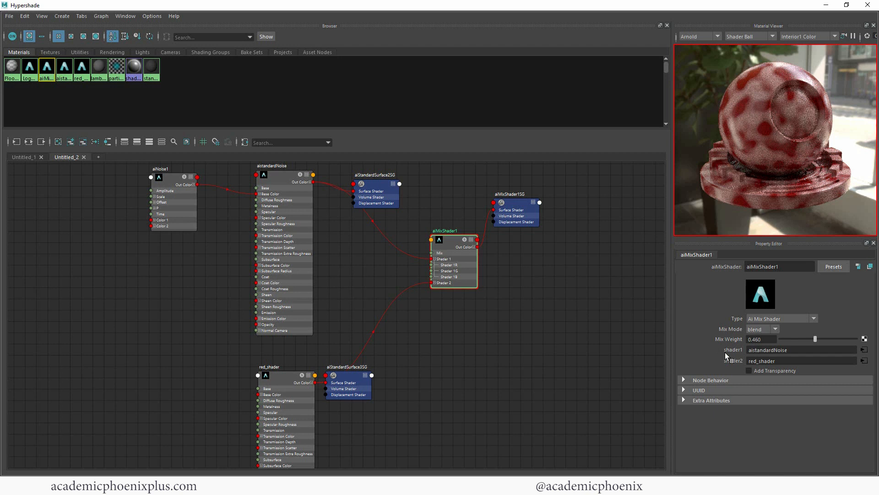
pyautogui.moveTo(211, 205)
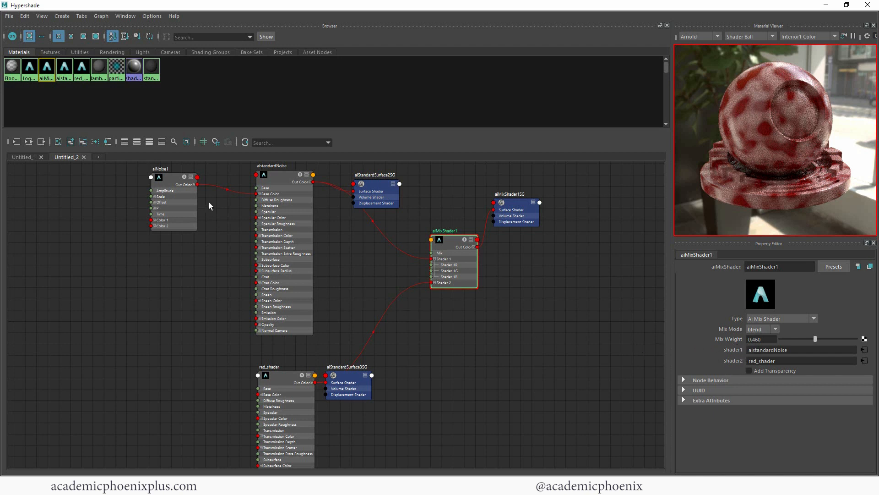
# Step: Set aistandardNoise's Base Color to white and replace its look with the Gold preset
pyautogui.click(165, 174)
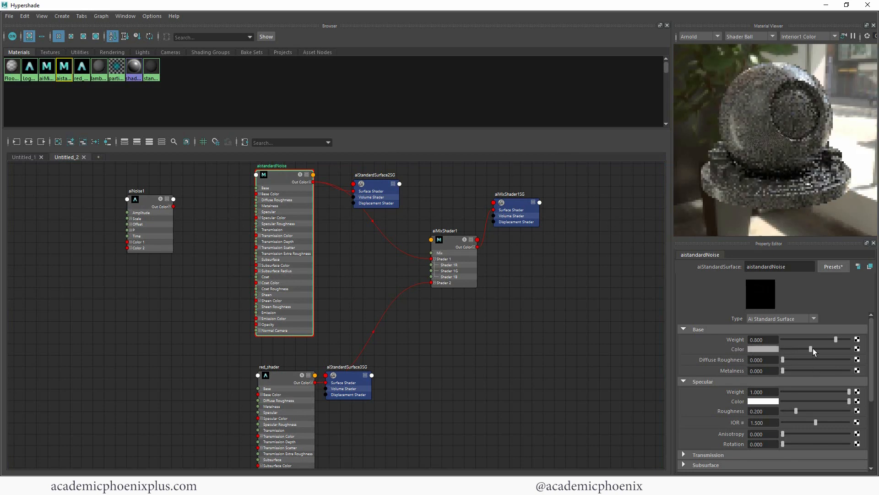
pyautogui.click(762, 349)
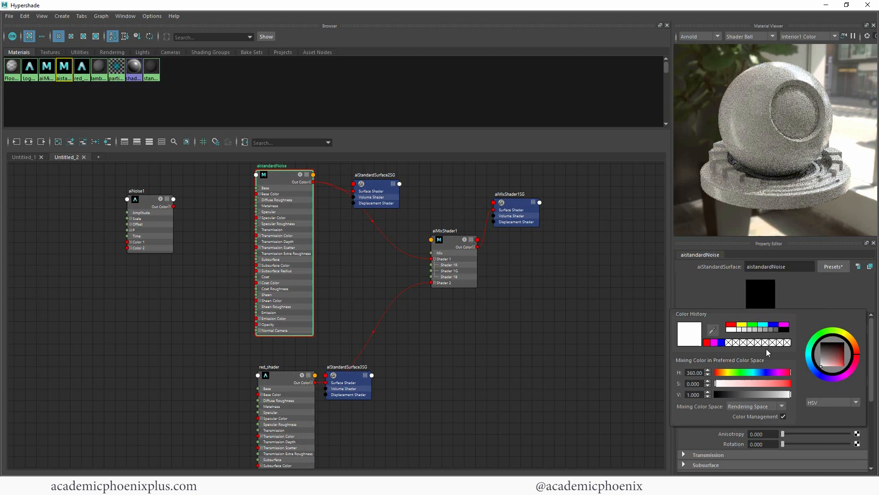
pyautogui.click(833, 266)
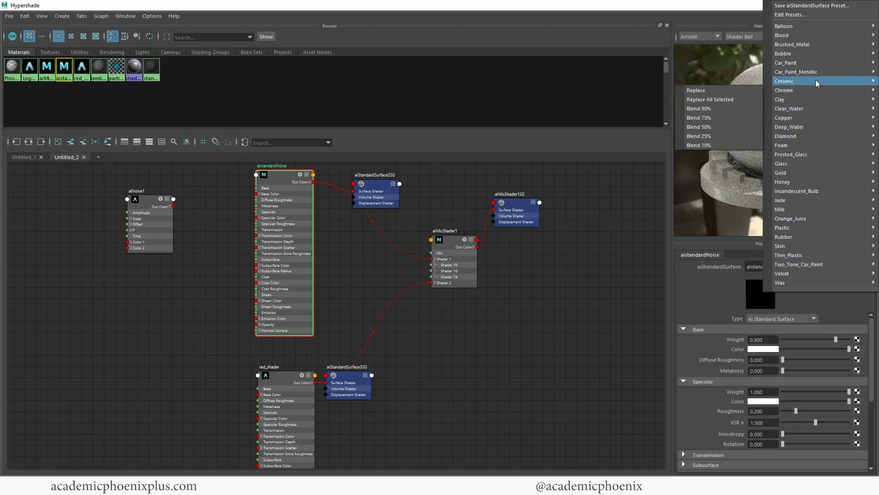
pyautogui.moveTo(805, 163)
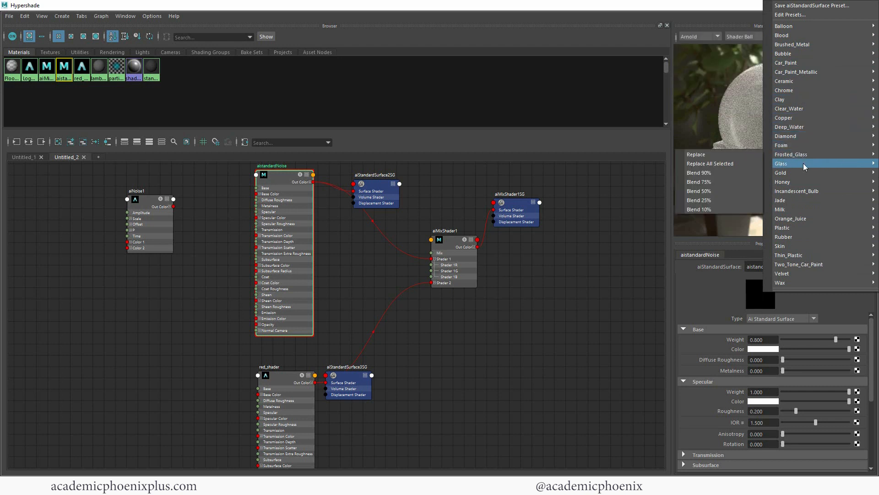
pyautogui.click(780, 173)
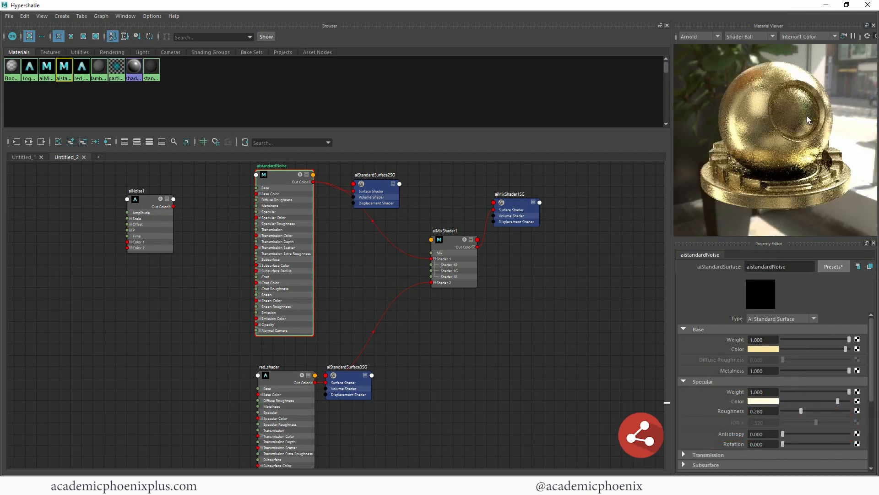
pyautogui.click(452, 231)
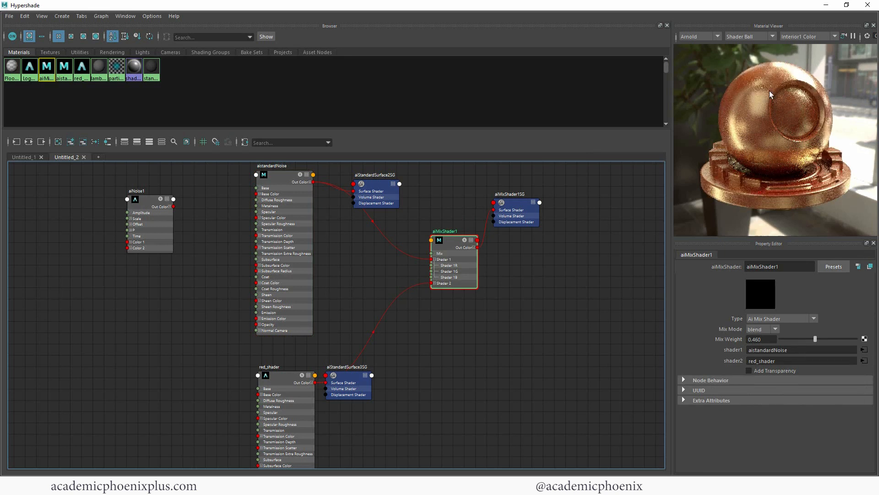
pyautogui.moveTo(782, 111)
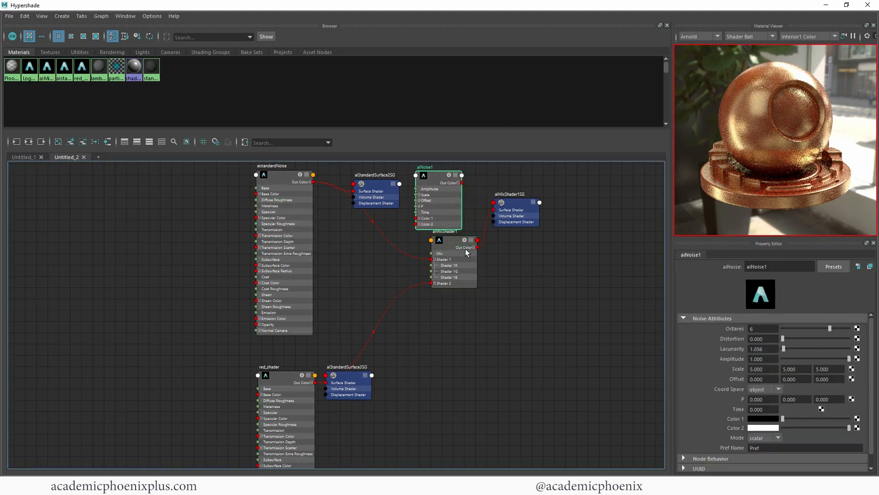
# Step: Connect aiNoise1's Out Color R channel to aiMixShader1's Mix input
pyautogui.click(376, 191)
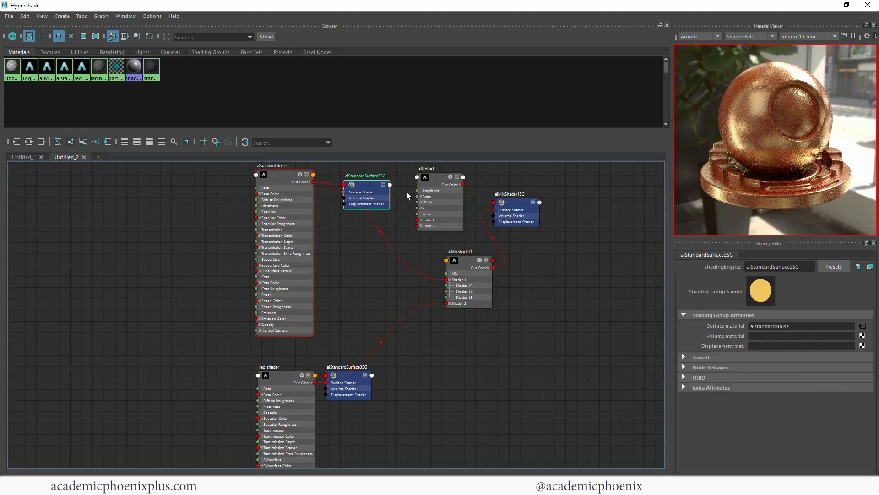
pyautogui.click(429, 177)
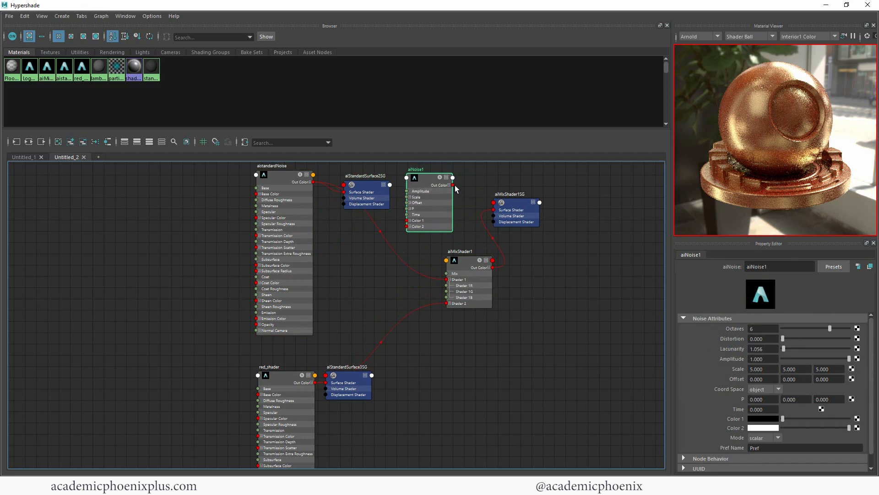
pyautogui.moveTo(435, 187)
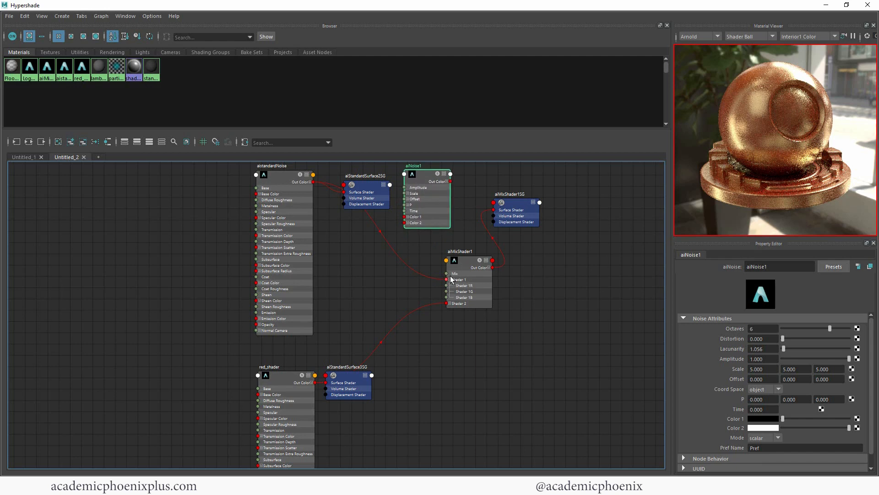
pyautogui.moveTo(465, 242)
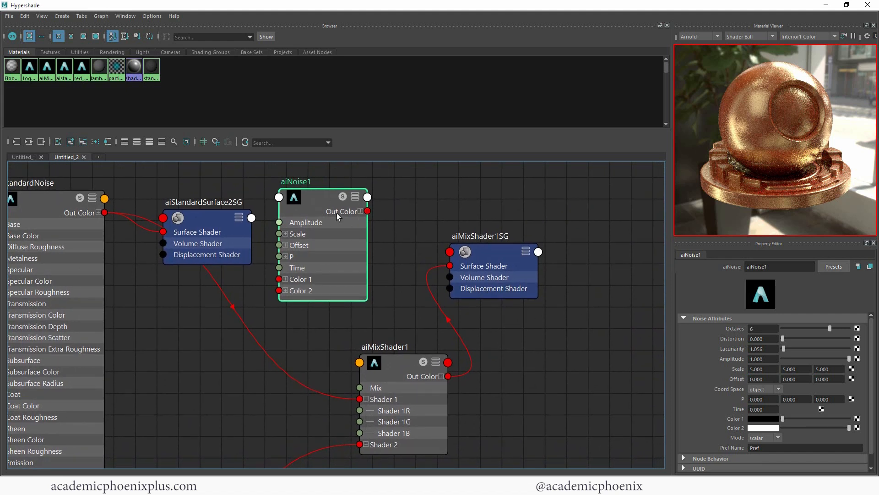
pyautogui.moveTo(328, 205)
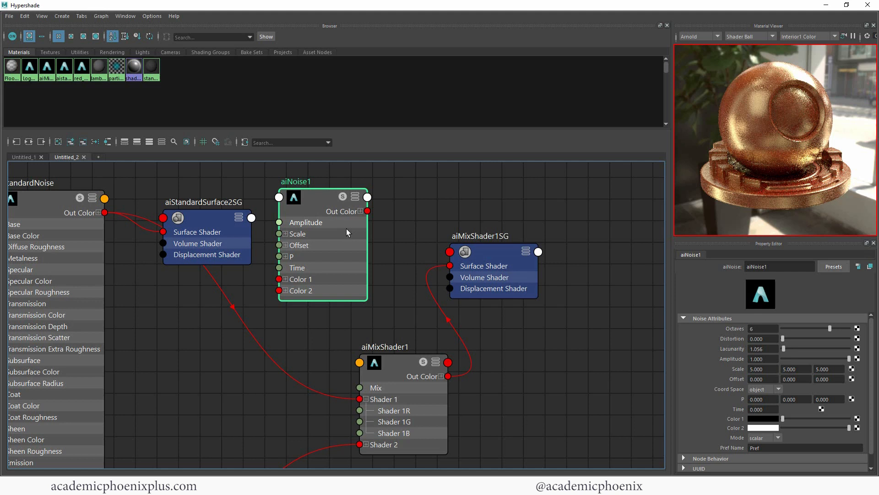
pyautogui.moveTo(348, 243)
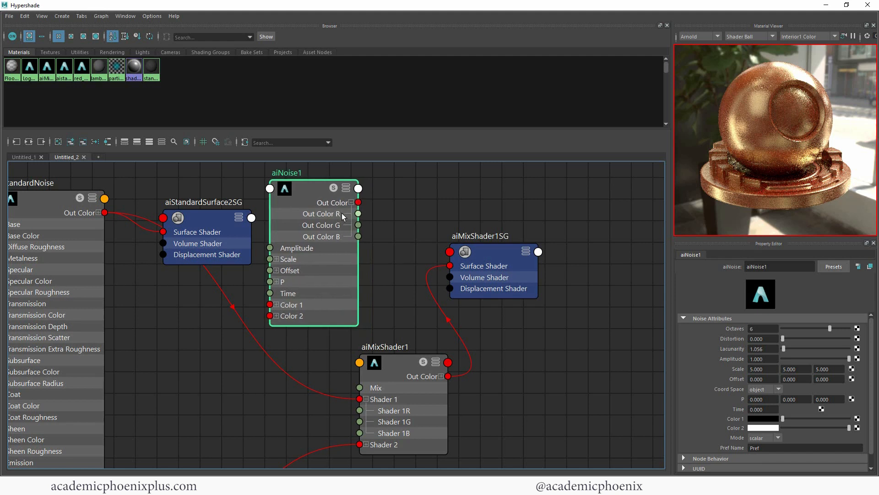
pyautogui.moveTo(331, 216)
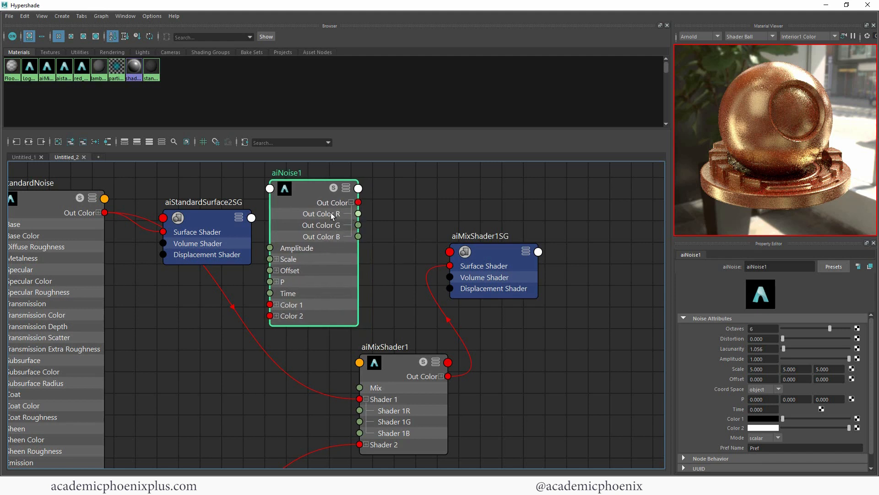
pyautogui.moveTo(354, 217)
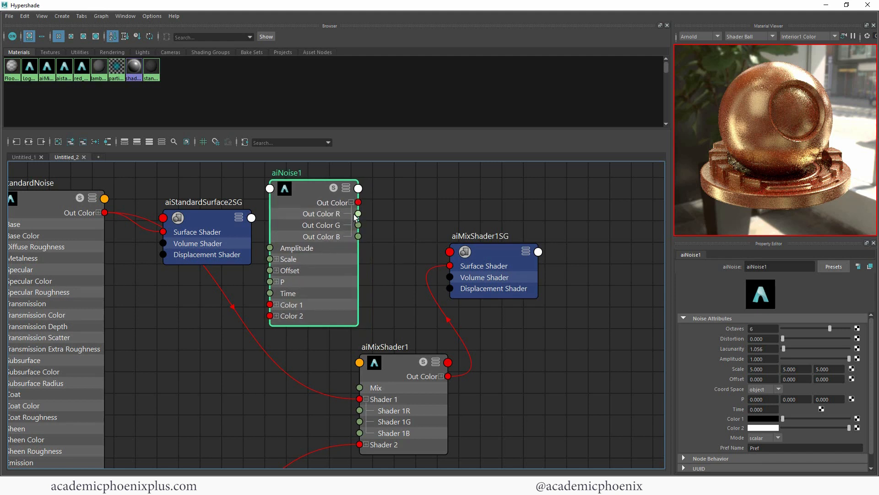
pyautogui.moveTo(357, 202); pyautogui.dragTo(359, 387)
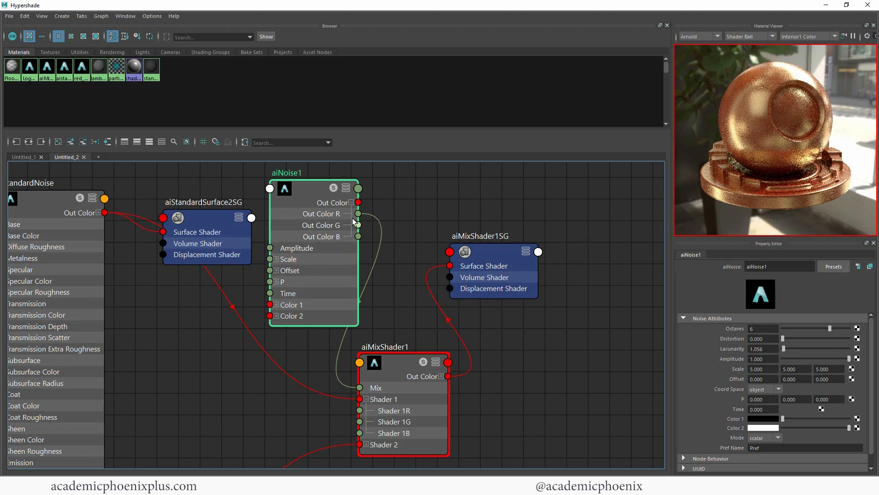
pyautogui.moveTo(338, 242)
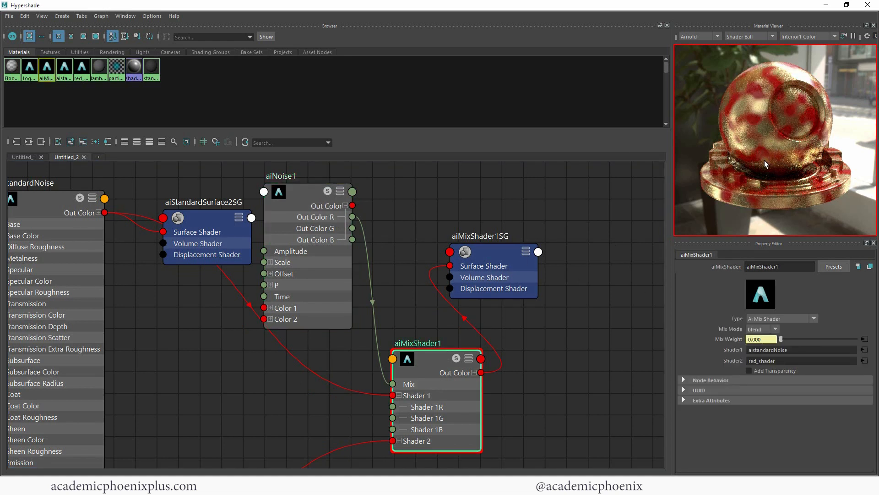
pyautogui.moveTo(747, 107)
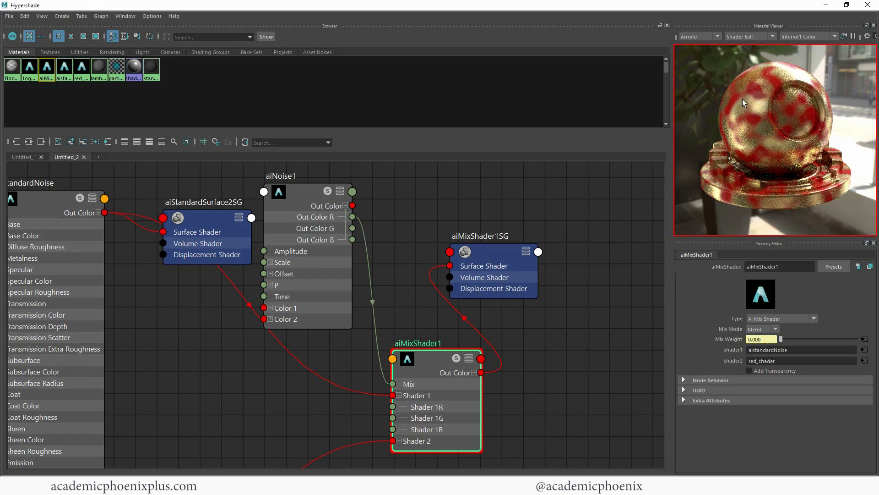
pyautogui.moveTo(725, 110)
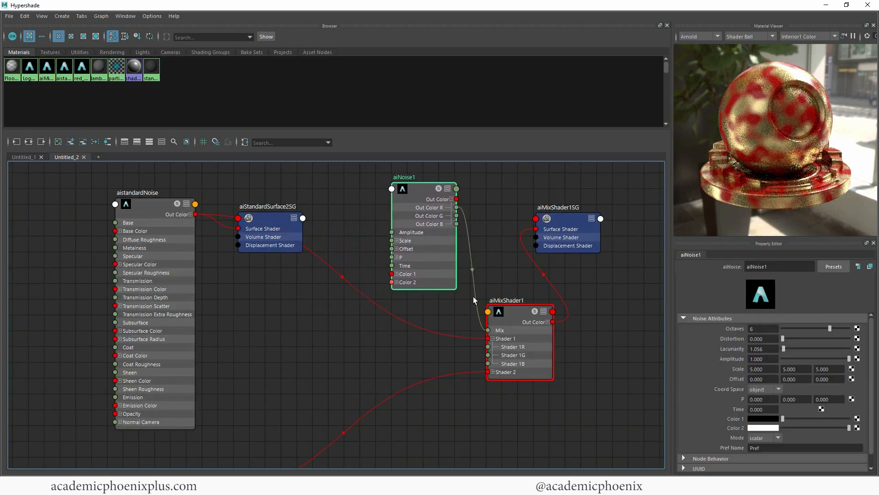
pyautogui.click(502, 298)
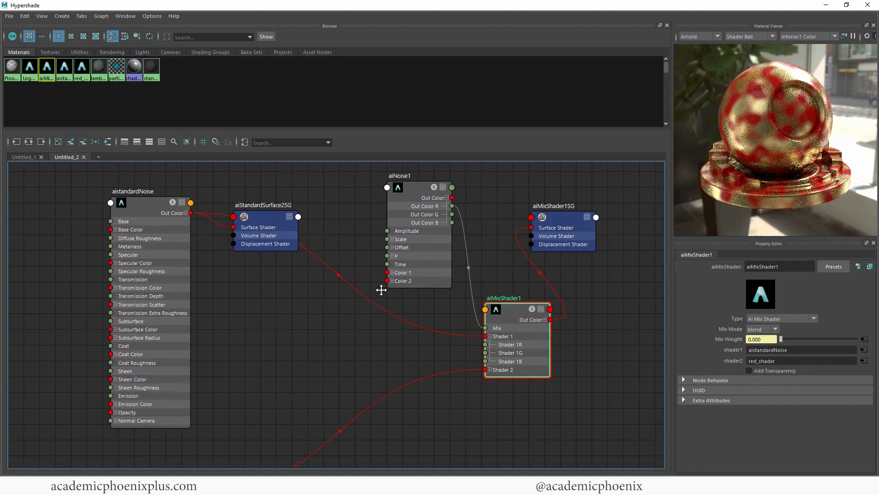
# Step: Create an aiRange node beside aiNoise1 in the node editor
pyautogui.click(399, 187)
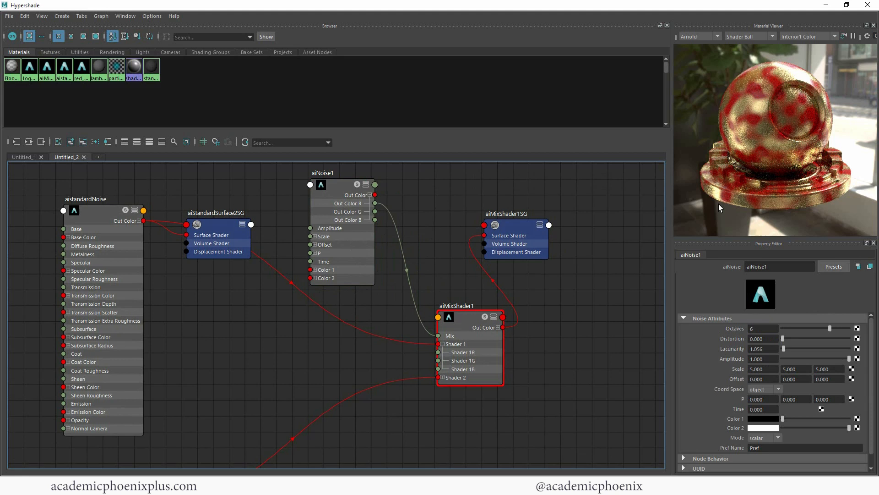
pyautogui.moveTo(843, 60)
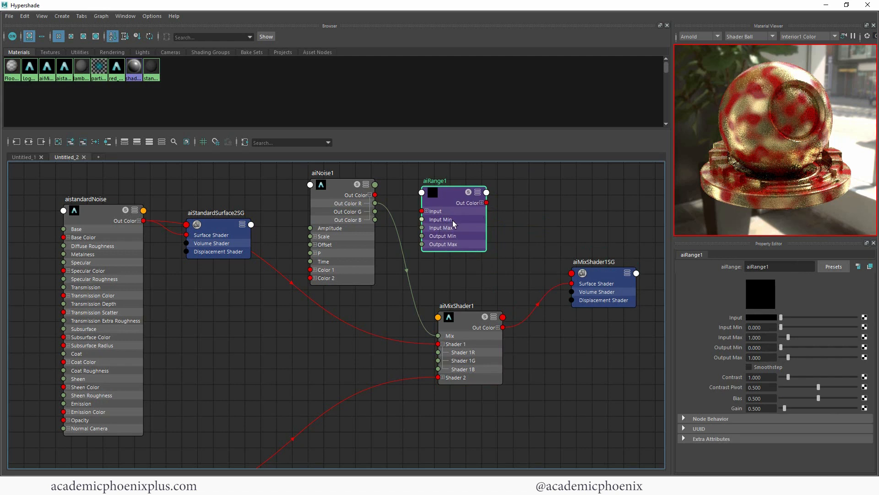
pyautogui.moveTo(455, 251)
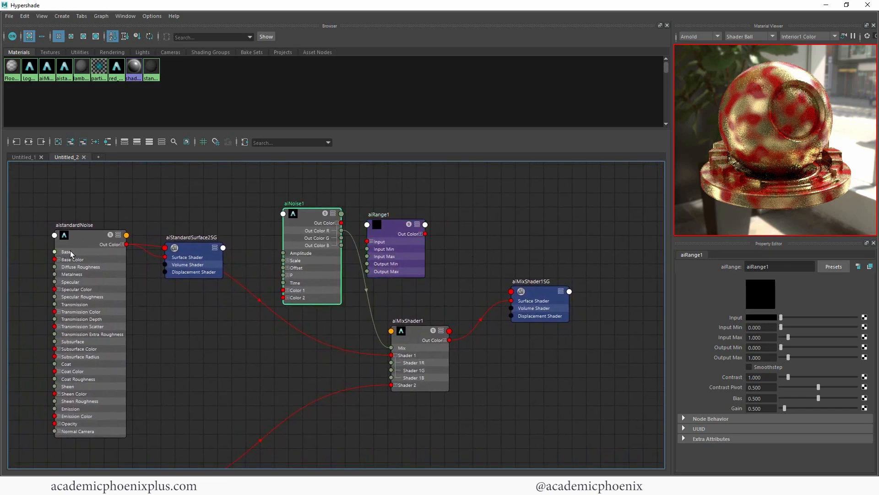
# Step: Rename aistandardNoise to gold_shader and frame the mix network
pyautogui.click(84, 231)
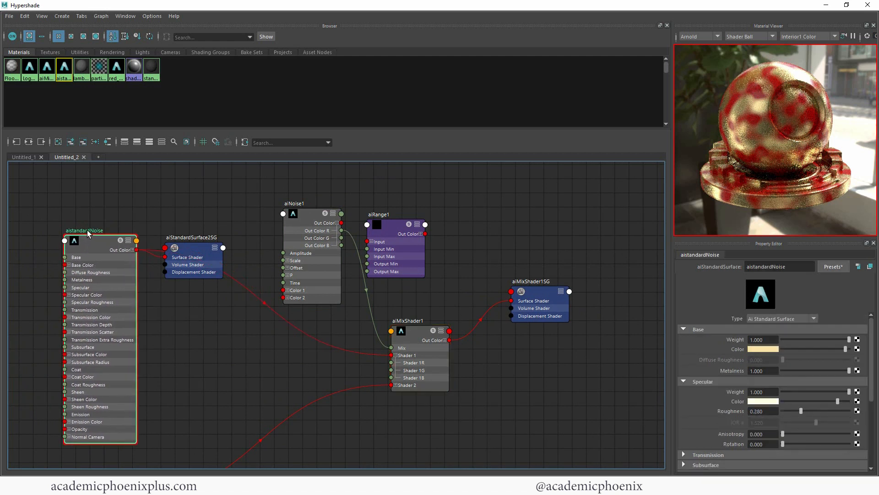
pyautogui.write('gold_shader')
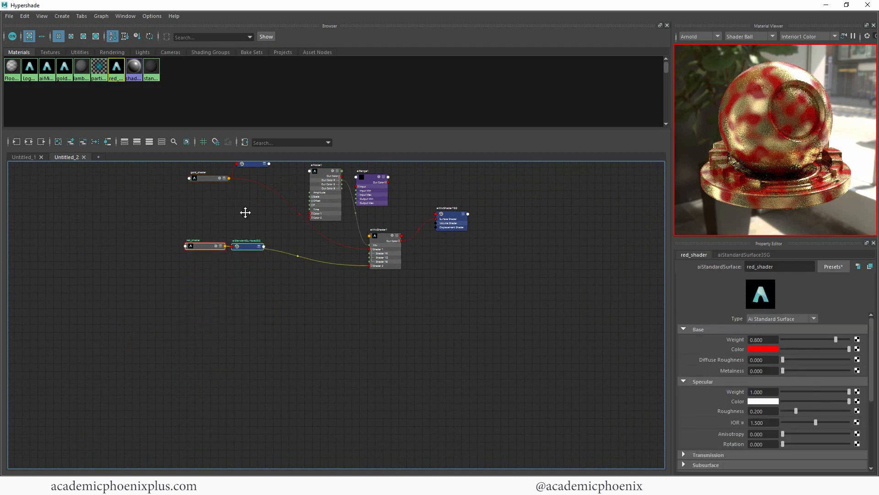
pyautogui.click(204, 283)
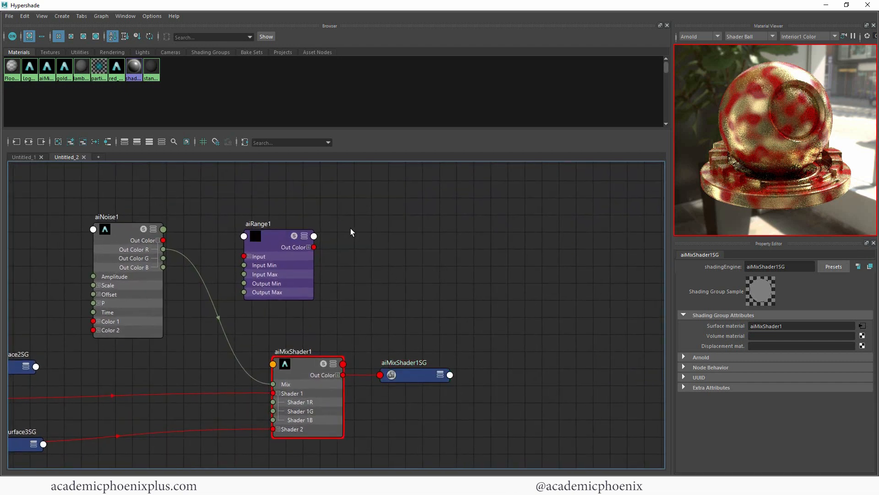
pyautogui.moveTo(435, 275)
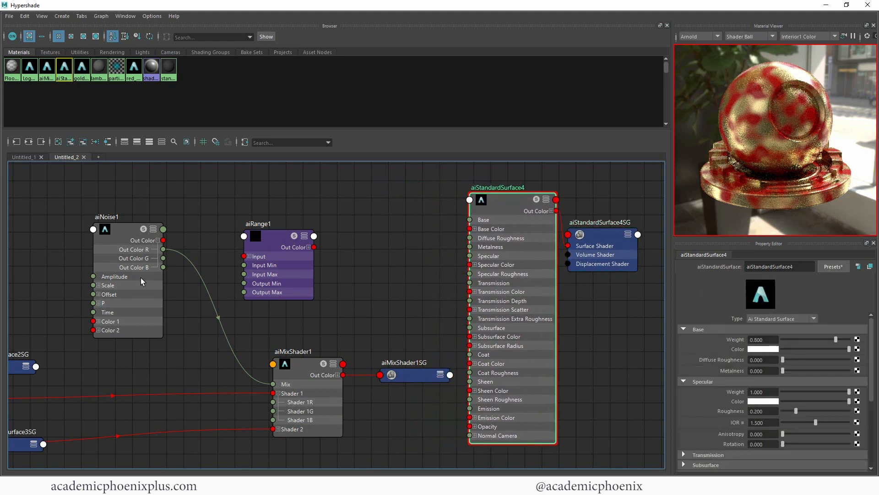
# Step: Connect aiNoise1's Out Color into aiRange1's Input
pyautogui.moveTo(162, 240); pyautogui.dragTo(469, 200)
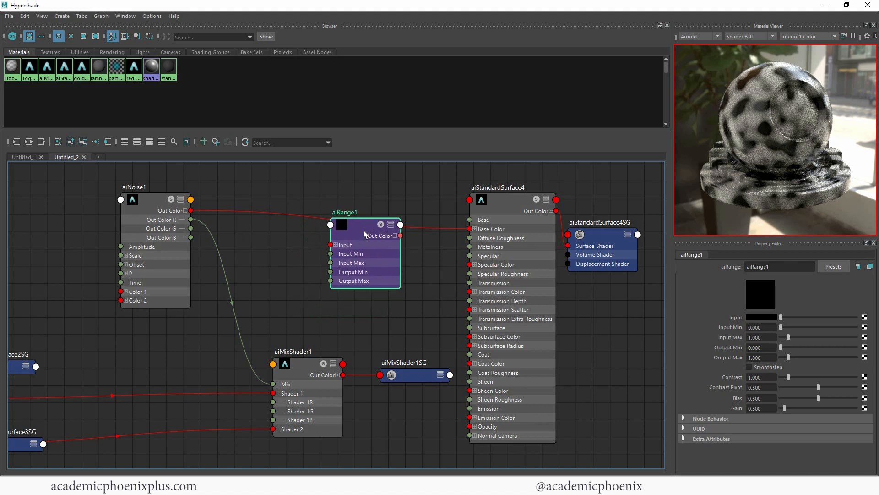
# Step: Move aiRange1 up between aiNoise1 and aiStandardSurface4
pyautogui.moveTo(365, 224); pyautogui.dragTo(339, 247)
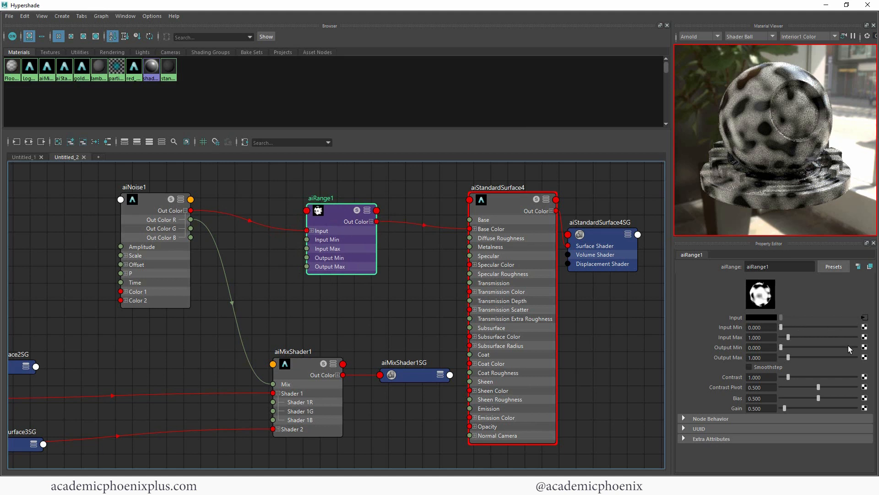
pyautogui.moveTo(790, 345)
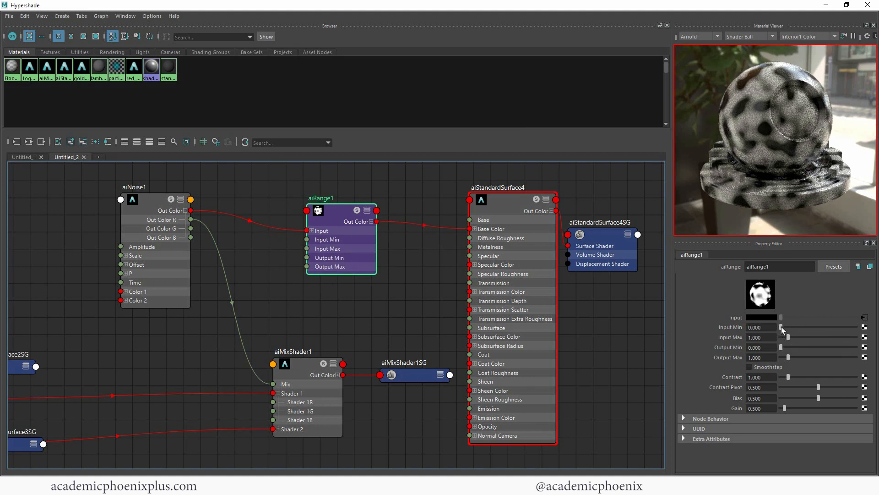
pyautogui.moveTo(782, 331)
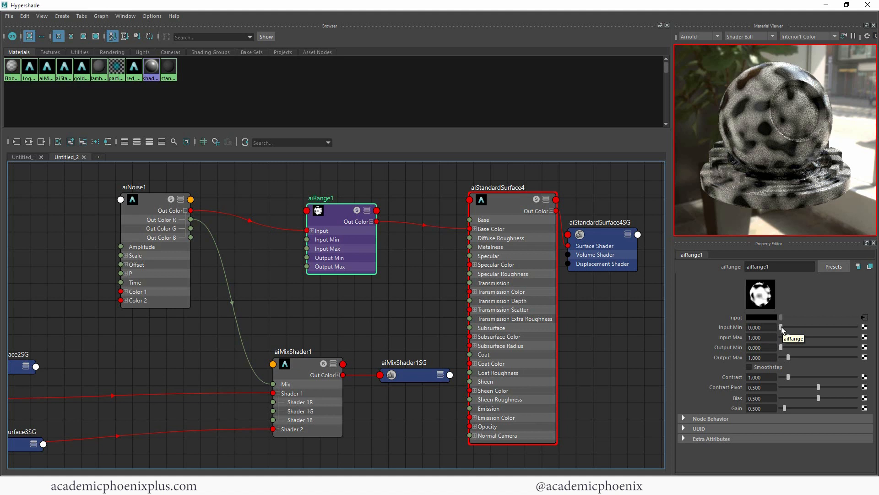
pyautogui.moveTo(792, 340)
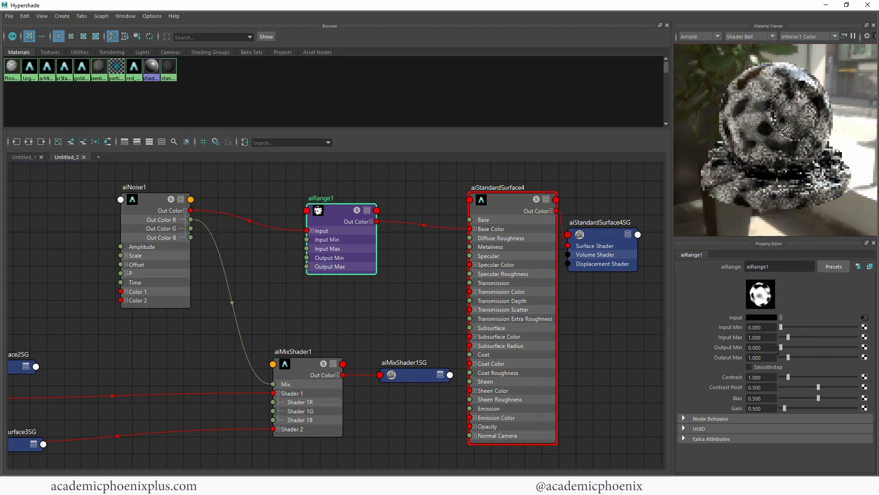
# Step: Scrub aiRange1's Input Max up to about 4.1, then down close to zero
pyautogui.moveTo(788, 337); pyautogui.dragTo(806, 337)
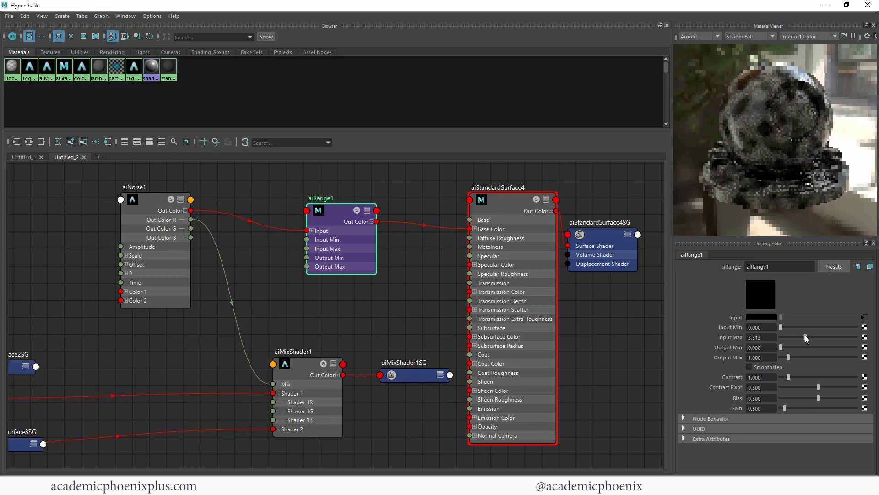
pyautogui.moveTo(785, 337); pyautogui.dragTo(813, 337)
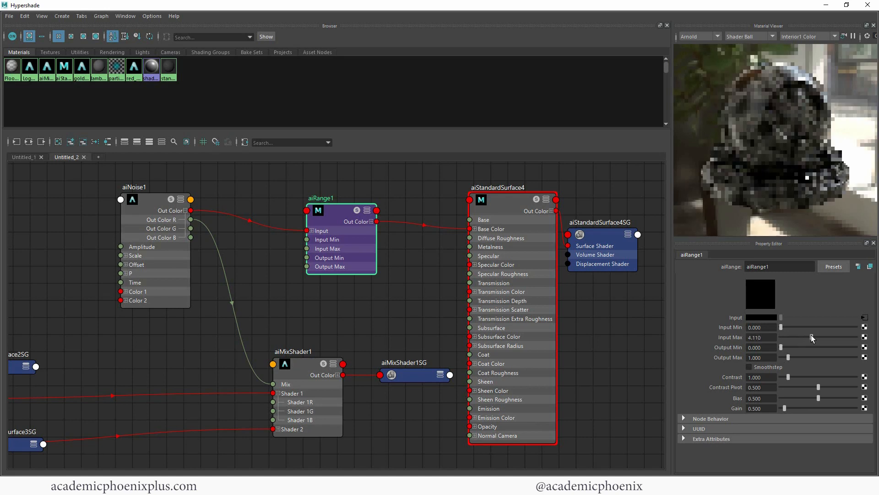
pyautogui.moveTo(802, 337); pyautogui.dragTo(785, 337)
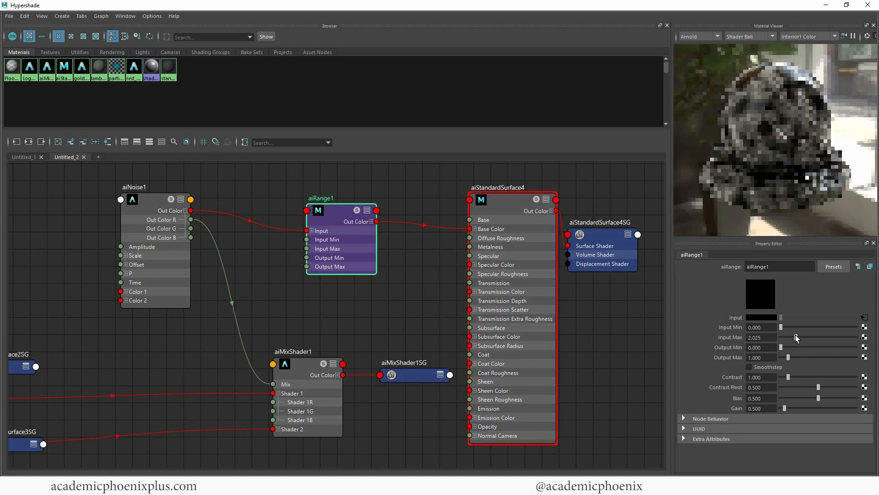
pyautogui.moveTo(796, 337); pyautogui.dragTo(789, 337)
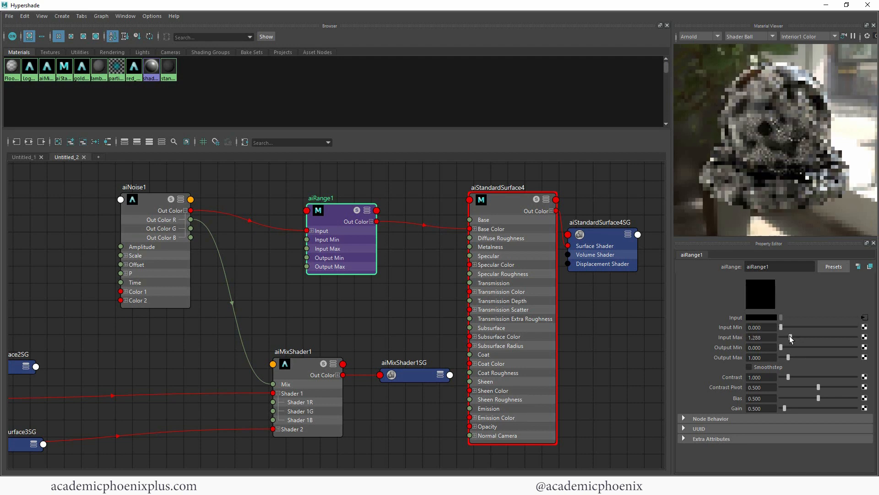
pyautogui.moveTo(791, 337); pyautogui.dragTo(785, 337)
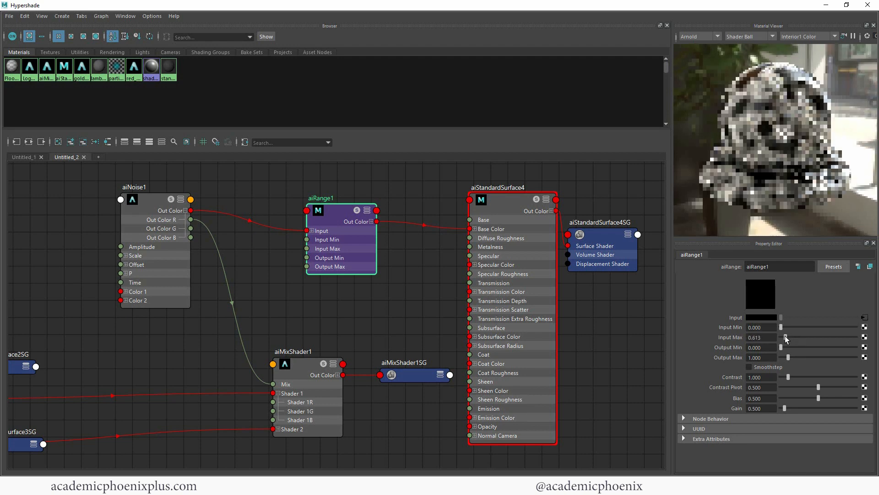
pyautogui.moveTo(787, 337); pyautogui.dragTo(782, 337)
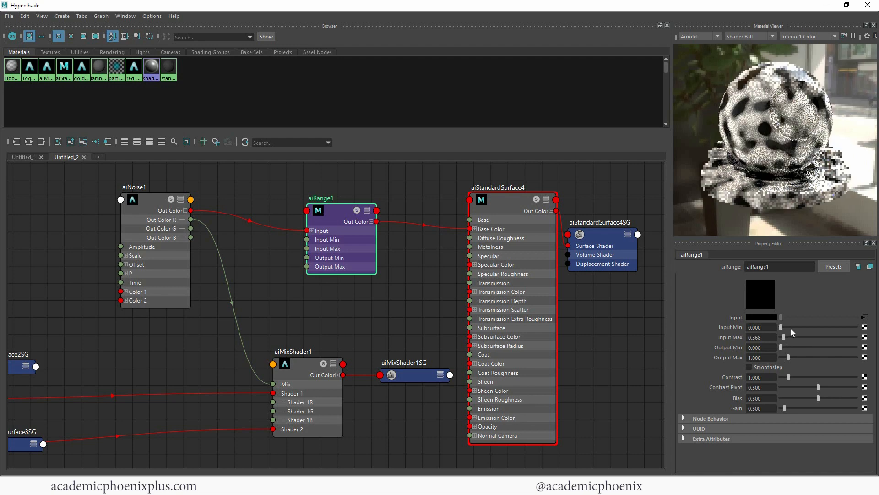
pyautogui.moveTo(794, 337); pyautogui.dragTo(782, 337)
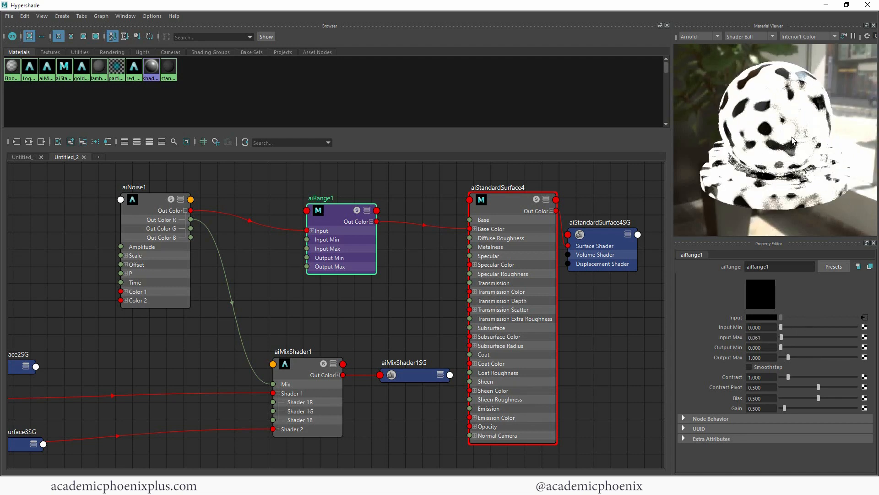
pyautogui.moveTo(795, 167)
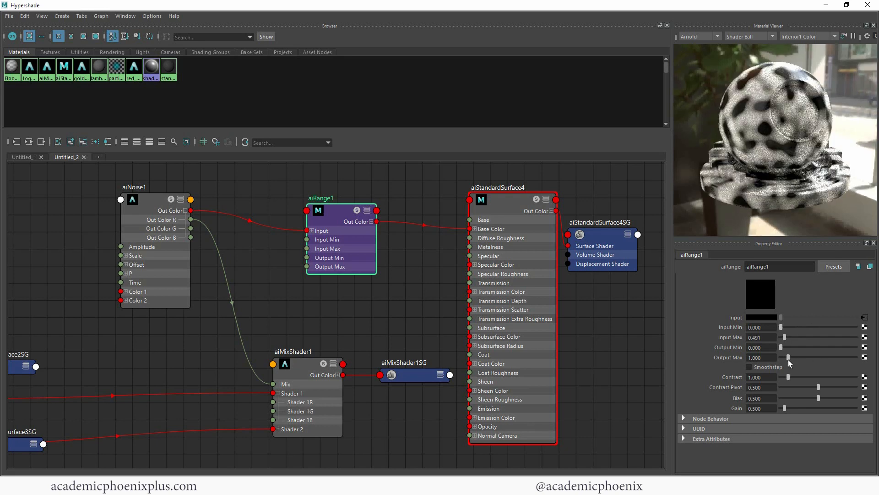
pyautogui.moveTo(792, 362)
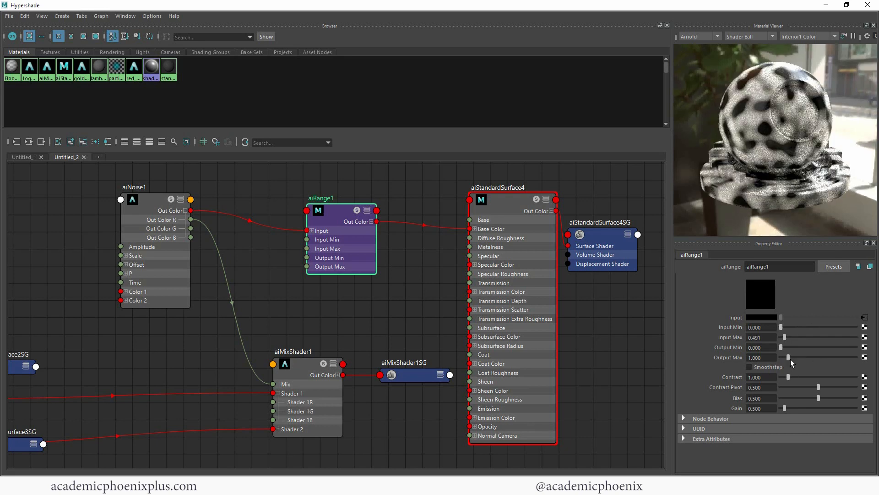
# Step: Scrub aiRange1's Output Max between 0.3 and 4.6, and set Contrast to about 3
pyautogui.moveTo(790, 358); pyautogui.dragTo(785, 357)
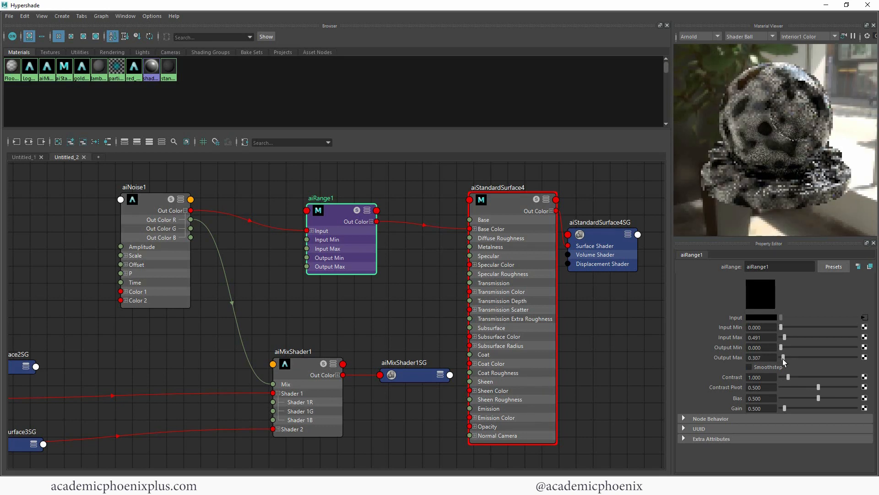
pyautogui.moveTo(784, 357); pyautogui.dragTo(791, 358)
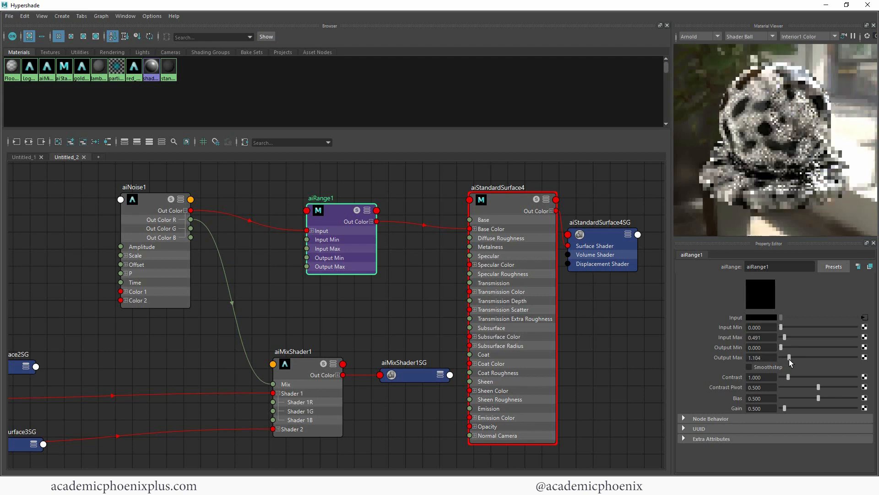
pyautogui.moveTo(787, 357); pyautogui.dragTo(816, 357)
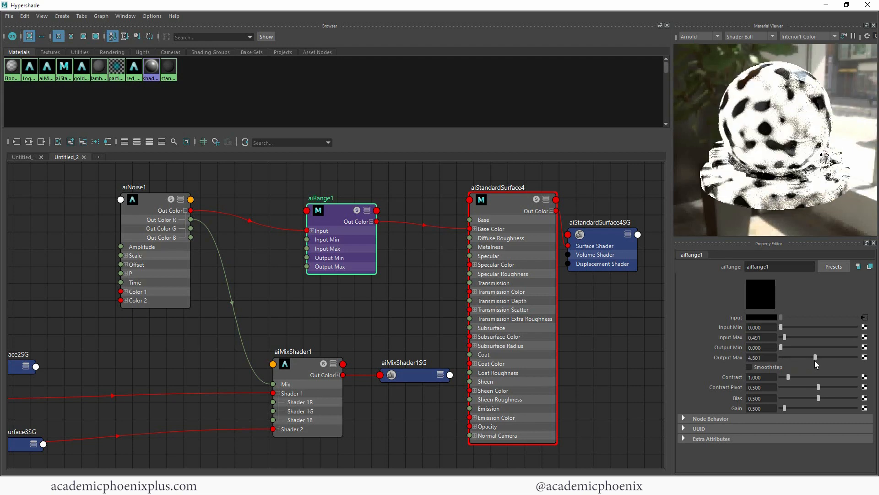
pyautogui.moveTo(815, 357); pyautogui.dragTo(799, 357)
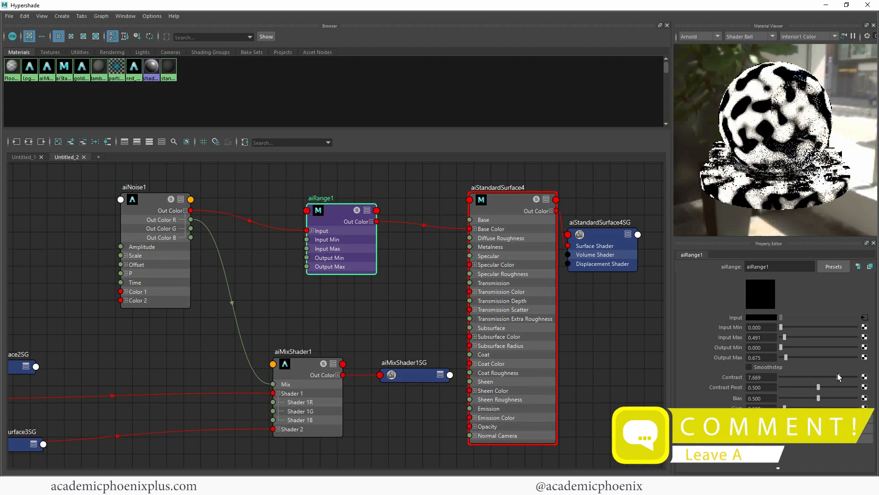
pyautogui.moveTo(838, 378); pyautogui.dragTo(785, 378)
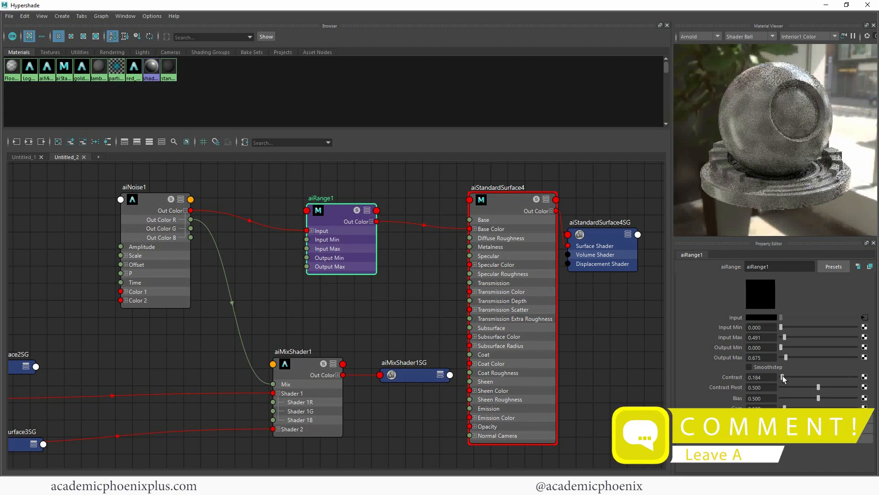
pyautogui.moveTo(784, 377); pyautogui.dragTo(799, 377)
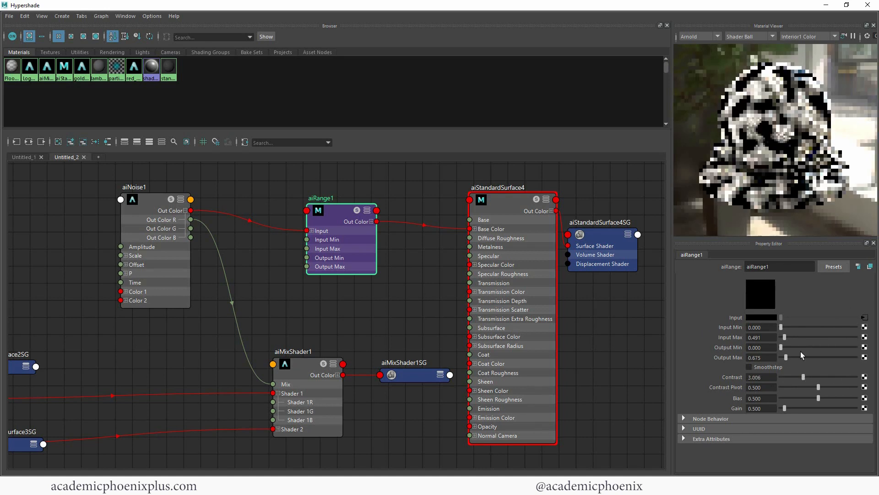
# Step: Set Output Min to 0, Input Min about 0.31, Input Max 0.675 for crisp blotches
pyautogui.moveTo(802, 338); pyautogui.dragTo(784, 337)
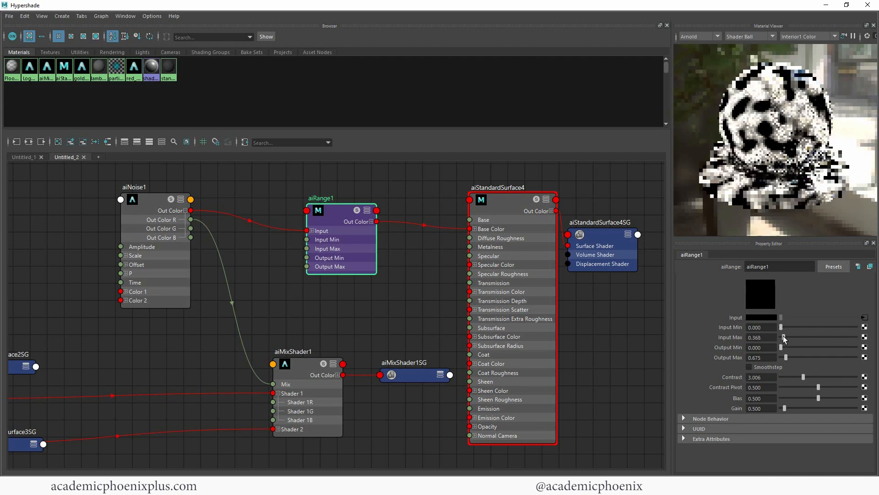
pyautogui.moveTo(784, 357); pyautogui.dragTo(796, 357)
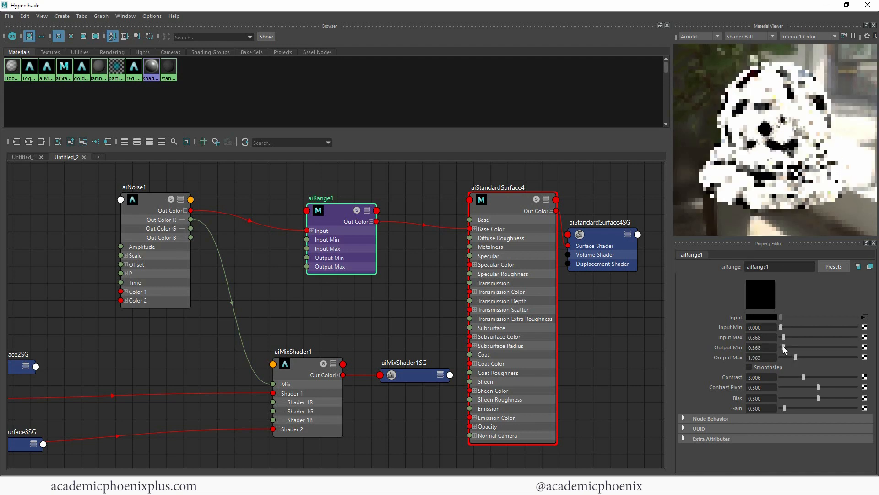
pyautogui.moveTo(783, 346); pyautogui.dragTo(767, 347)
pyautogui.write('0.368')
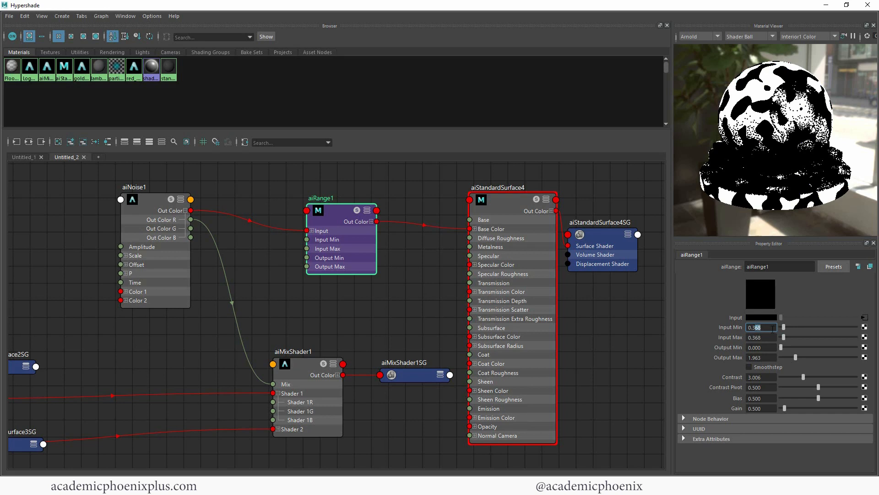
pyautogui.moveTo(785, 327); pyautogui.dragTo(780, 331)
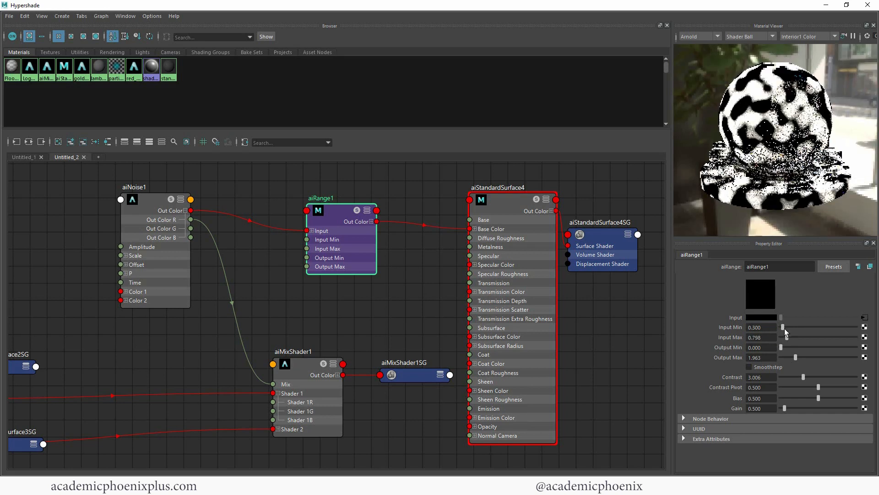
pyautogui.moveTo(781, 327); pyautogui.dragTo(791, 327)
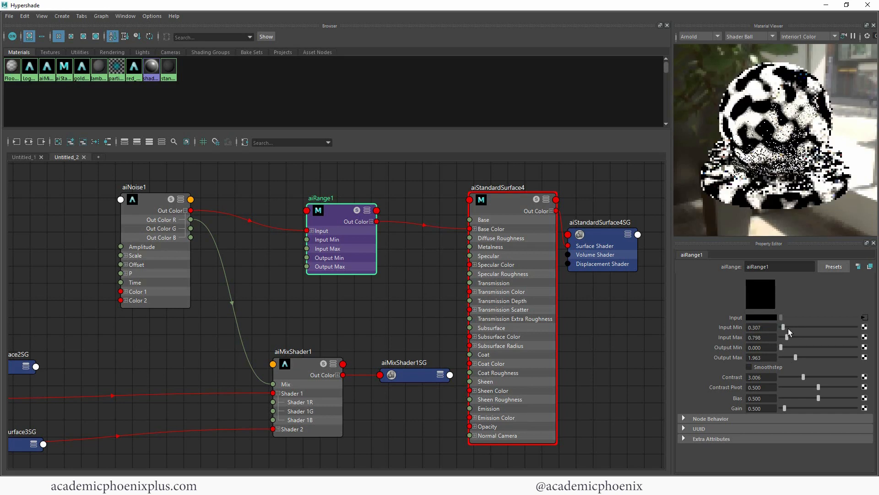
pyautogui.moveTo(802, 337); pyautogui.dragTo(788, 337)
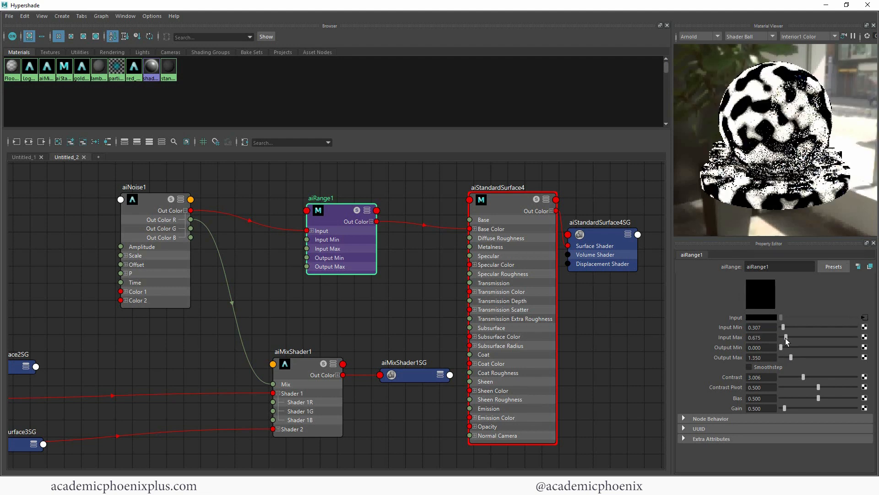
pyautogui.moveTo(786, 357); pyautogui.dragTo(795, 357)
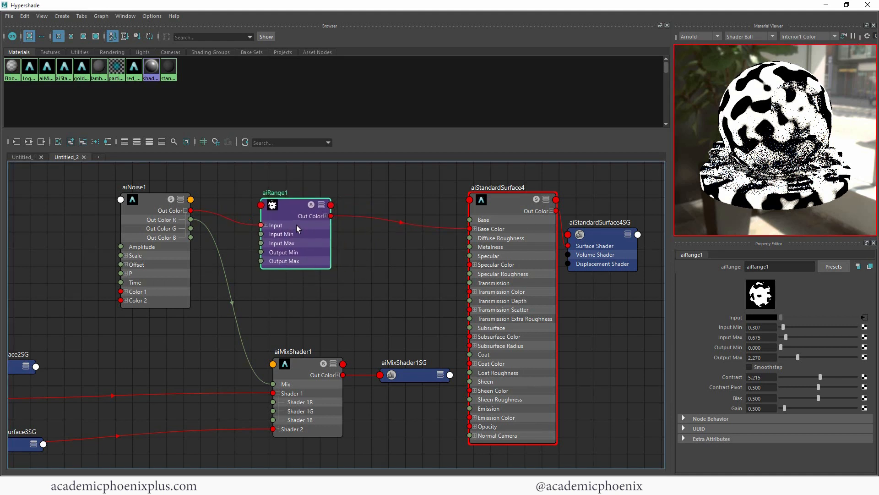
pyautogui.moveTo(324, 223)
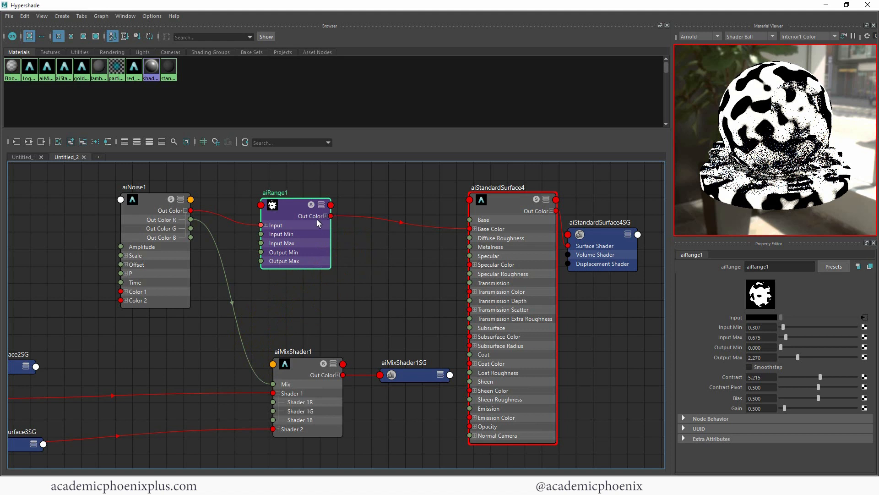
# Step: Expand aiRange1 to connect its output to aiMixShader1's Mix, then preview aiMixShader1
pyautogui.click(325, 215)
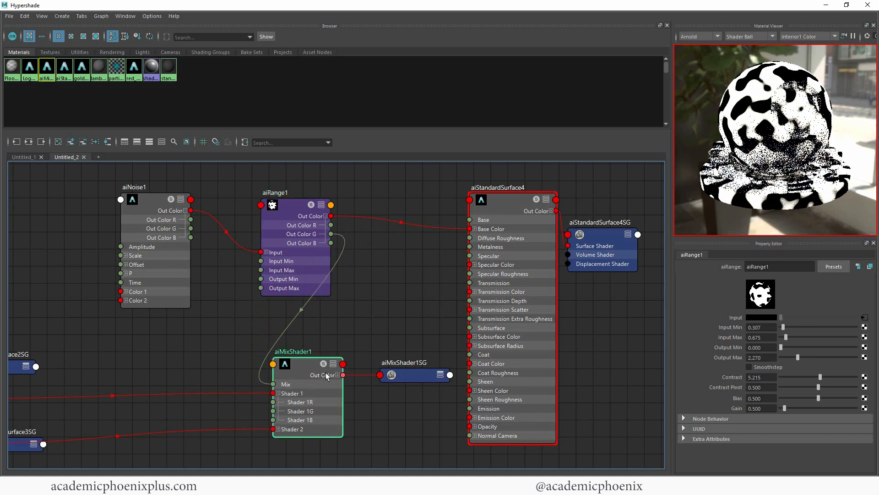
pyautogui.click(301, 364)
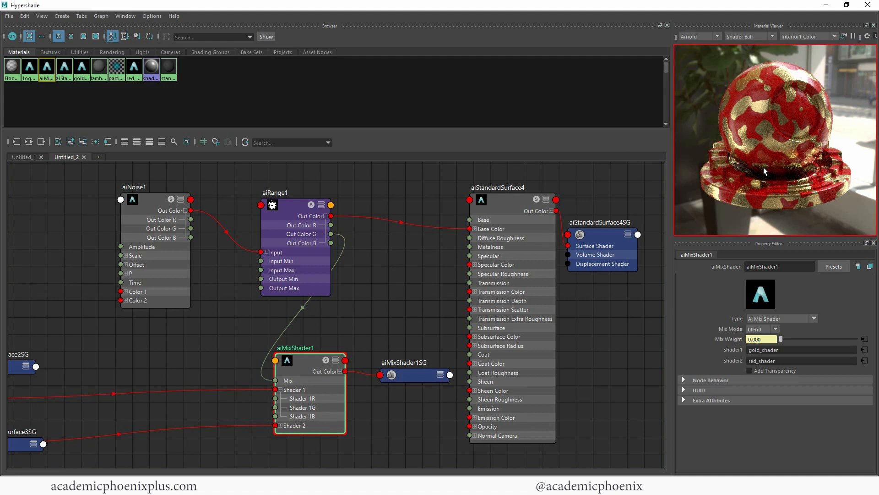
pyautogui.moveTo(760, 112)
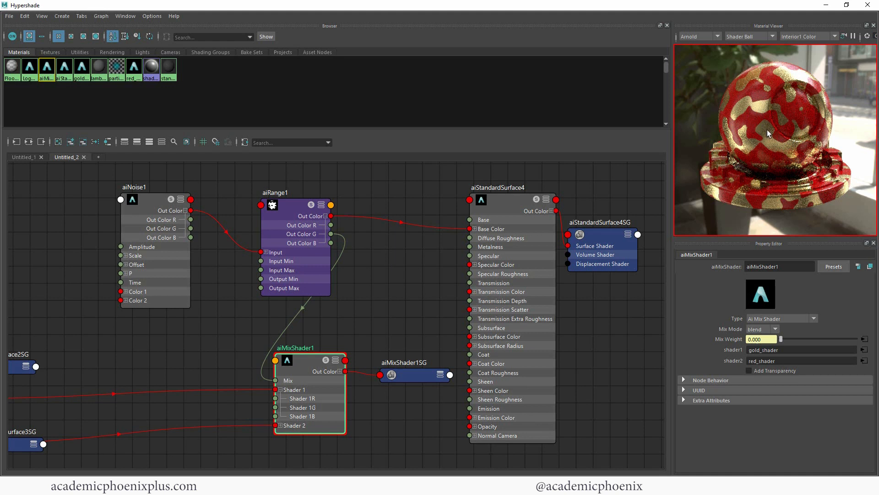
pyautogui.moveTo(741, 119)
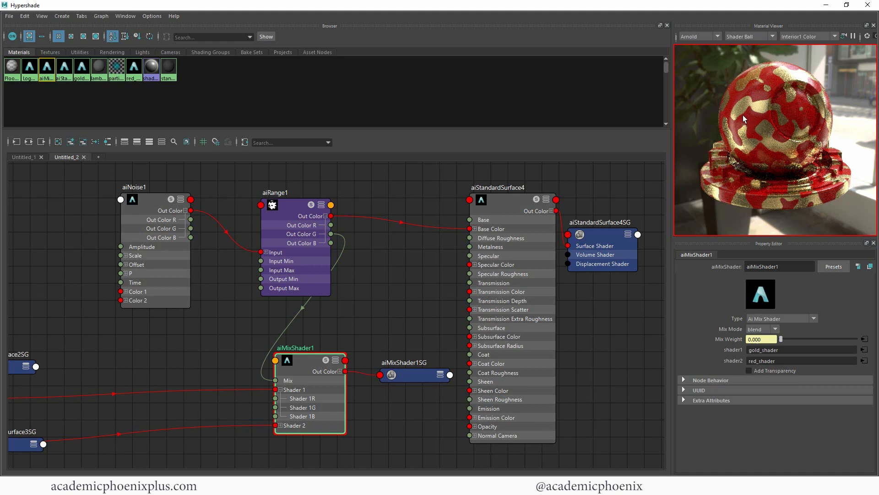
pyautogui.moveTo(769, 129)
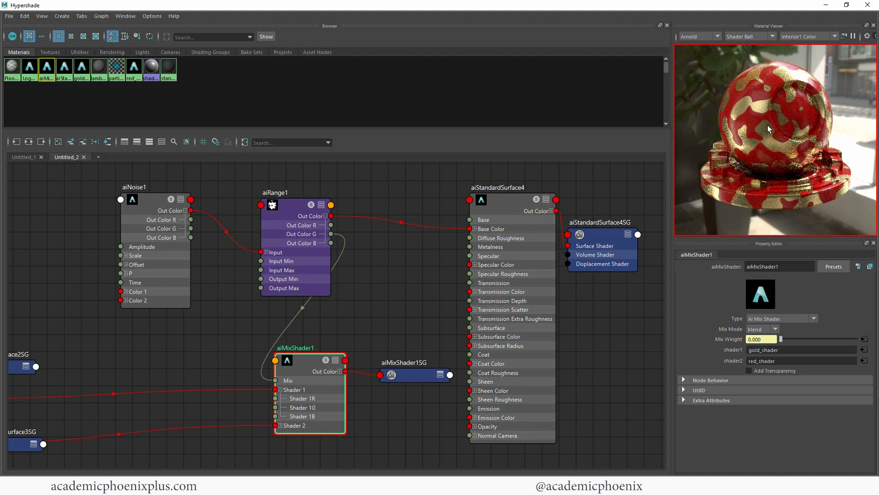
pyautogui.moveTo(816, 91)
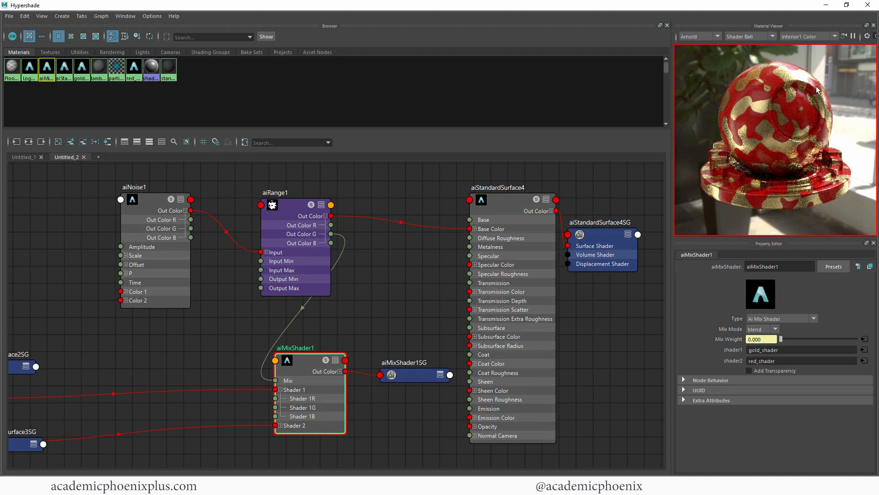
pyautogui.moveTo(792, 93)
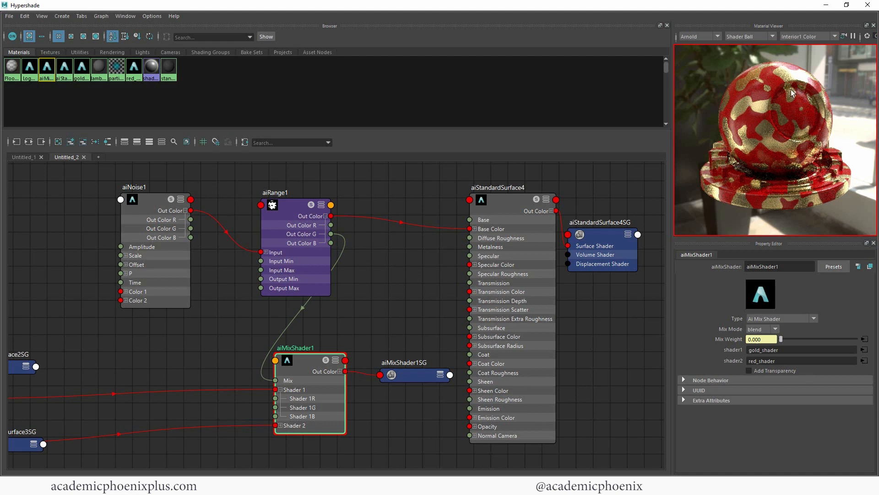
pyautogui.moveTo(277, 303)
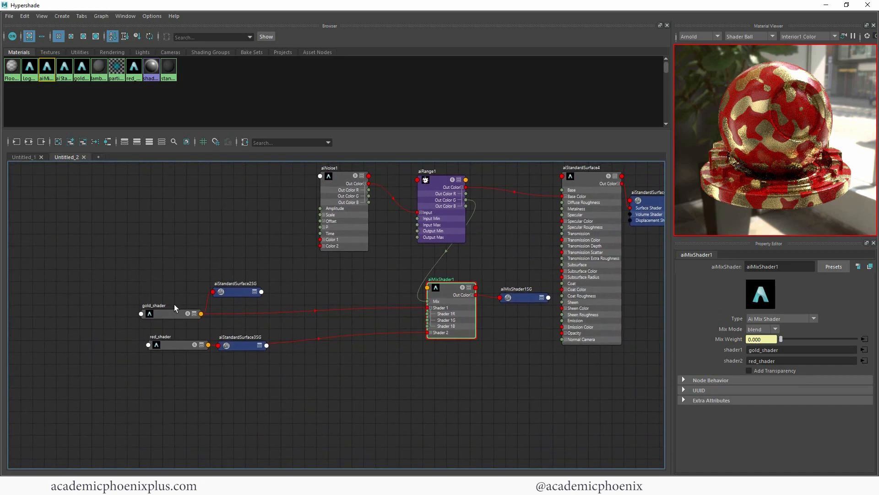
# Step: Turn gold_shader green (metalness ~0.378, roughness 0.392) and give red_shader a dark green look with adjusted roughness
pyautogui.click(162, 314)
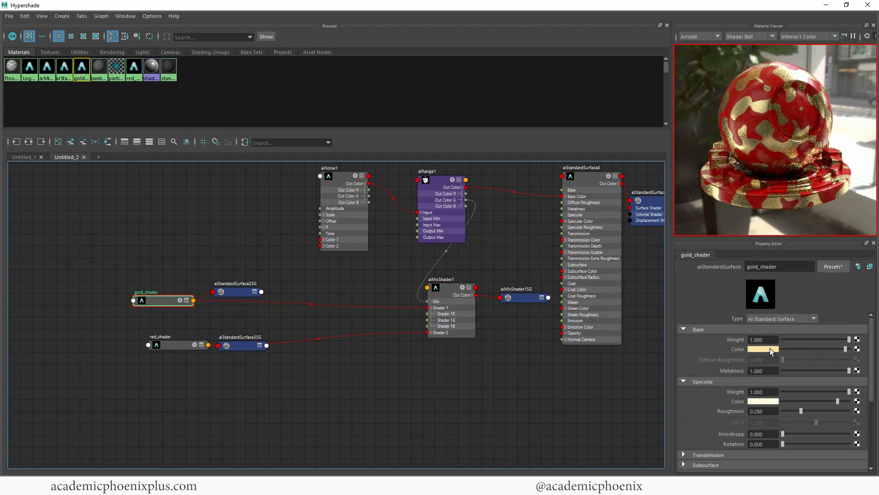
pyautogui.click(762, 348)
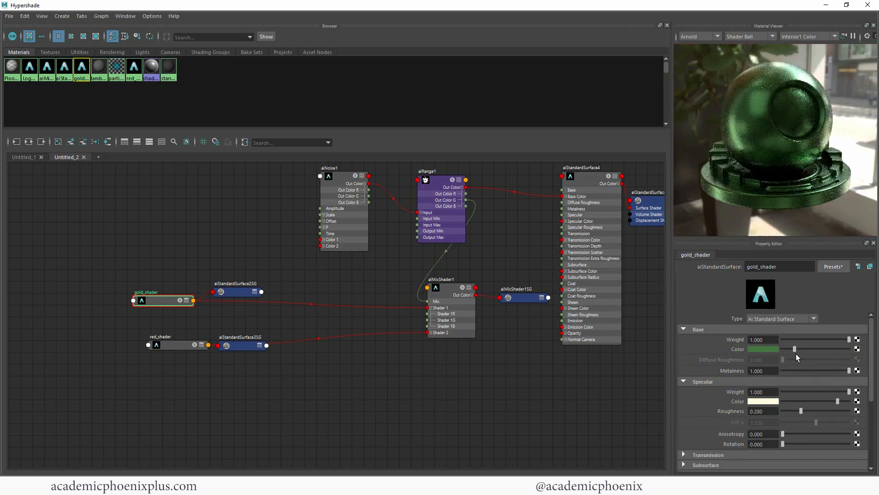
pyautogui.moveTo(782, 370); pyautogui.dragTo(807, 370)
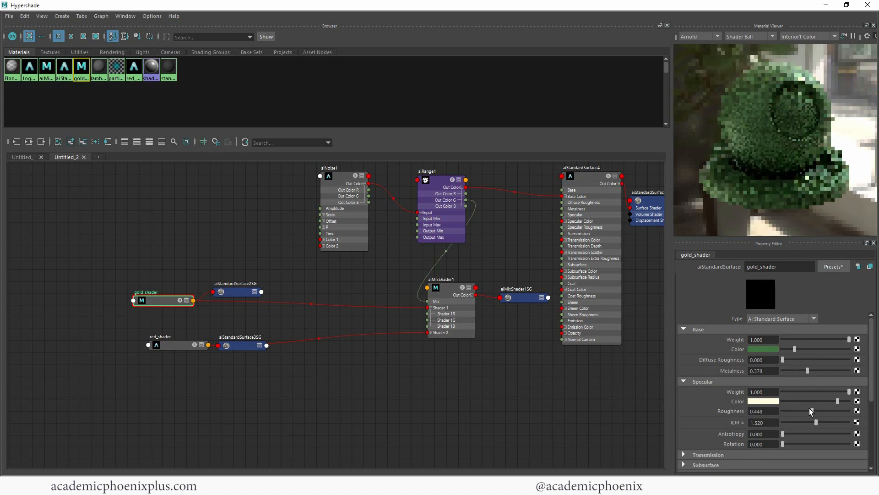
pyautogui.moveTo(824, 411); pyautogui.dragTo(808, 411)
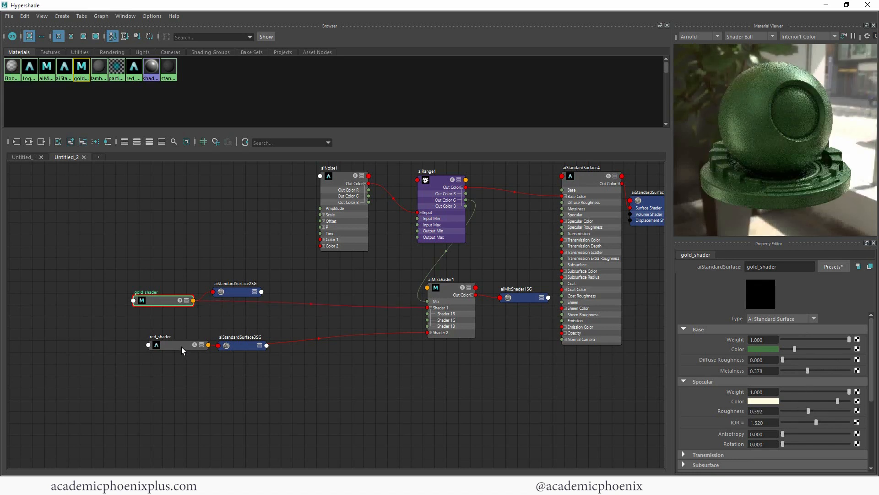
pyautogui.click(166, 344)
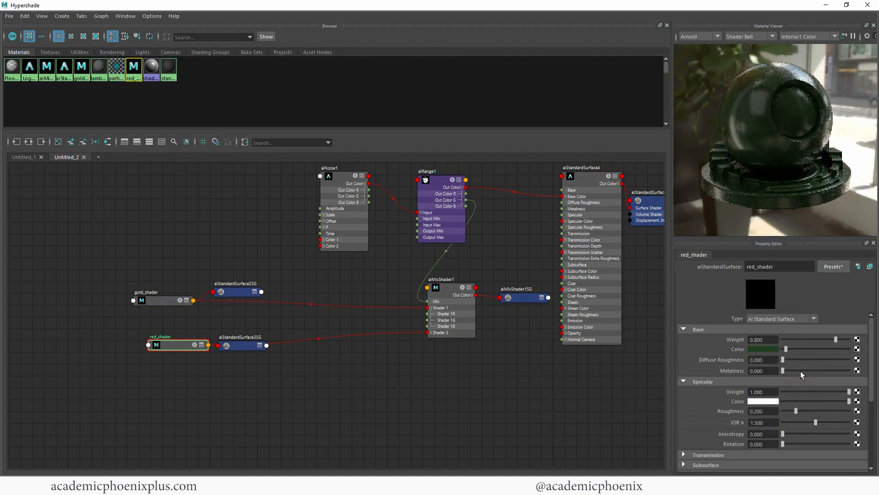
pyautogui.moveTo(783, 410); pyautogui.dragTo(811, 411)
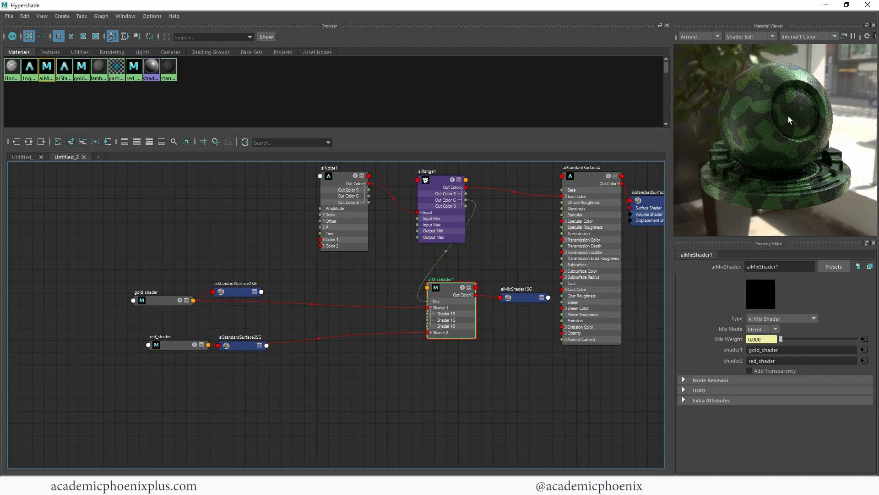
# Step: Select aiRange1 and drag the Hypershade window aside to reveal the main scene
pyautogui.click(428, 171)
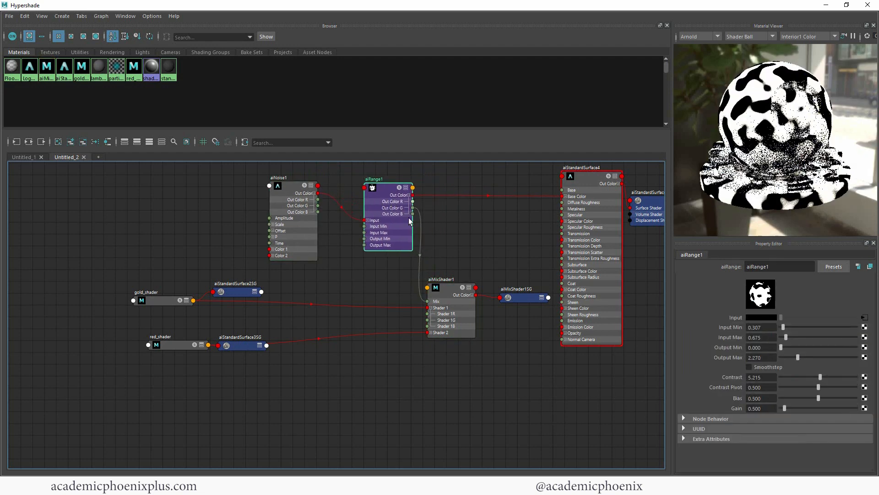
pyautogui.click(592, 176)
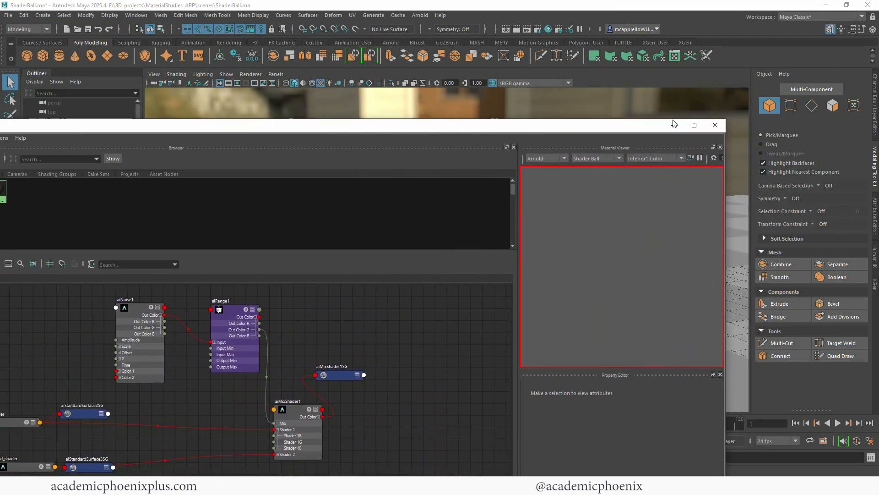
# Step: Minimize Hypershade and assign the existing aiMixShader1 material to the selected shader ball
pyautogui.click(715, 125)
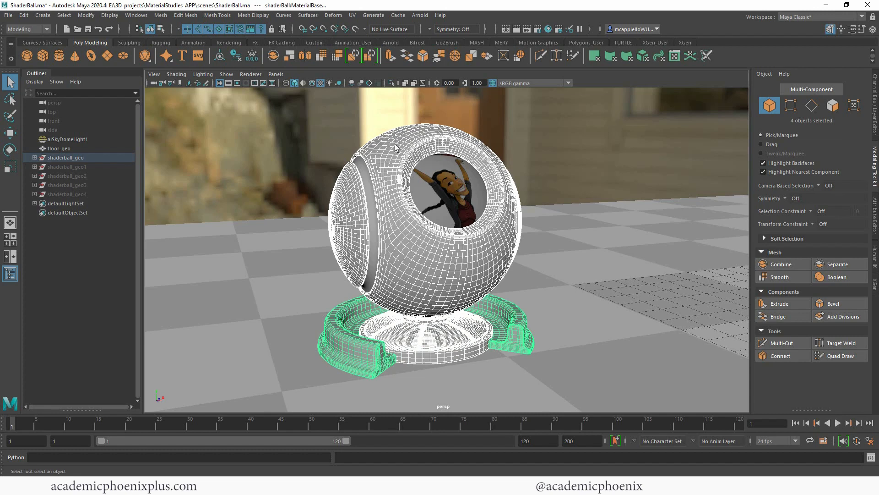
pyautogui.rightClick(396, 146)
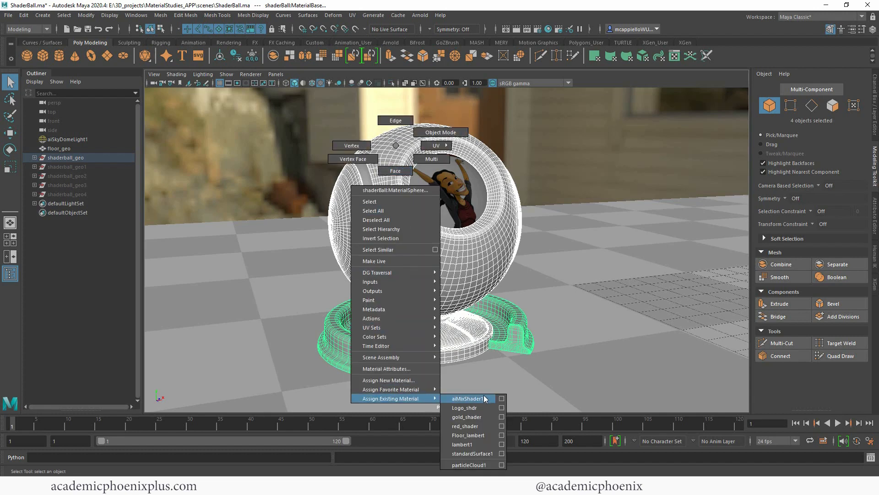
pyautogui.click(465, 397)
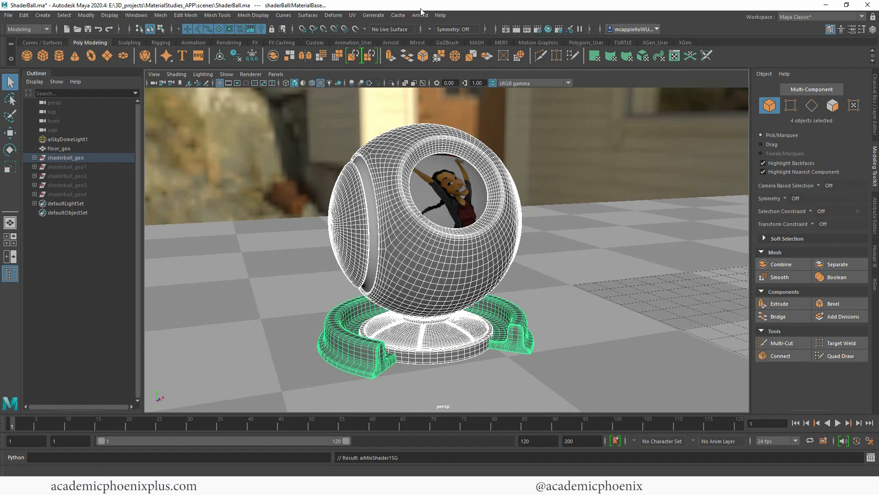
pyautogui.click(420, 15)
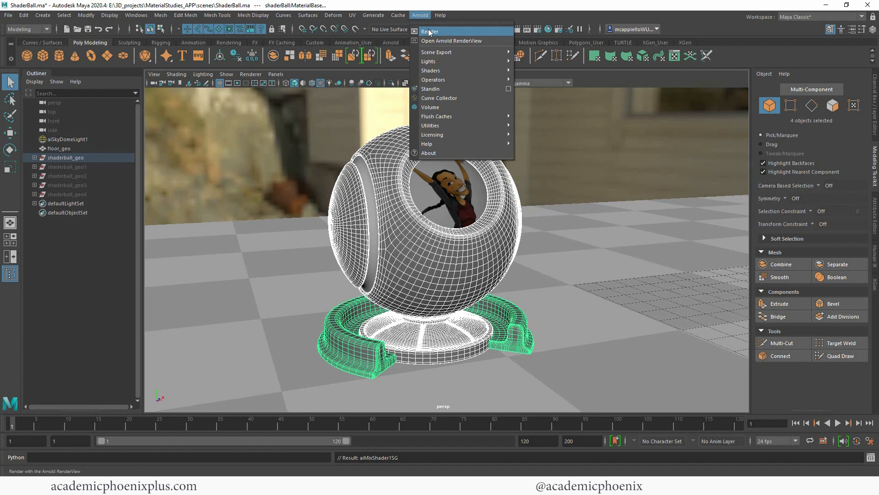
# Step: Render the camouflage shader ball via Arnold > Render in Arnold RenderView
pyautogui.click(431, 31)
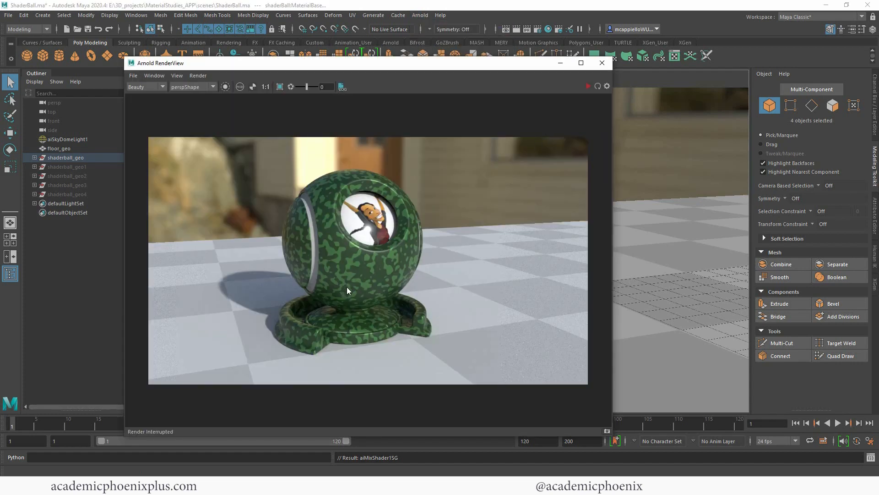
pyautogui.moveTo(368, 270)
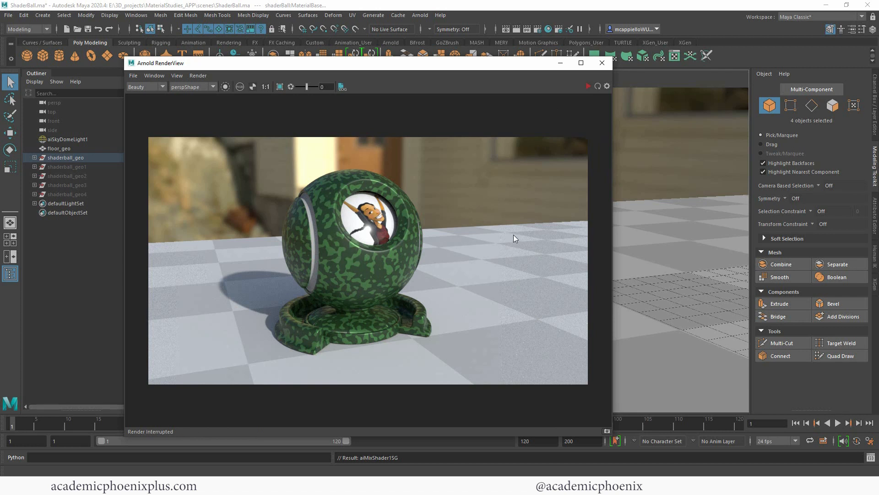
pyautogui.moveTo(511, 185)
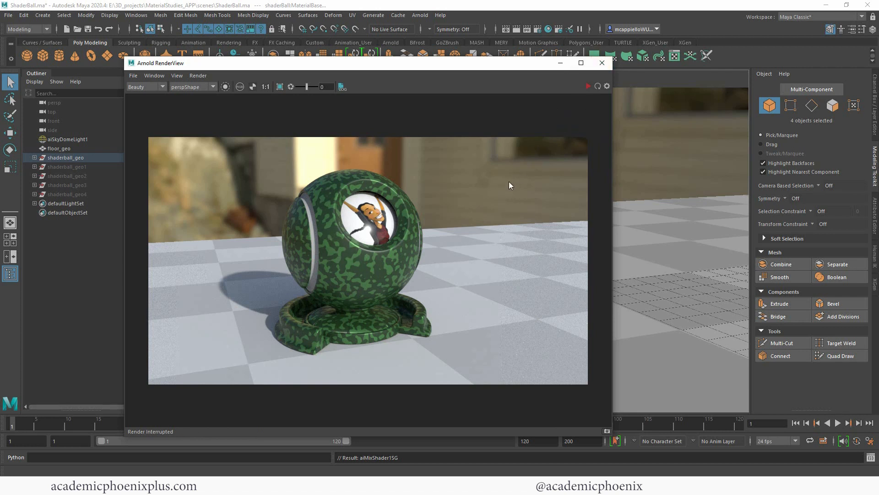
pyautogui.moveTo(580, 129)
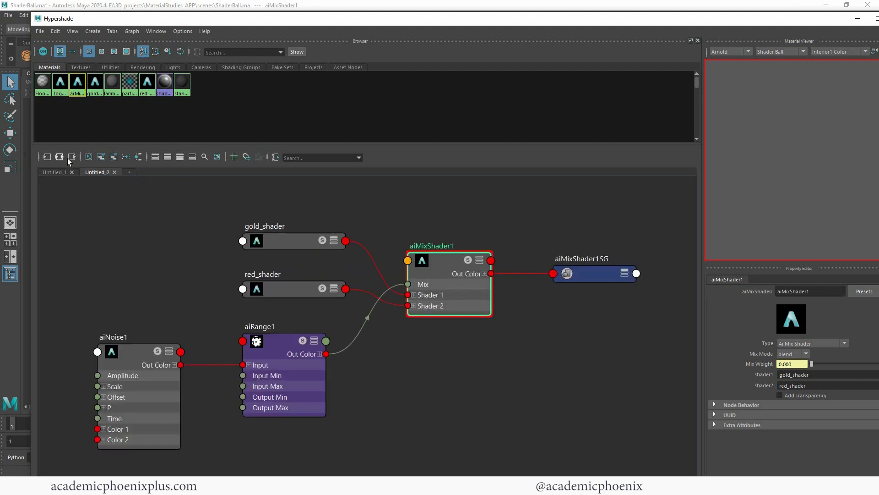
pyautogui.moveTo(465, 294)
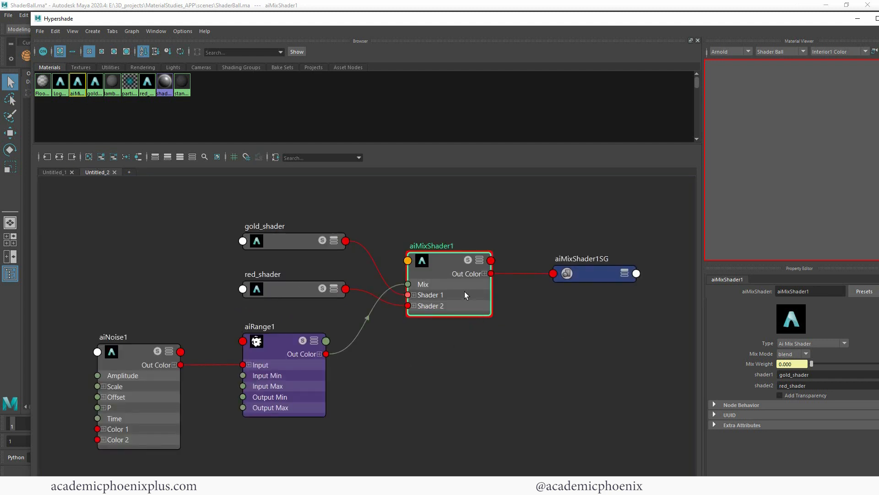
# Step: Review gold_shader, red_shader and aiRange1 attributes in the reopened Hypershade's Property Editor
pyautogui.click(284, 231)
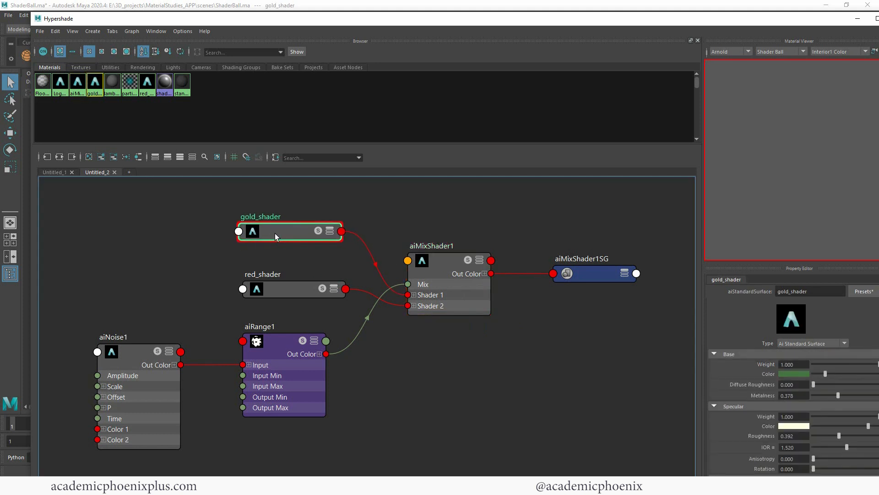
pyautogui.click(286, 289)
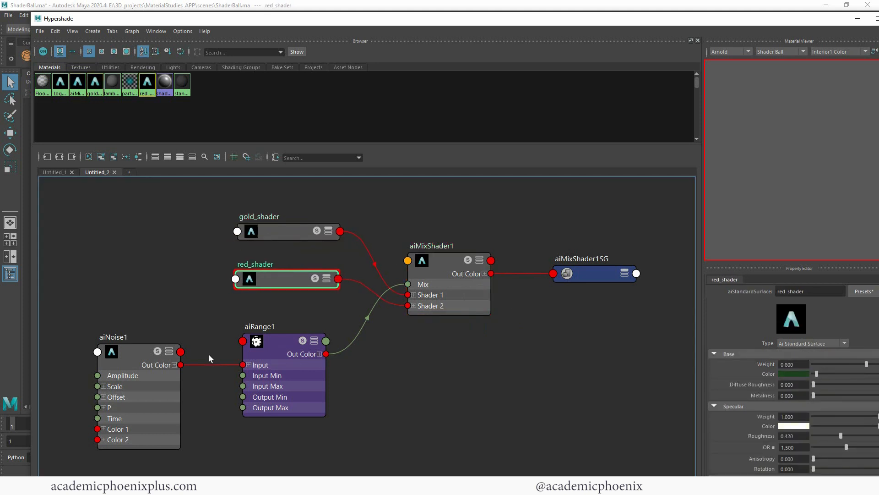
pyautogui.click(277, 341)
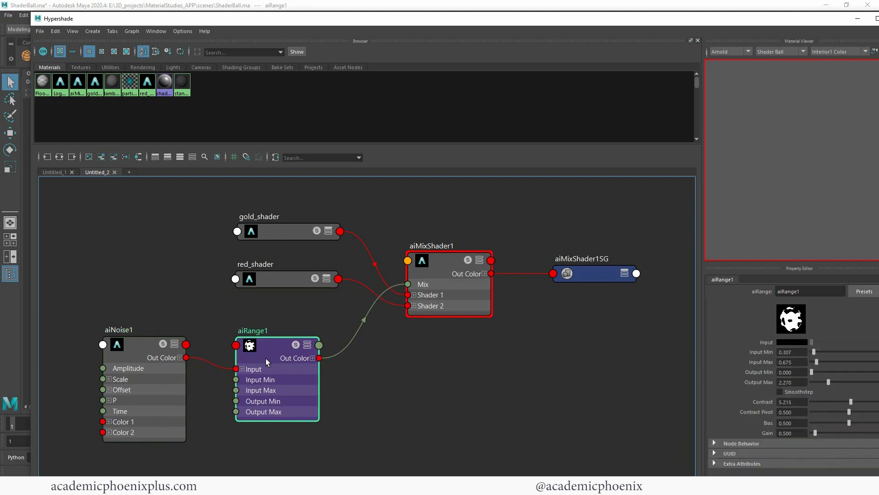